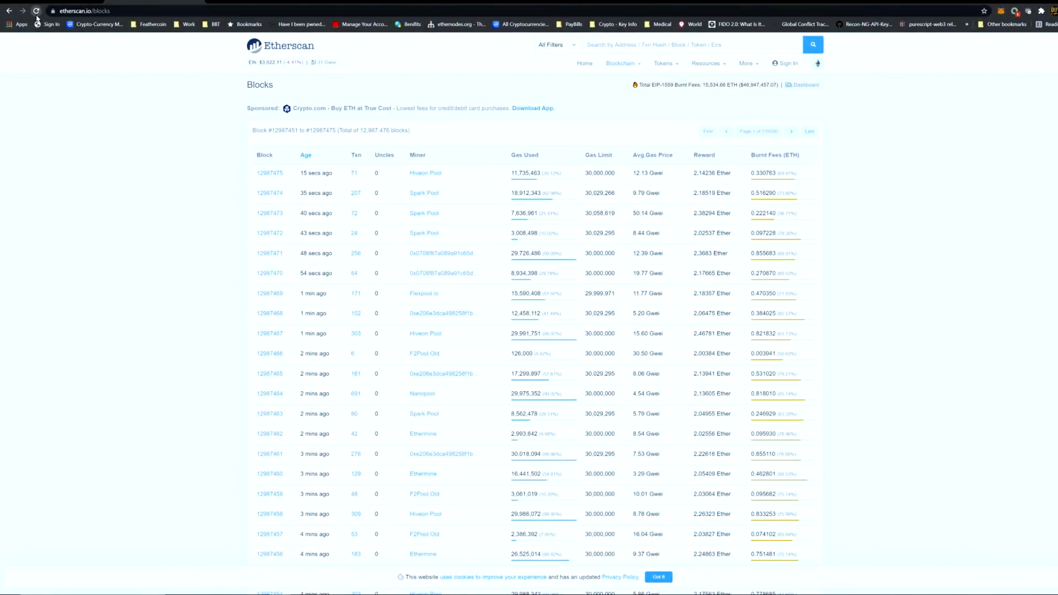
Show the latest Etherscan blocks list with 100 records per page
left_click(36, 10)
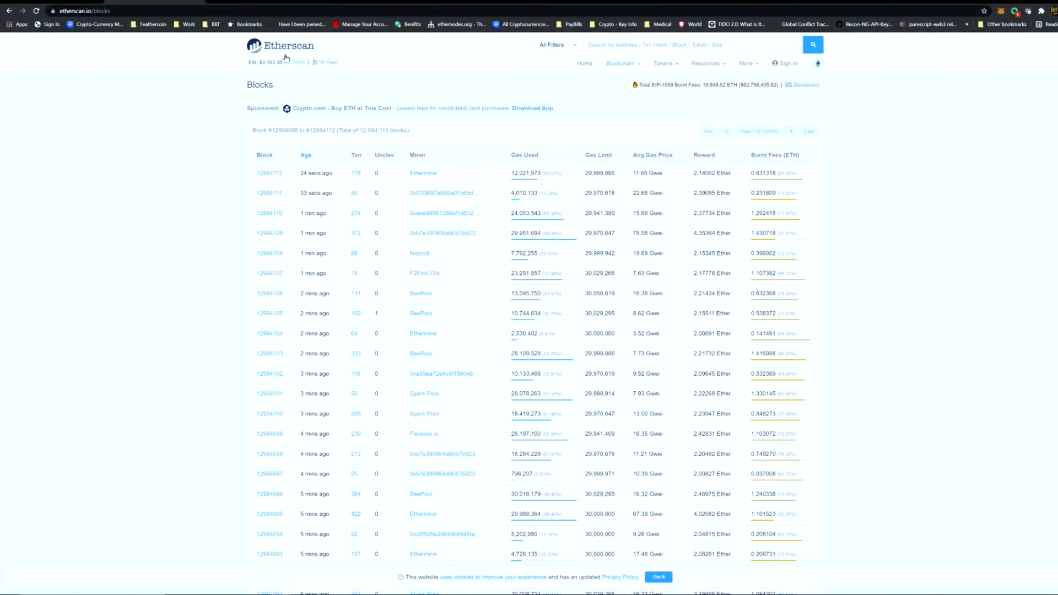
left_click(279, 43)
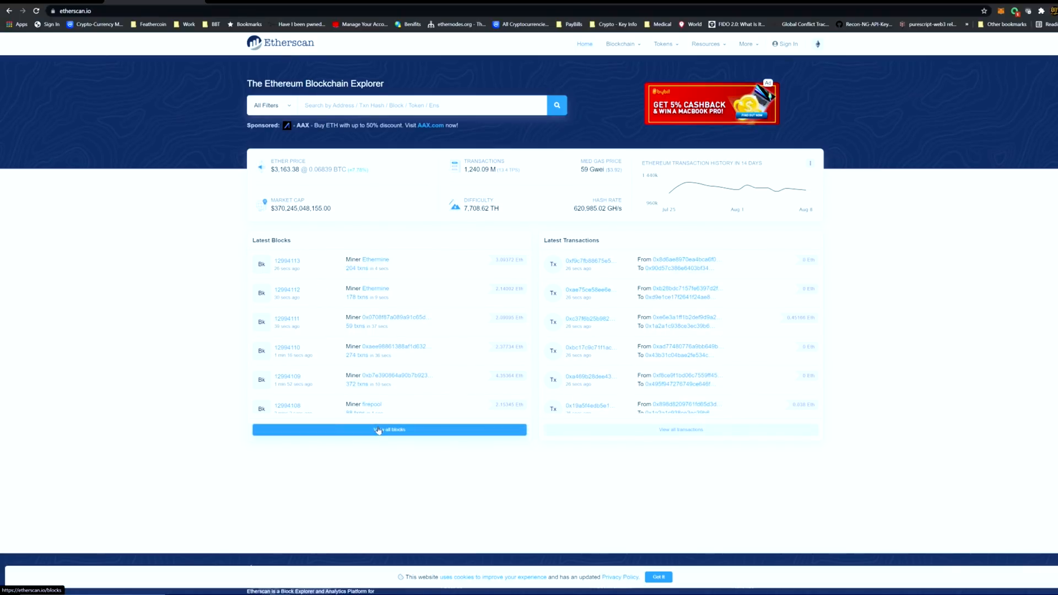
left_click(389, 430)
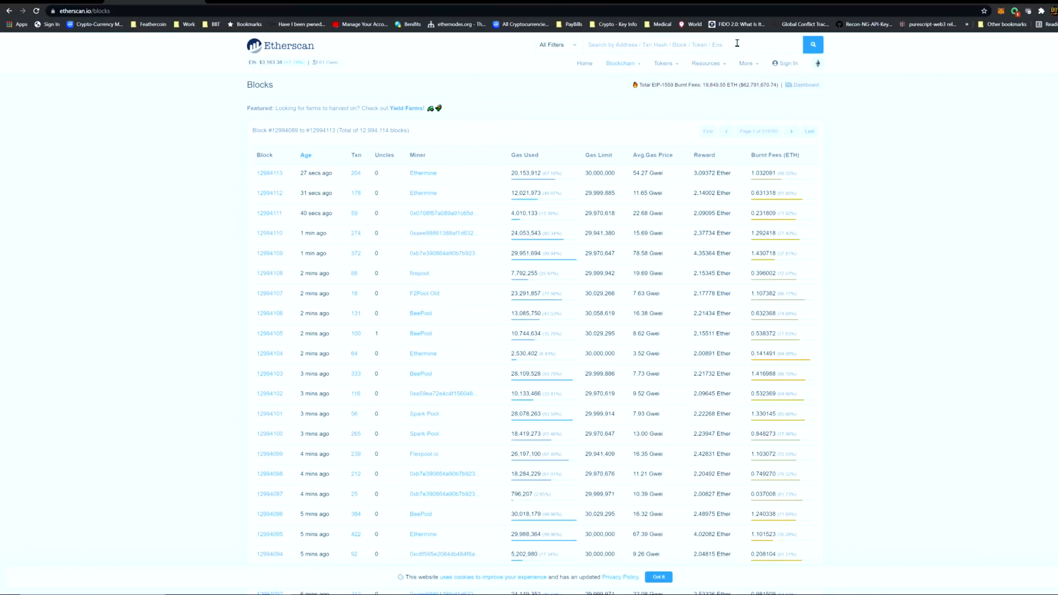
scroll("down", 3)
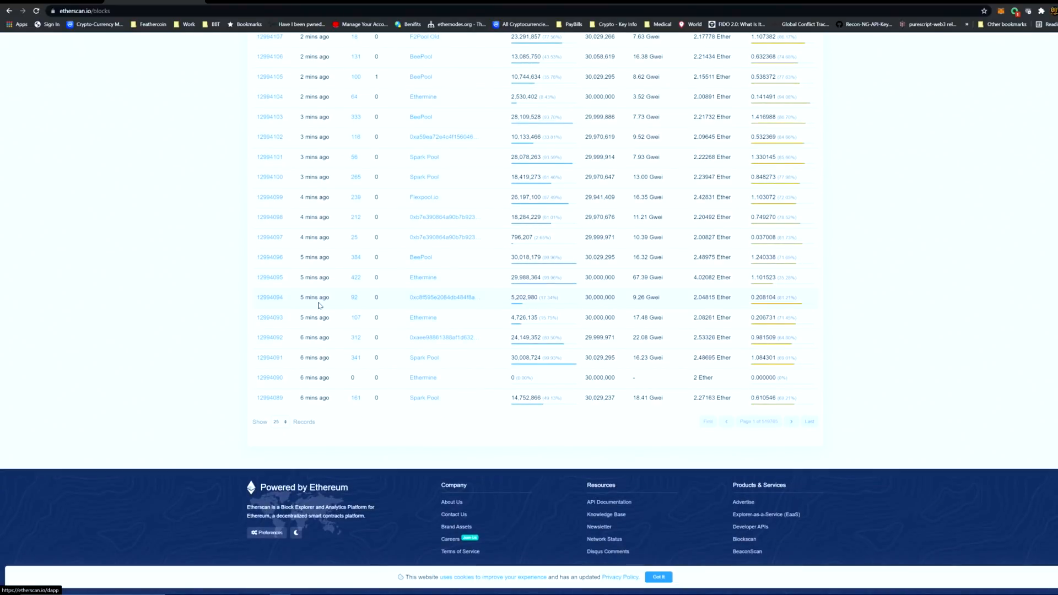
left_click(278, 422)
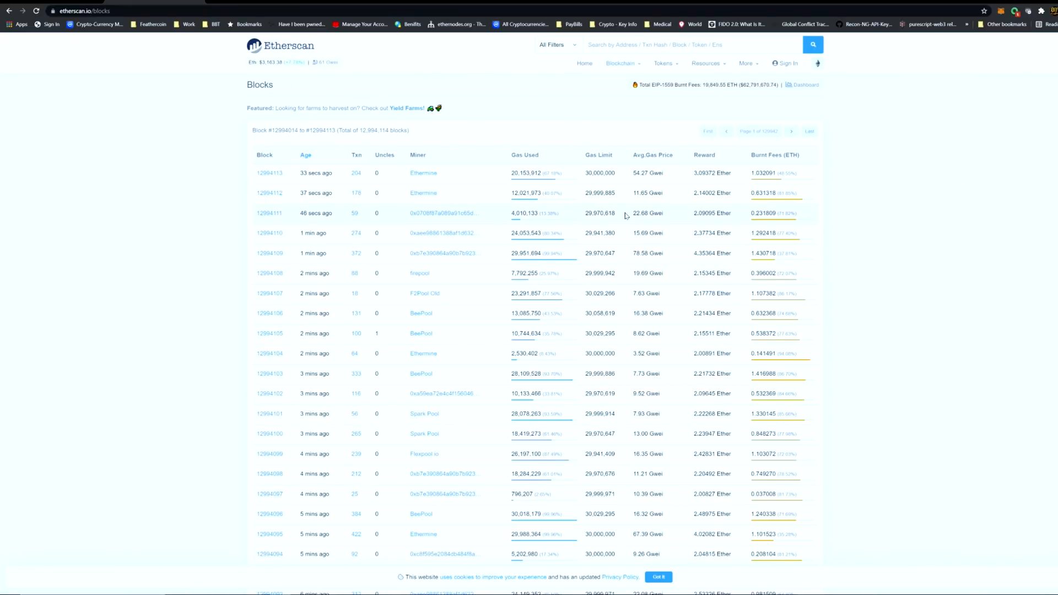
Drag-select all 100 rows of the blocks table for copying
scroll("down", 3)
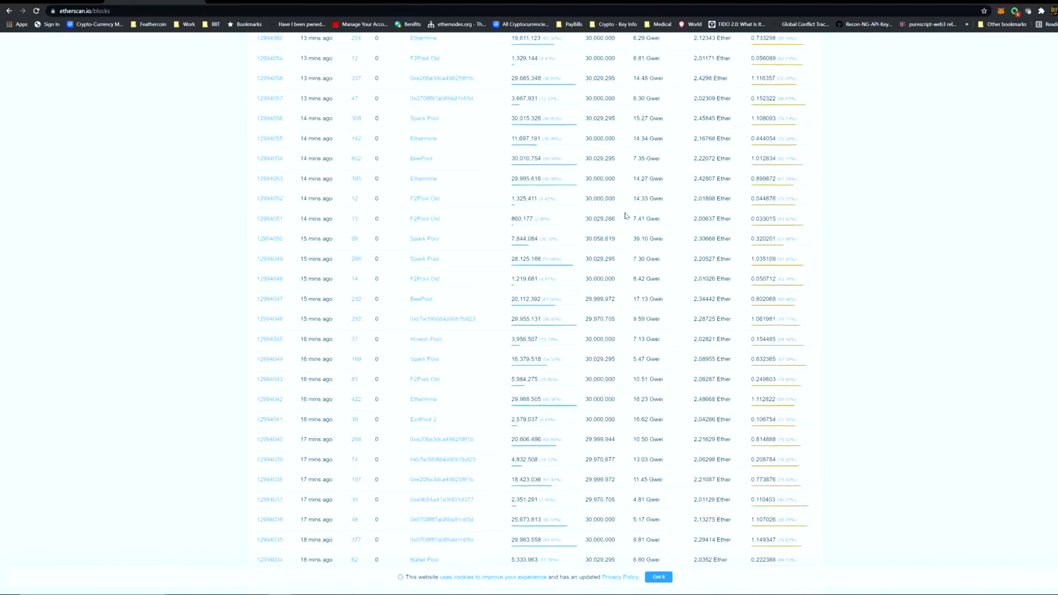
scroll("up", 3)
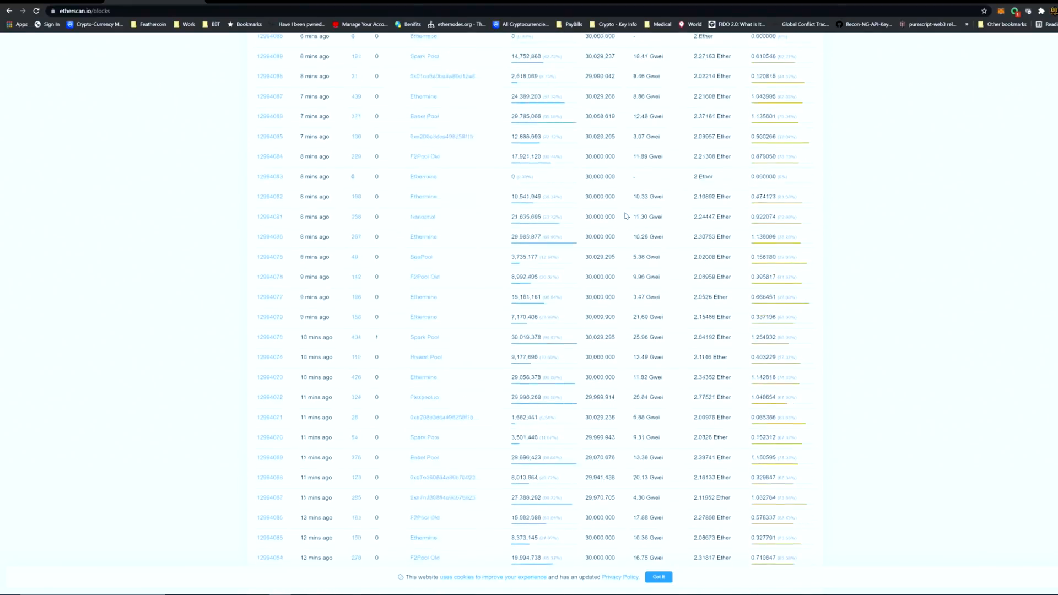
scroll("up", 3)
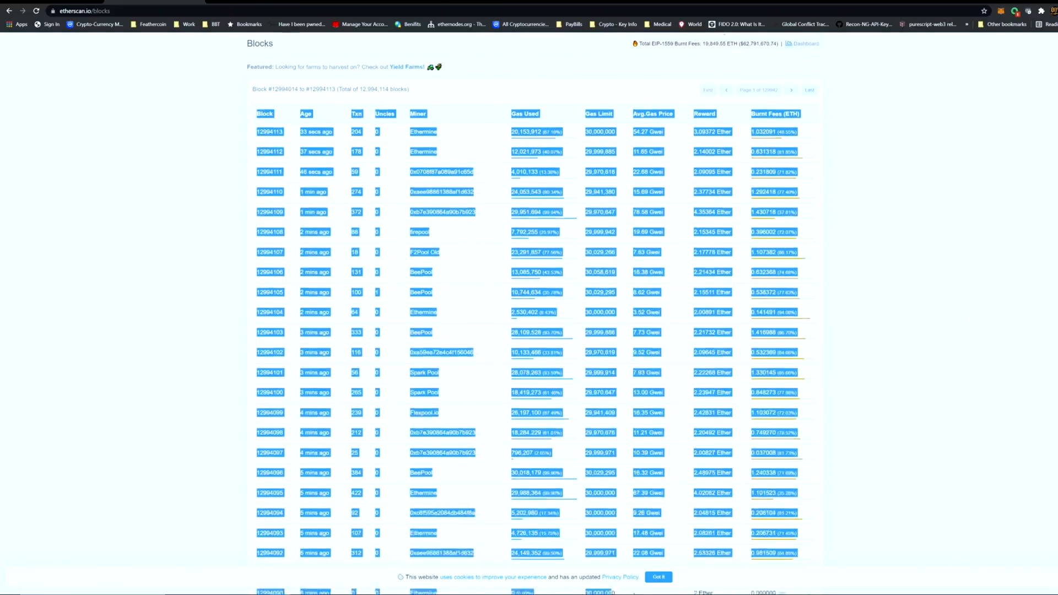
scroll("down", 3)
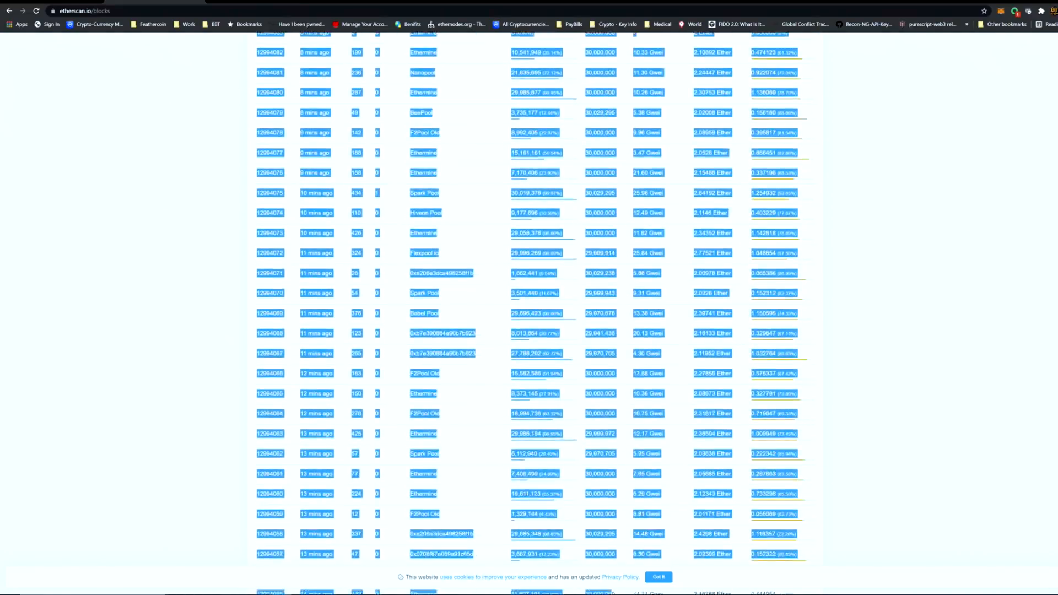
scroll("down", 3)
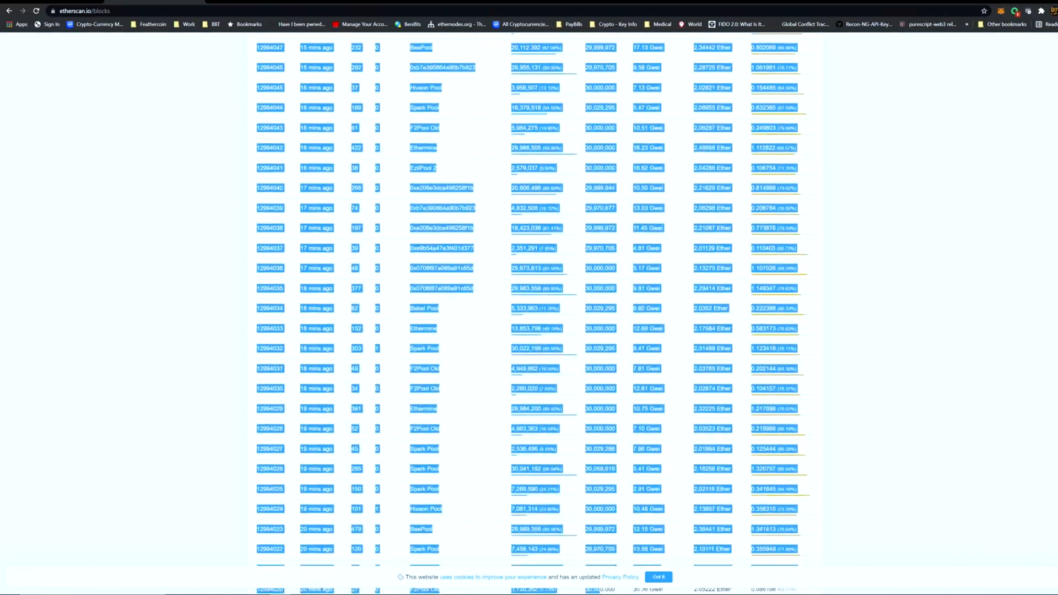
scroll("down", 3)
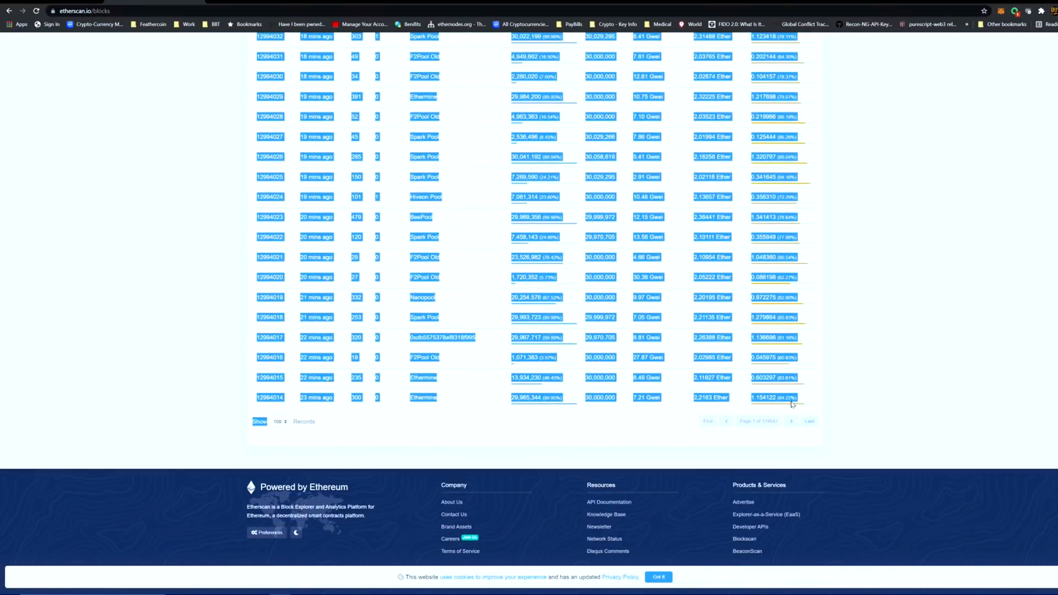
mouse_move(807, 399)
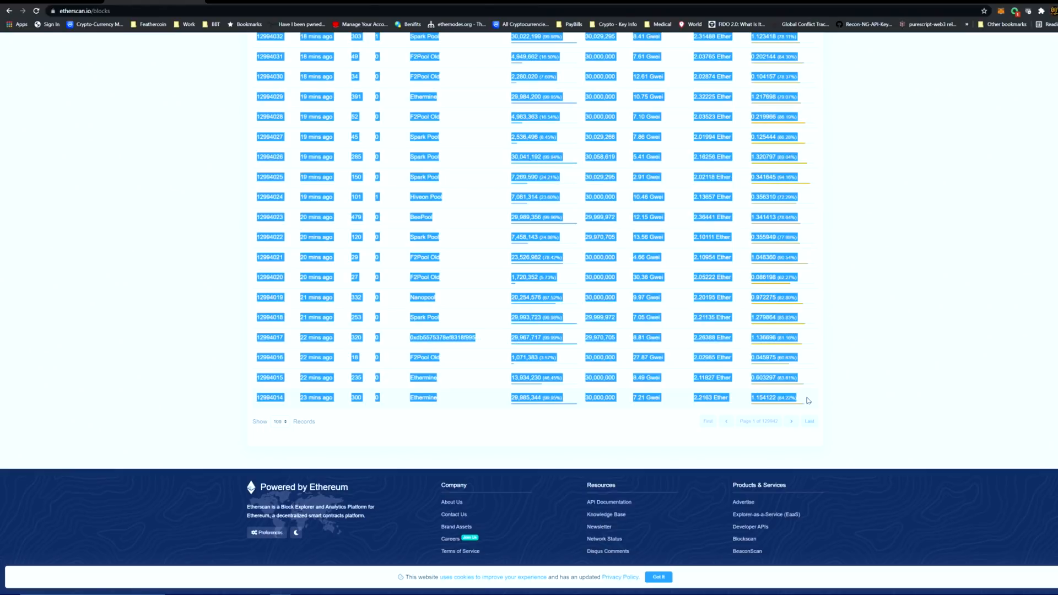
mouse_move(582, 465)
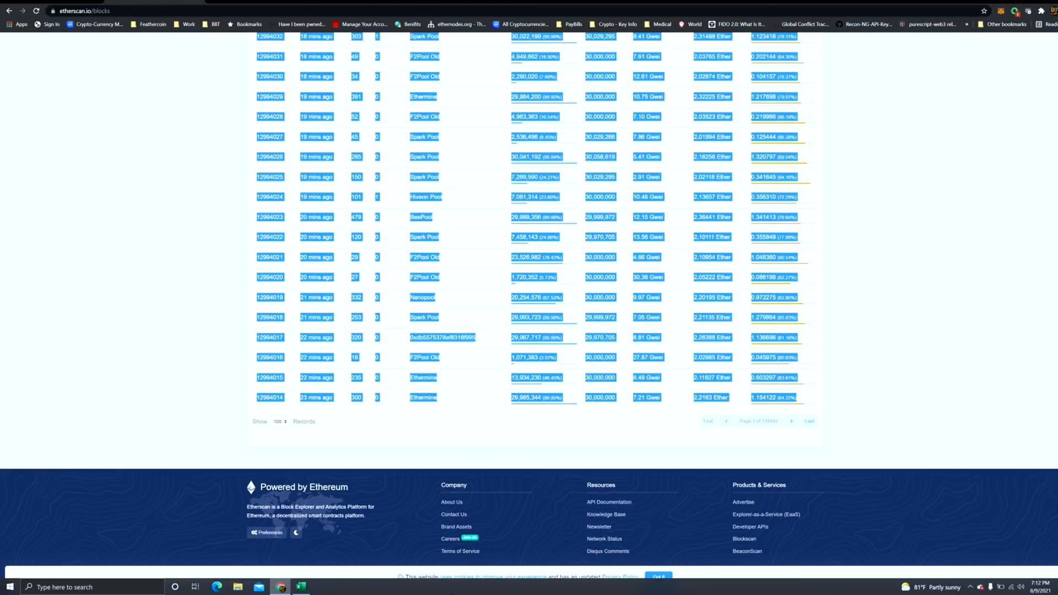
Paste the copied 100-block table into Sheet1 starting at cell A1
left_click(300, 586)
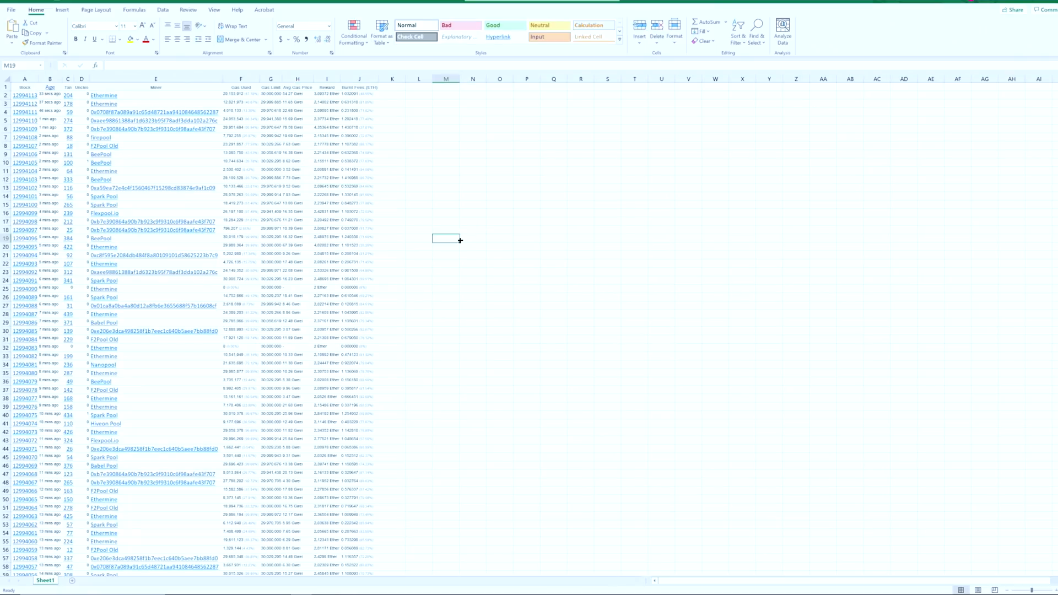
mouse_move(381, 80)
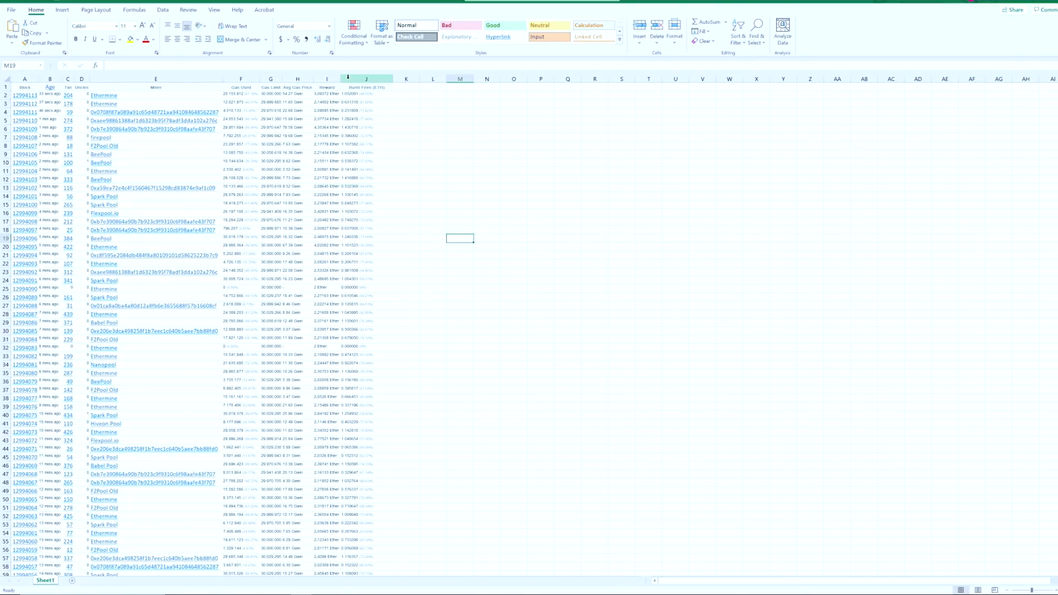
left_click(326, 78)
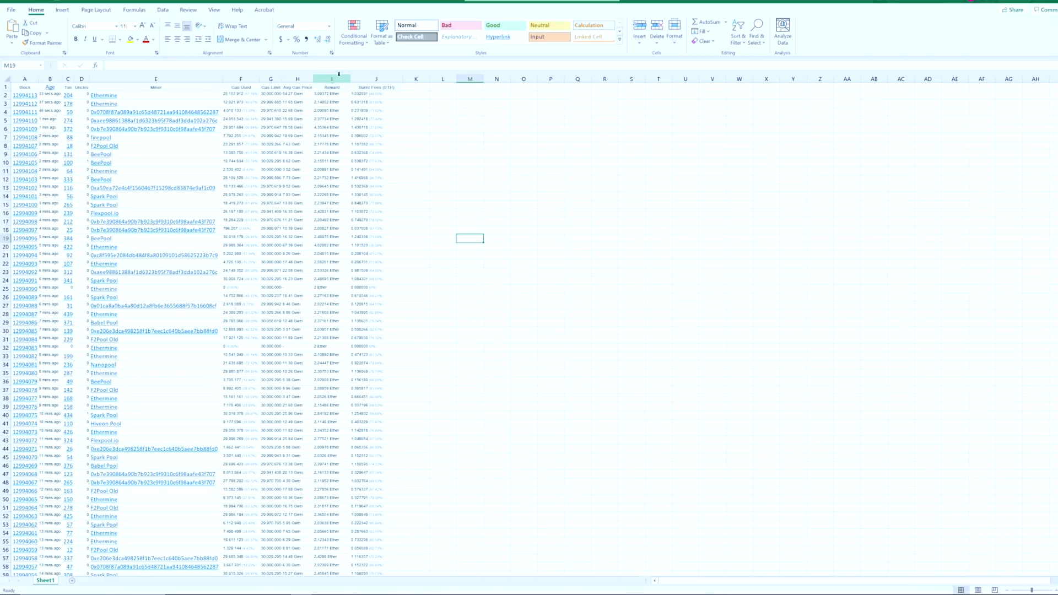
Replace 'Ether' with nothing across Reward column I, leaving 100 plain numbers
left_click(331, 79)
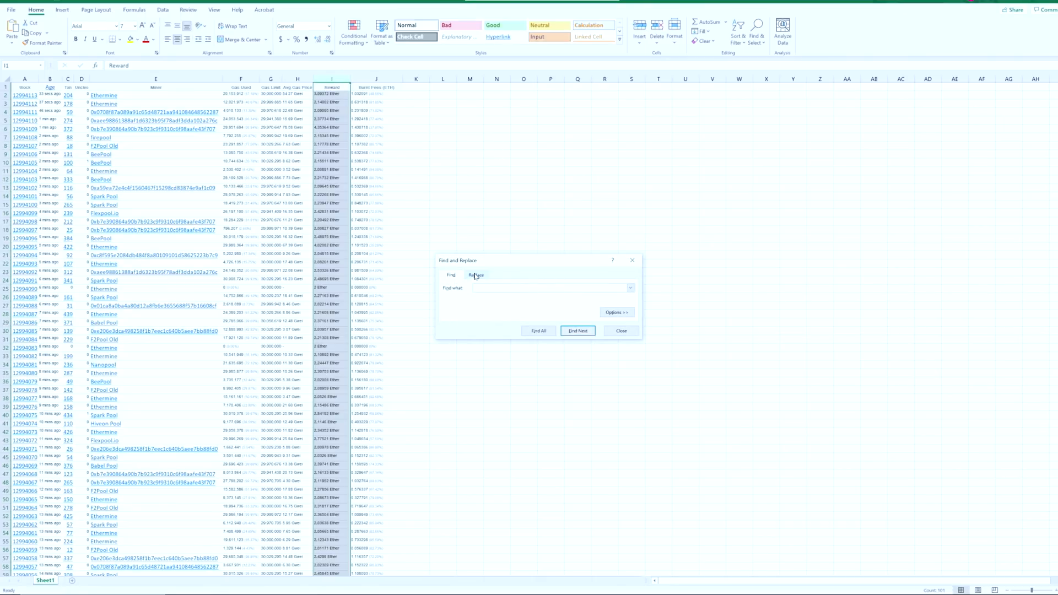
left_click(476, 274)
type("Ether")
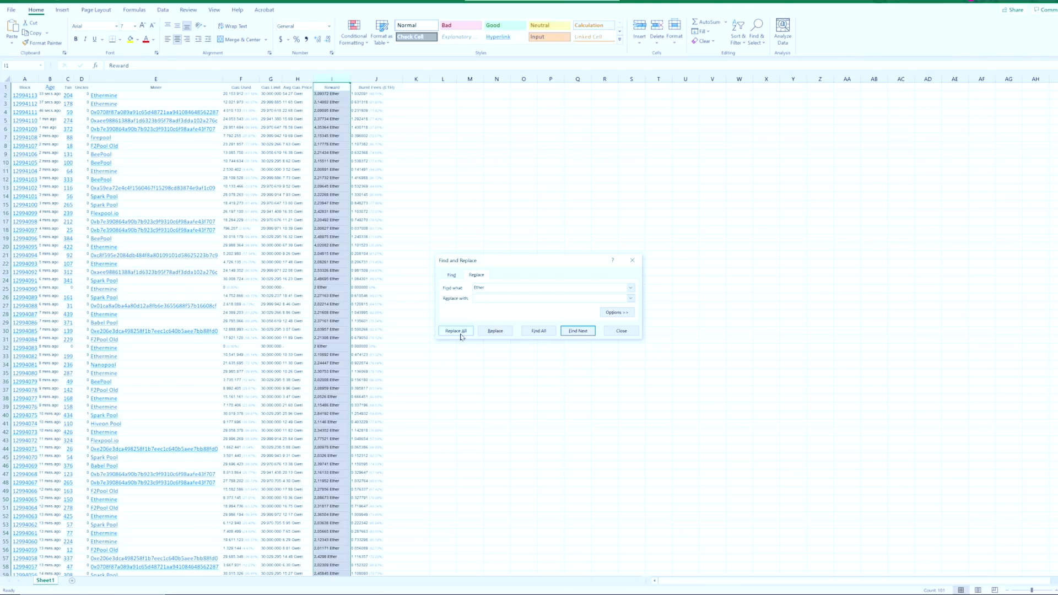
left_click(456, 331)
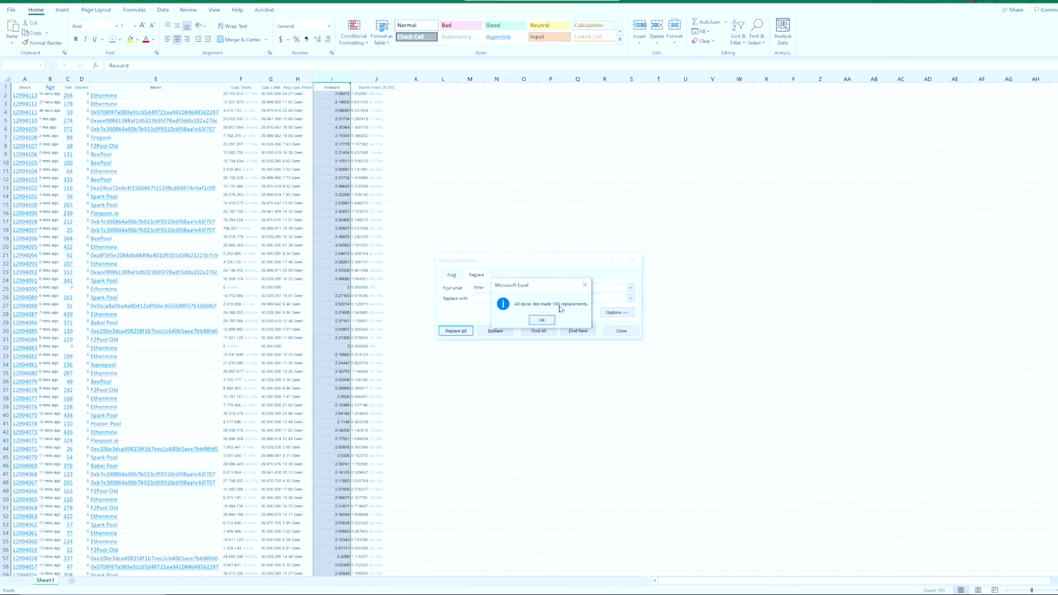
left_click(541, 320)
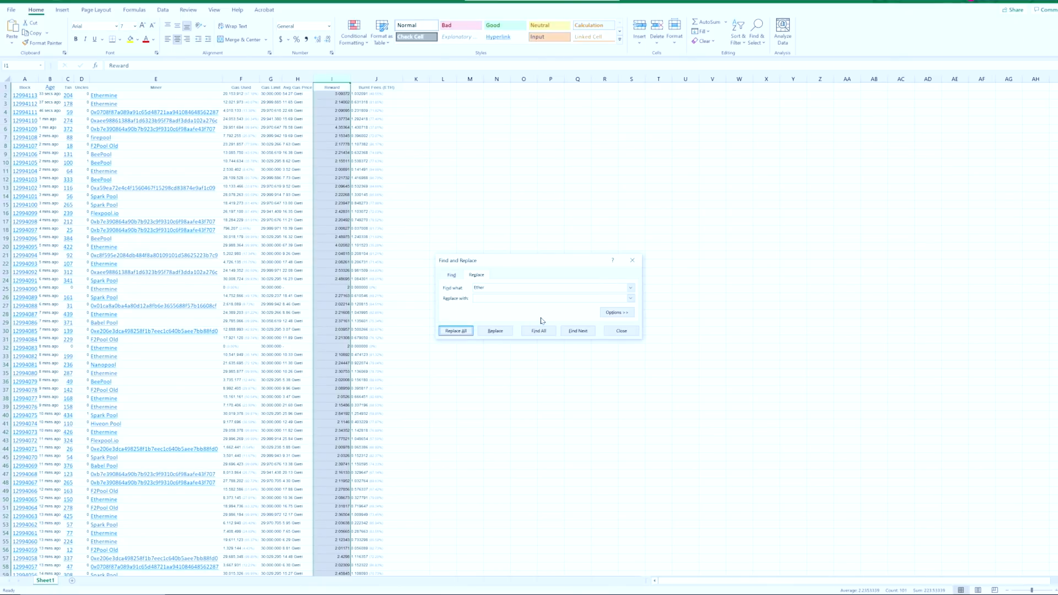
mouse_move(629, 323)
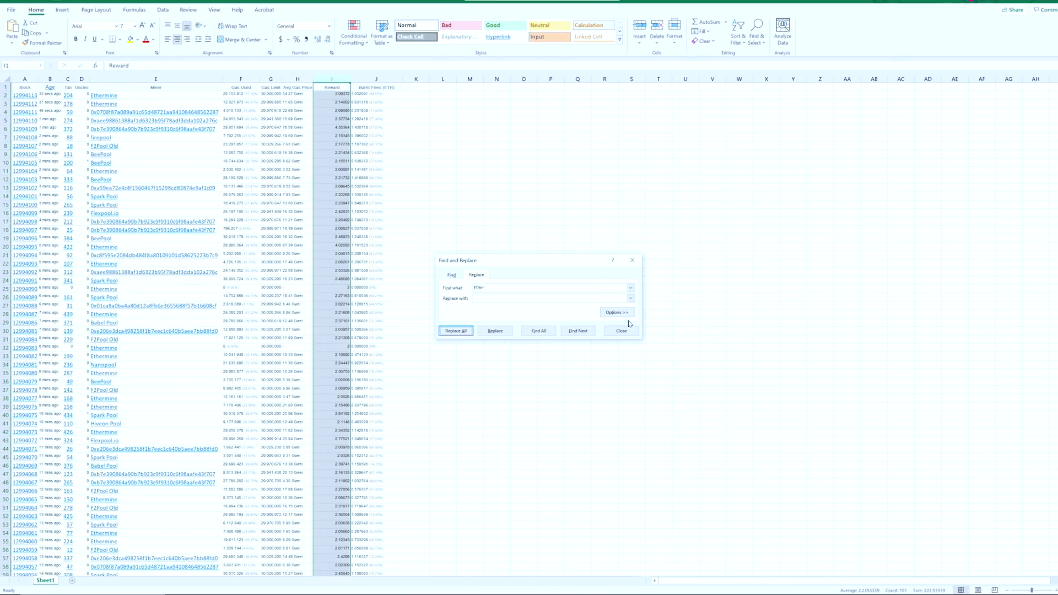
left_click(621, 331)
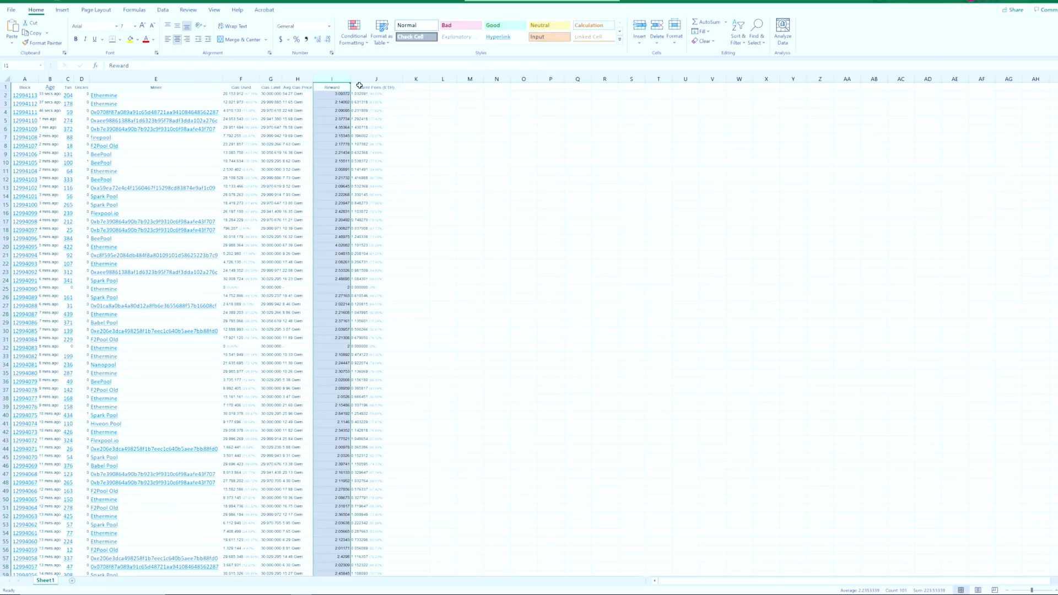
Fill Logic 1 column K with =LEFT(J2,8) down to the last block row
left_click(376, 78)
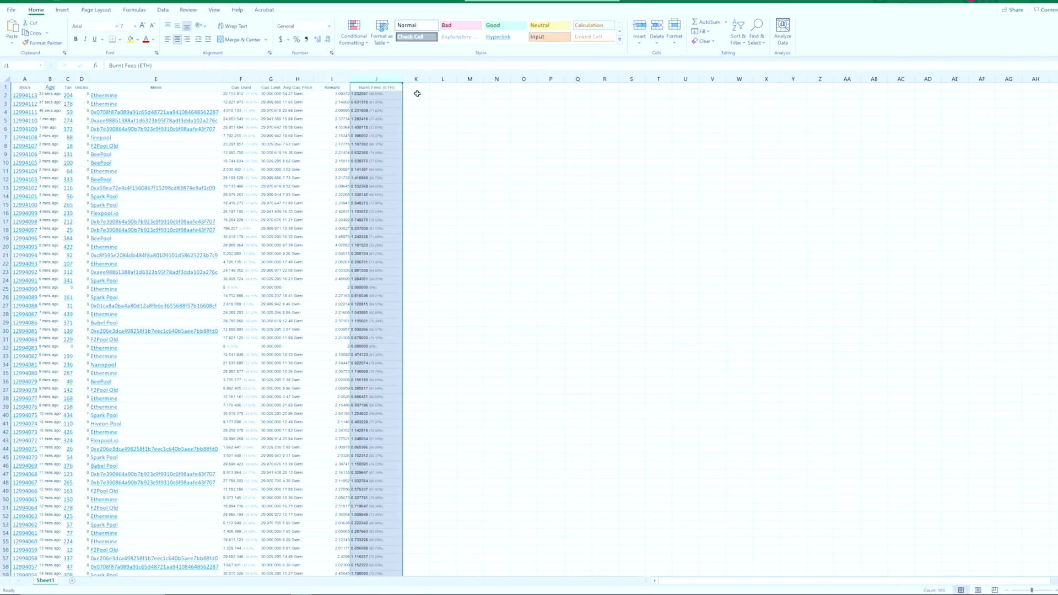
left_click(416, 95)
type("Logic 1")
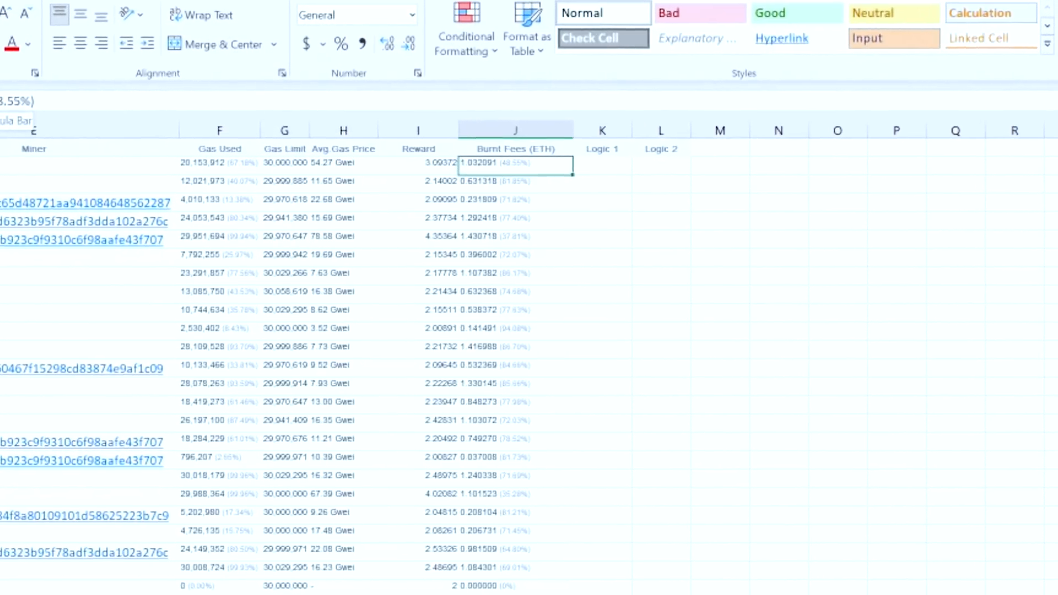
left_click(671, 191)
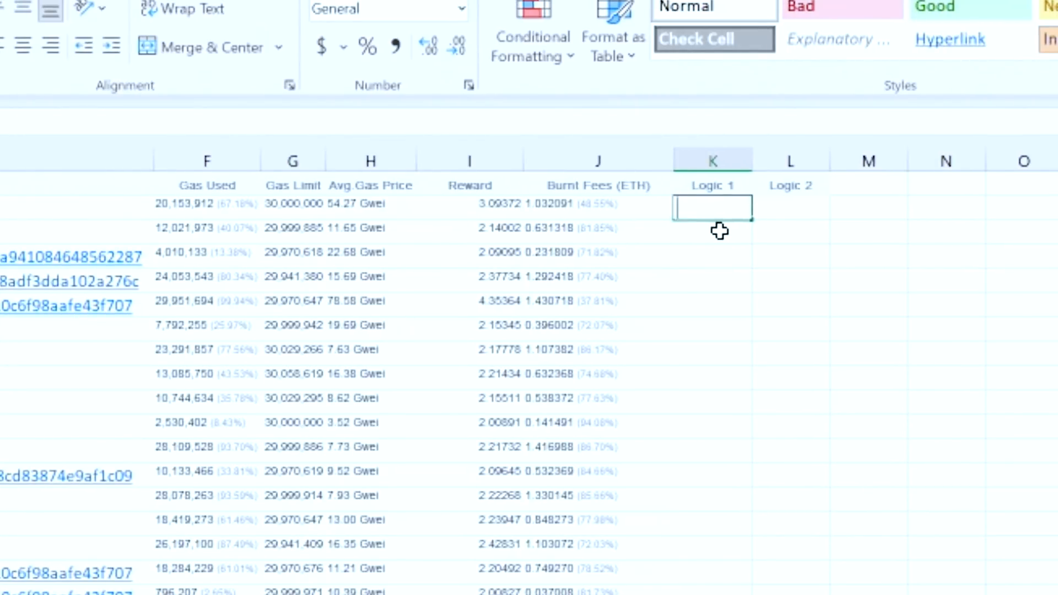
type("=J2")
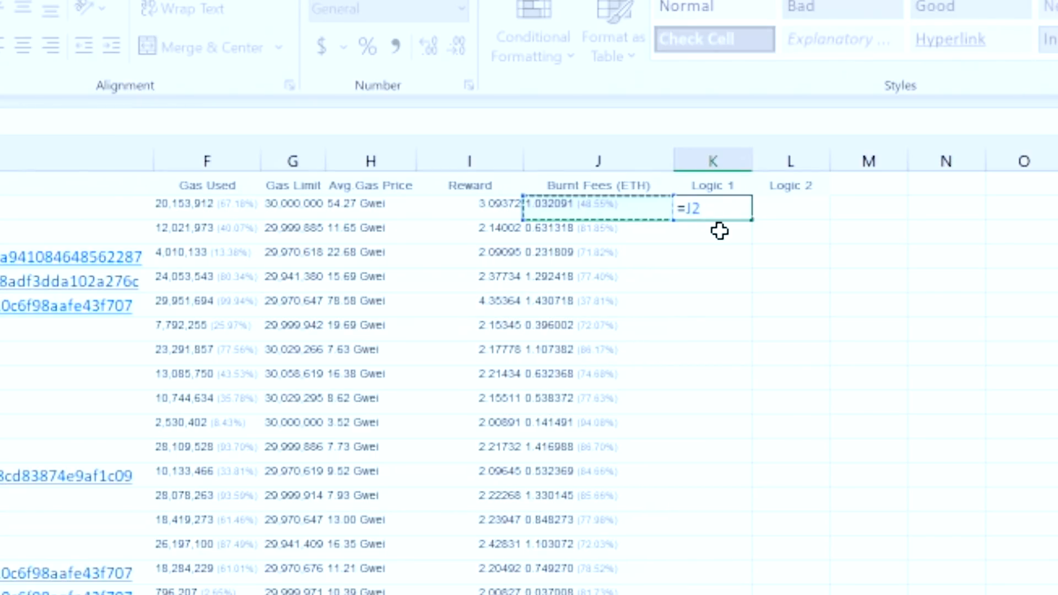
type("left(")
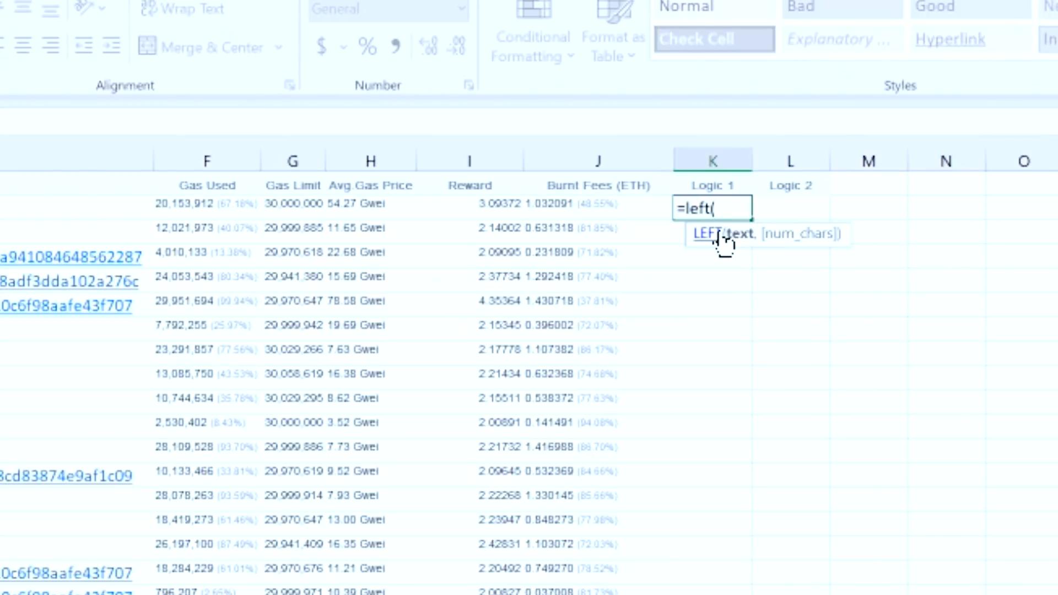
left_click(596, 203)
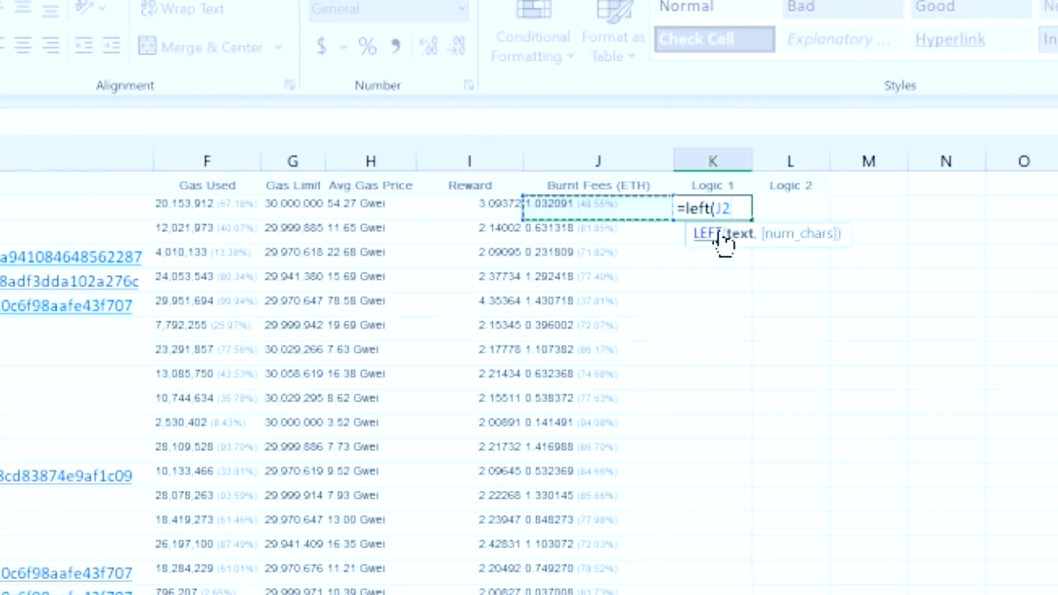
type(",")
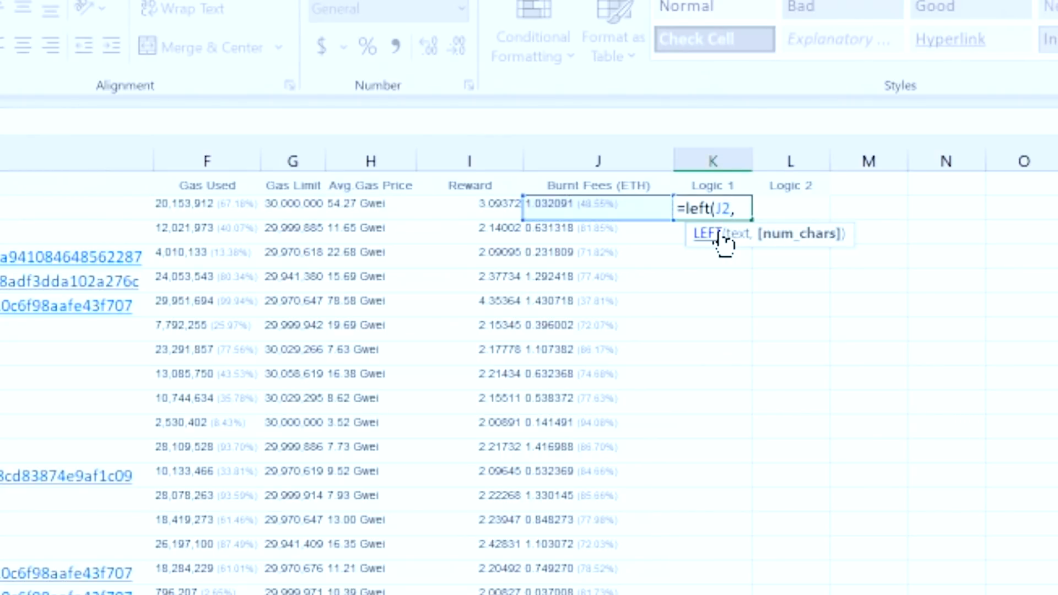
key("Return")
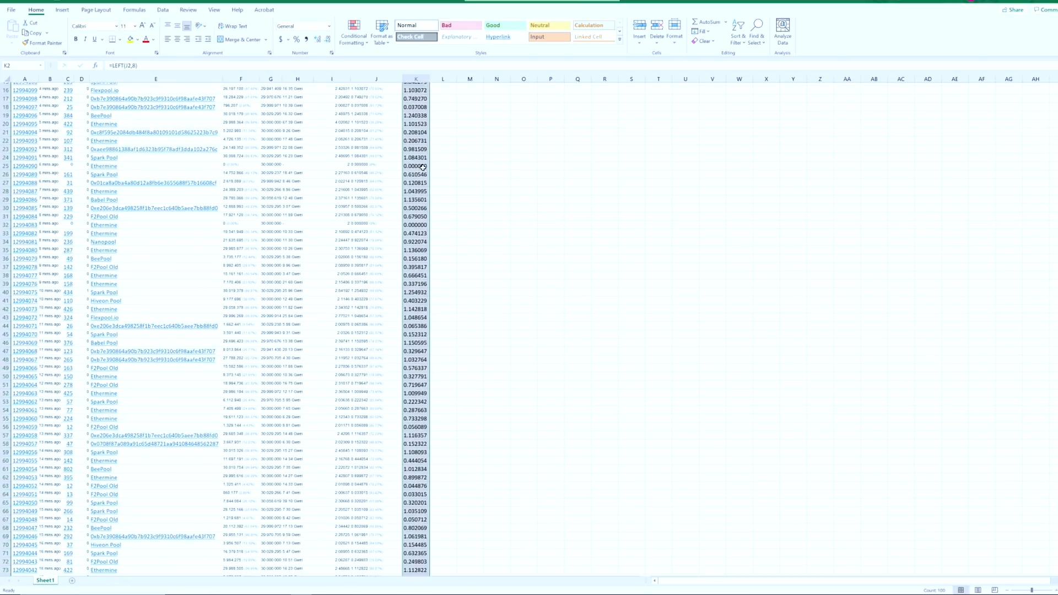
Paste Special column K onto itself as values only
scroll("down", 3)
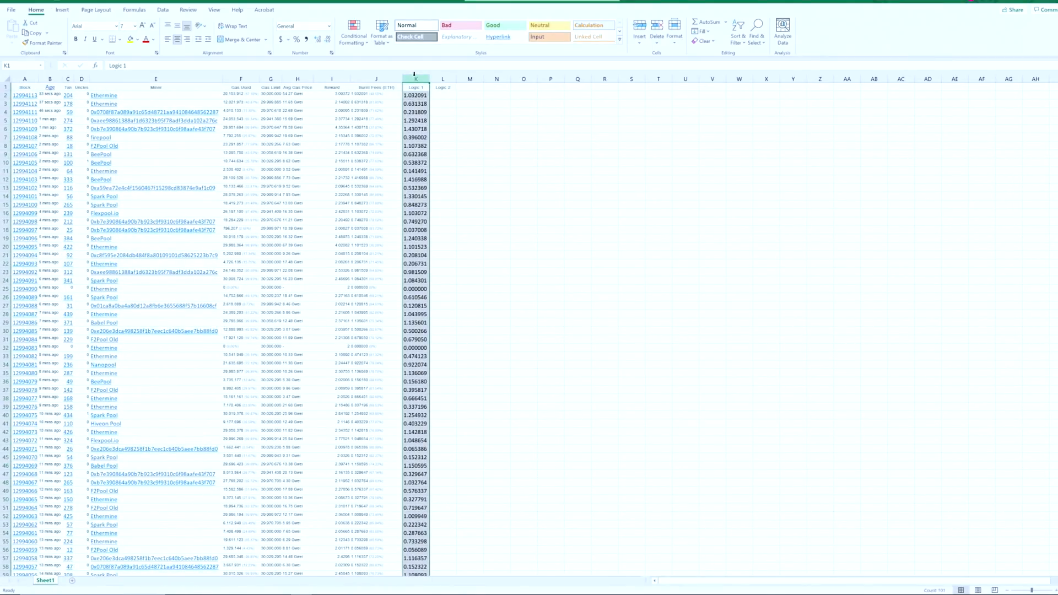
right_click(416, 79)
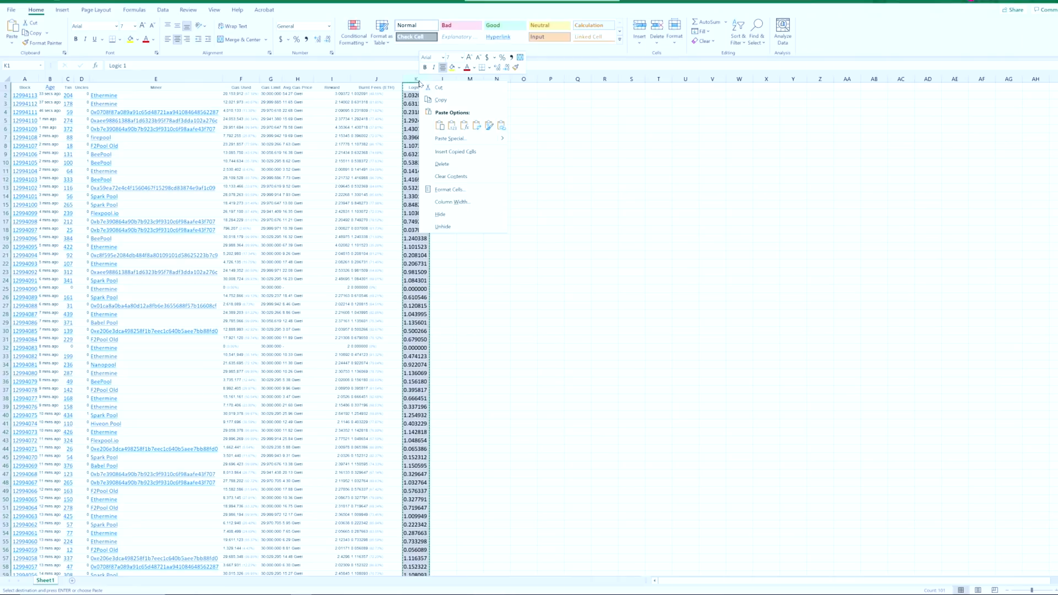
left_click(450, 139)
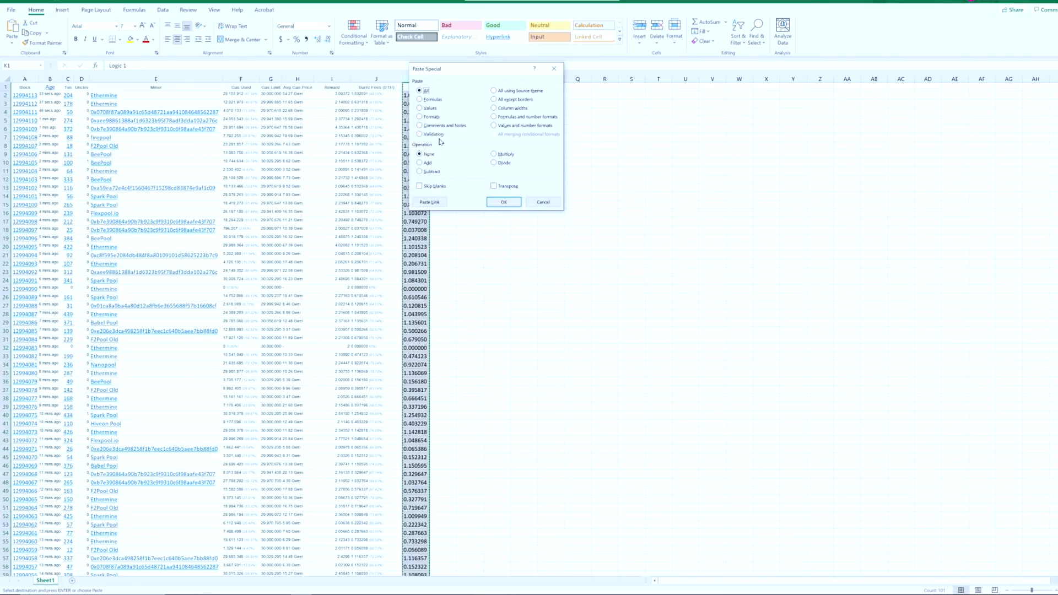
left_click(420, 108)
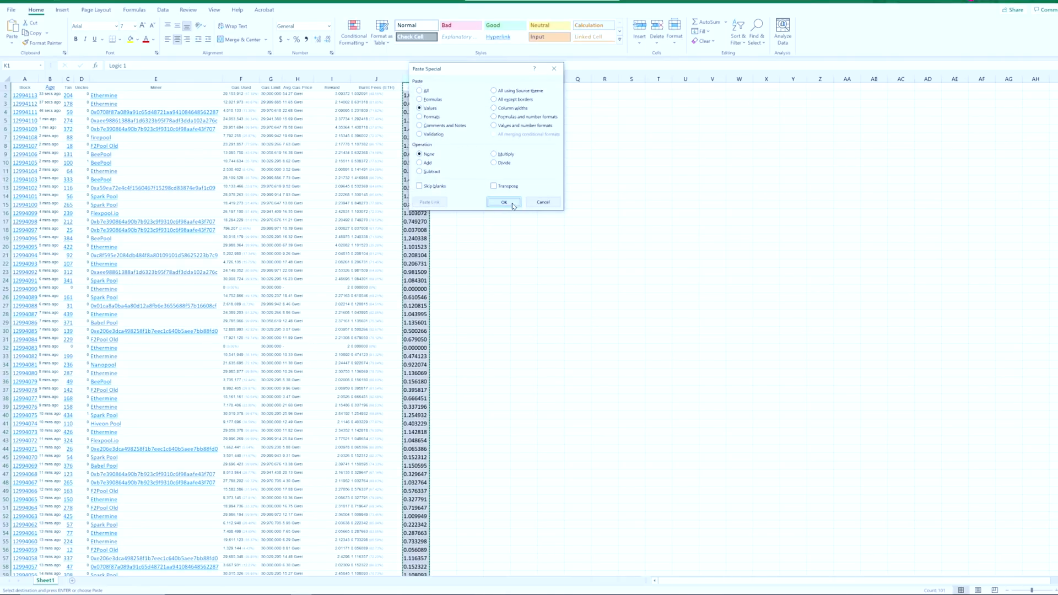
left_click(504, 202)
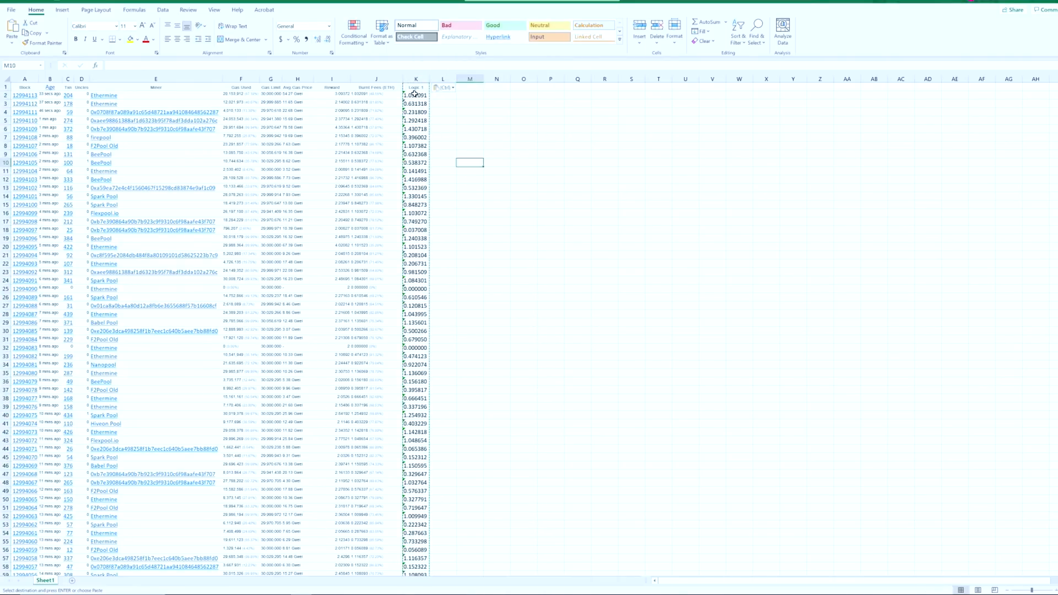
left_click(443, 94)
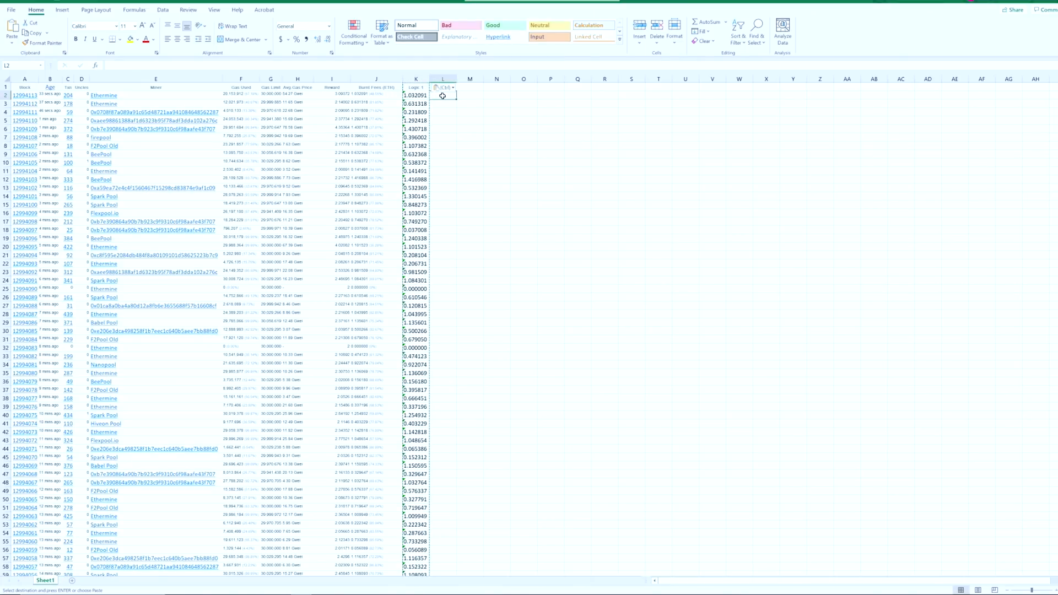
Fill Logic 2 column L with =RIGHT(J2,8) giving bracketed percentages like (48.55%)
left_click(375, 95)
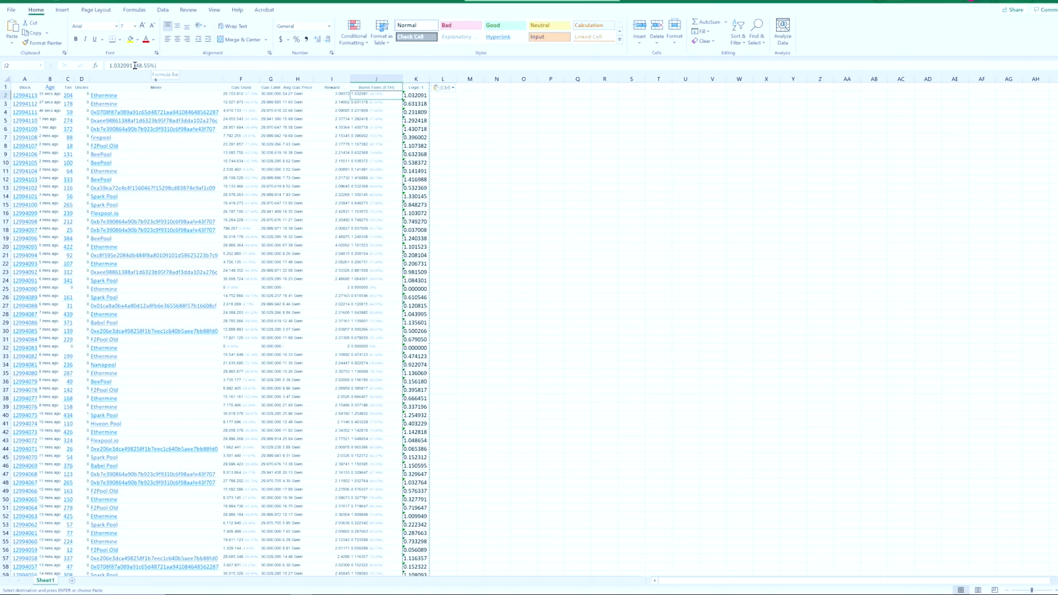
left_click(444, 95)
type("=right(J2")
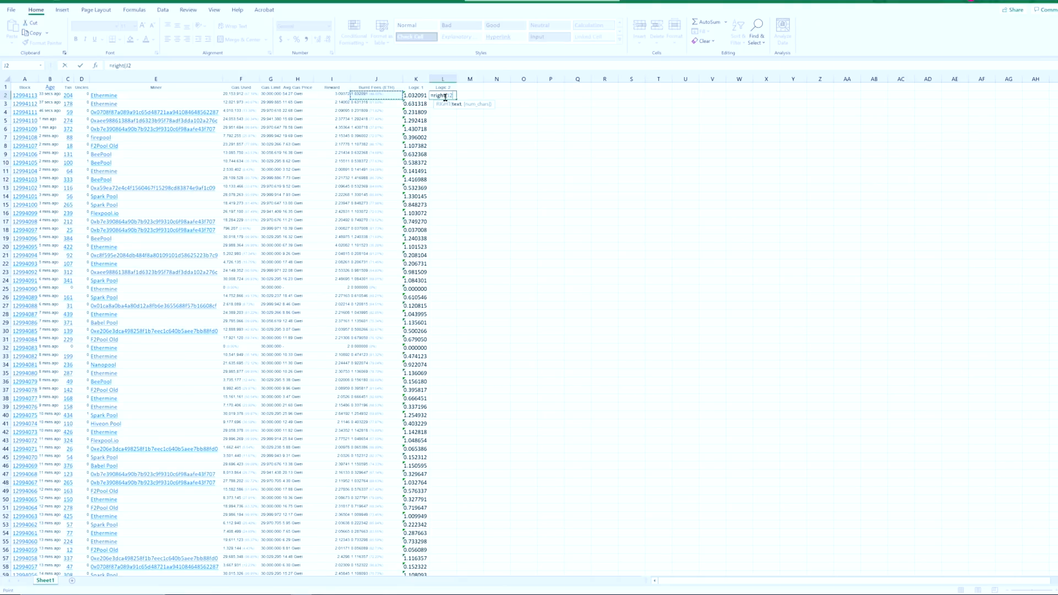
type(",")
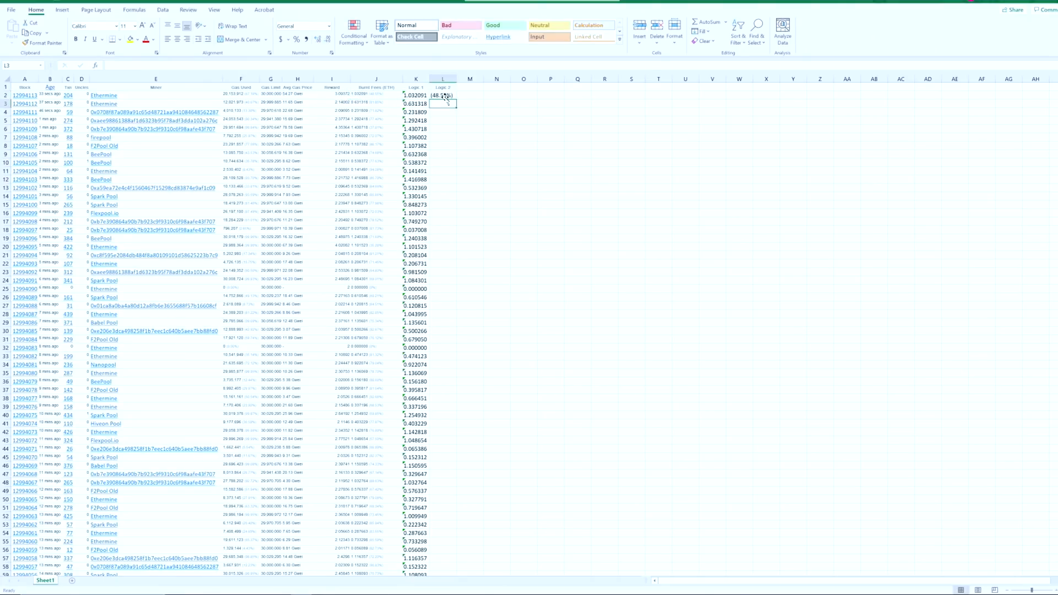
left_click(443, 95)
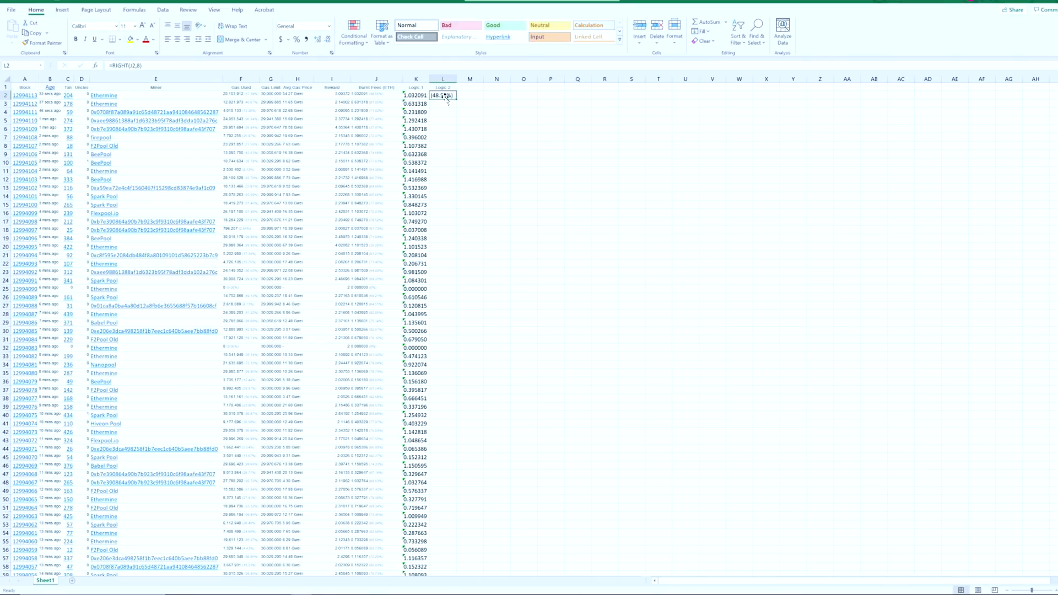
mouse_move(456, 99)
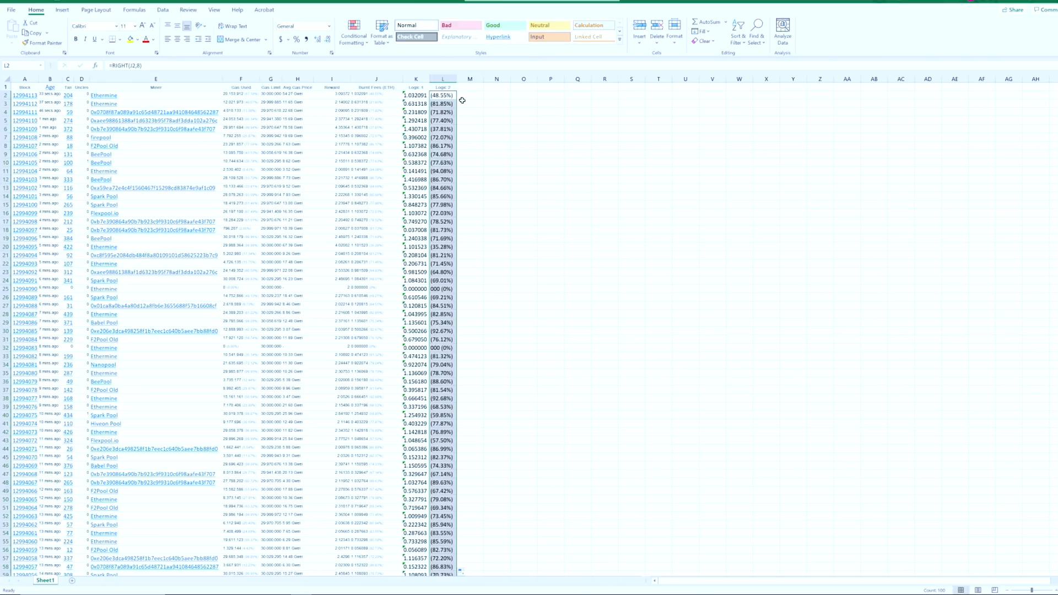
Paste Special column L onto itself as values only
left_click(443, 95)
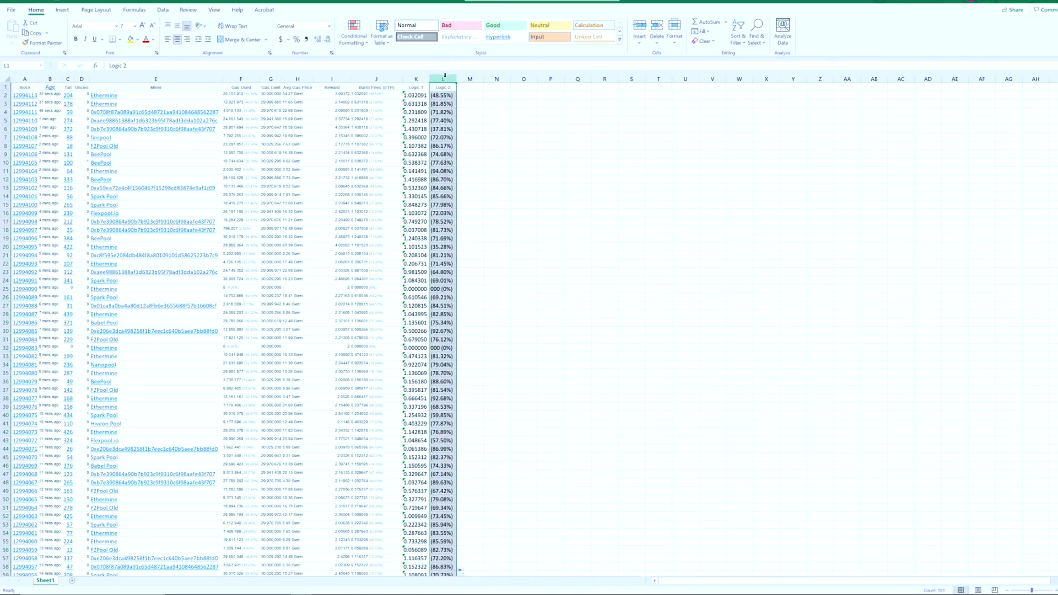
right_click(443, 78)
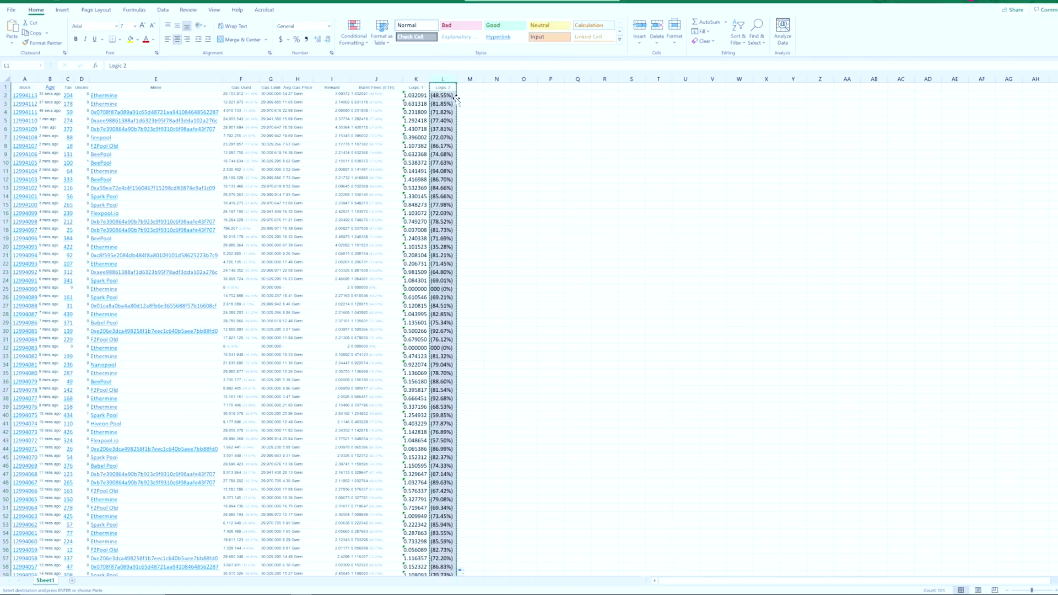
right_click(455, 96)
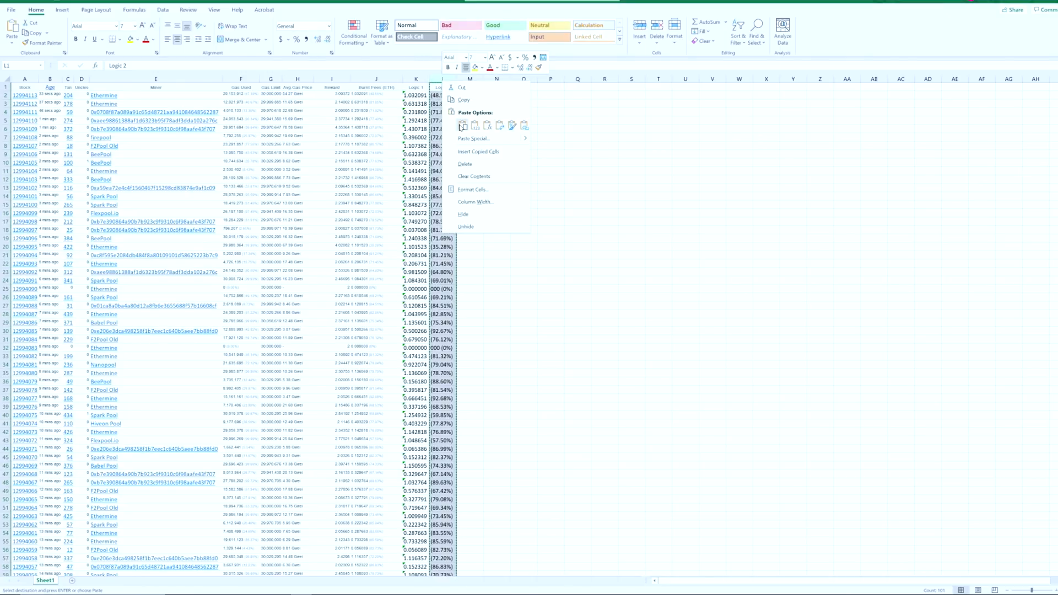
left_click(474, 139)
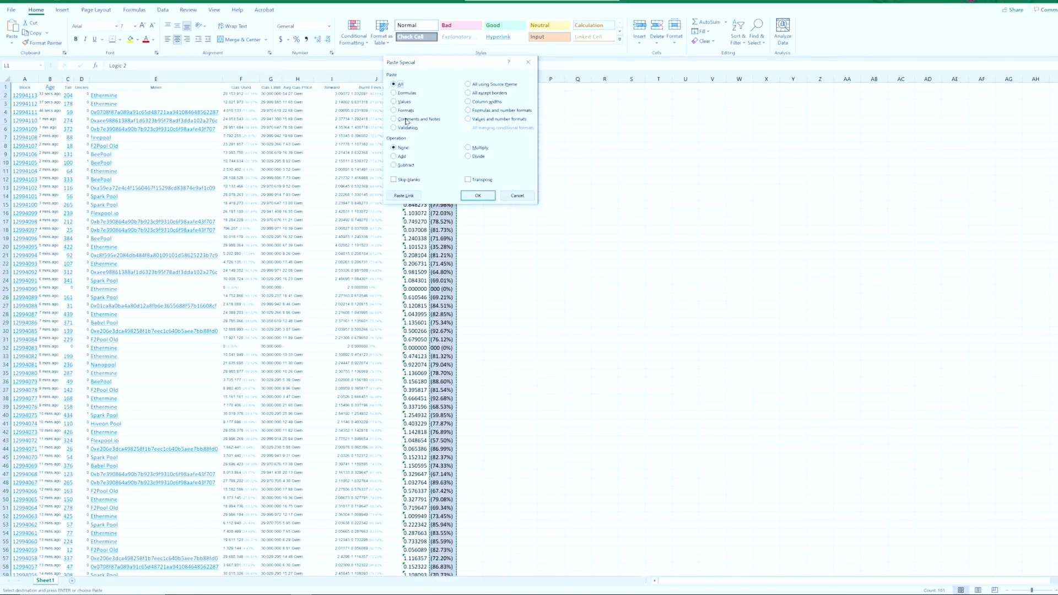
left_click(394, 101)
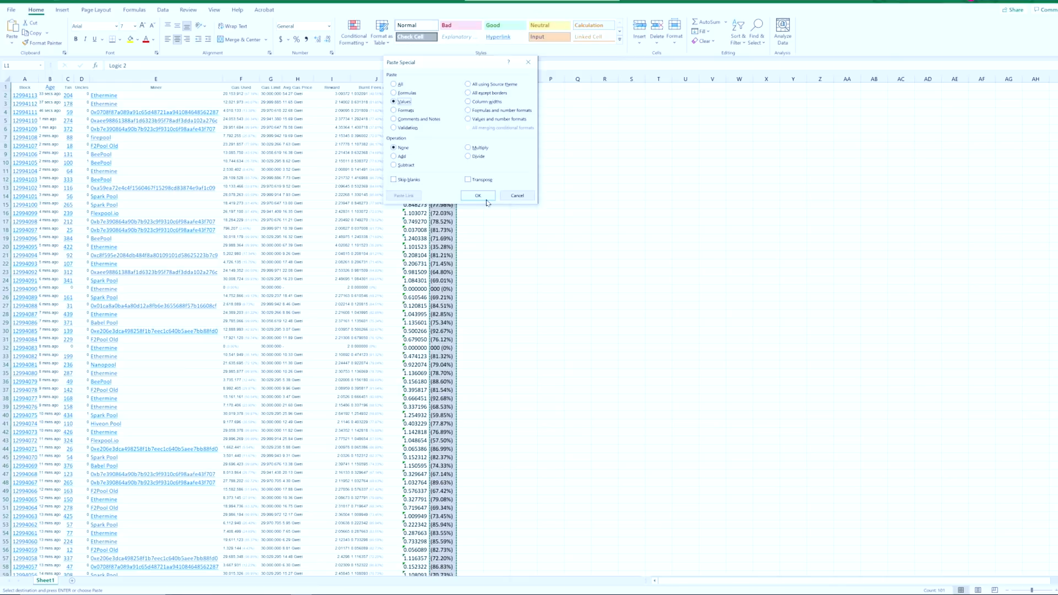
left_click(477, 195)
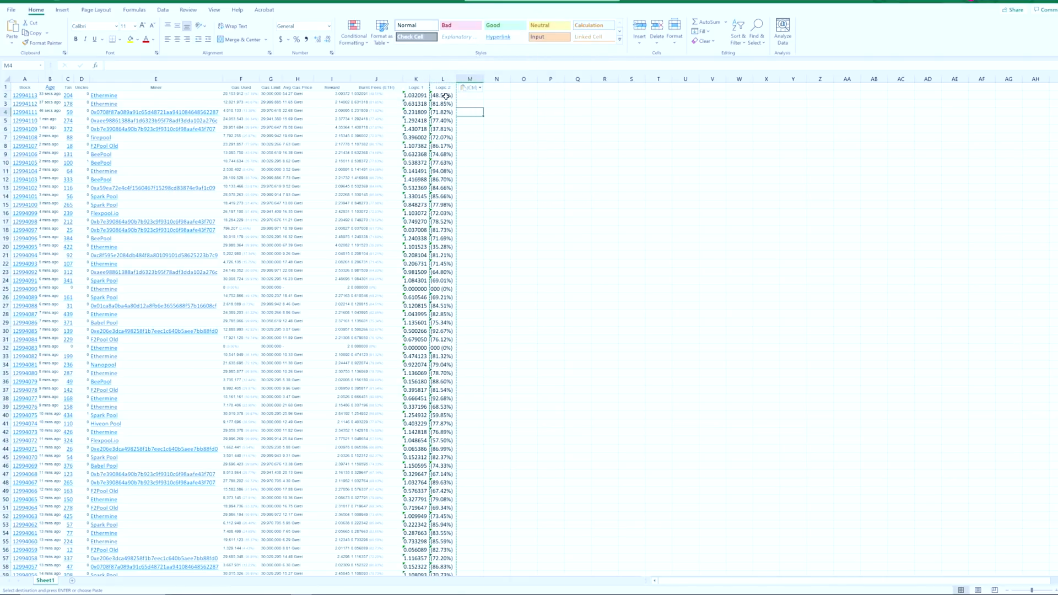
Replace '(' and ')' with nothing throughout column L, 100 replacements each
left_click(443, 78)
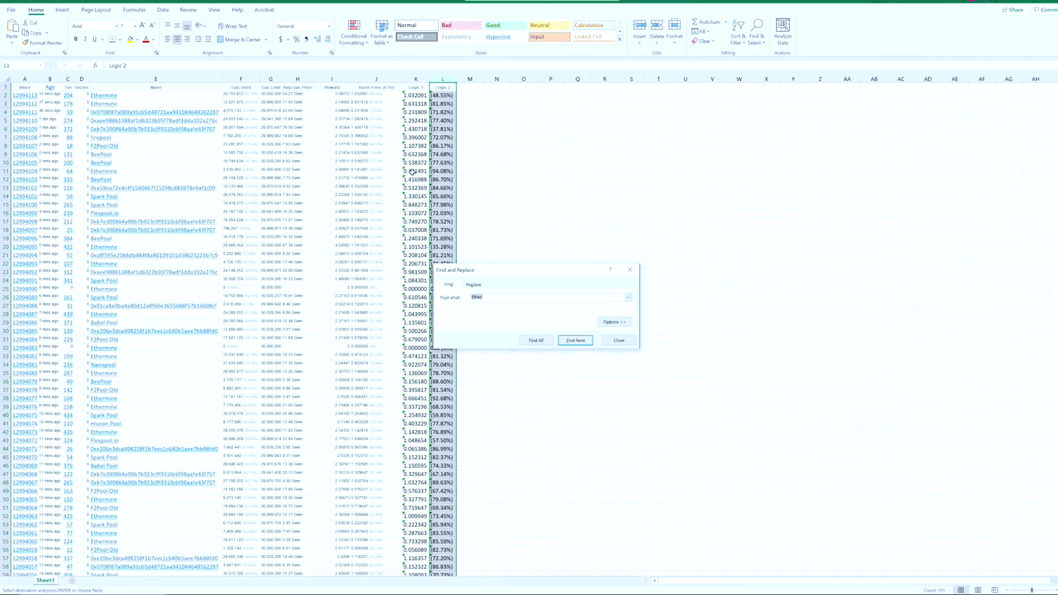
left_click(473, 285)
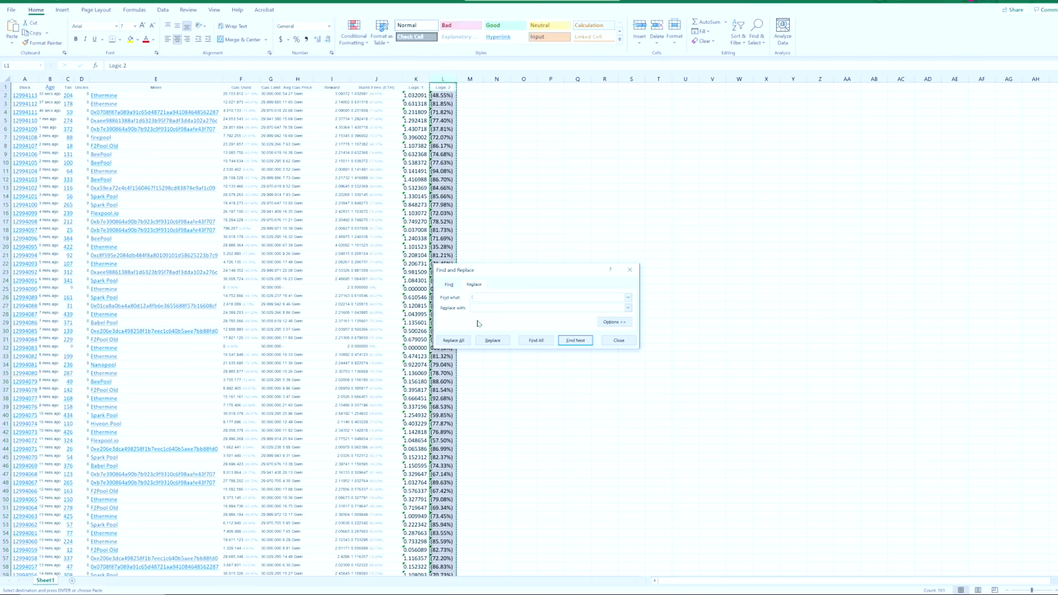
left_click(453, 339)
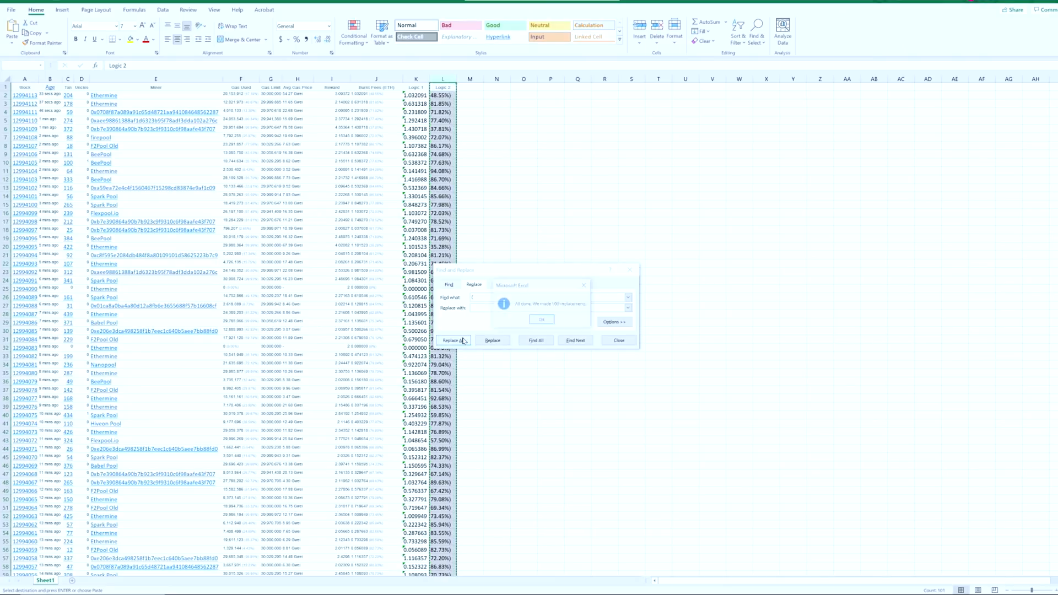
left_click(540, 320)
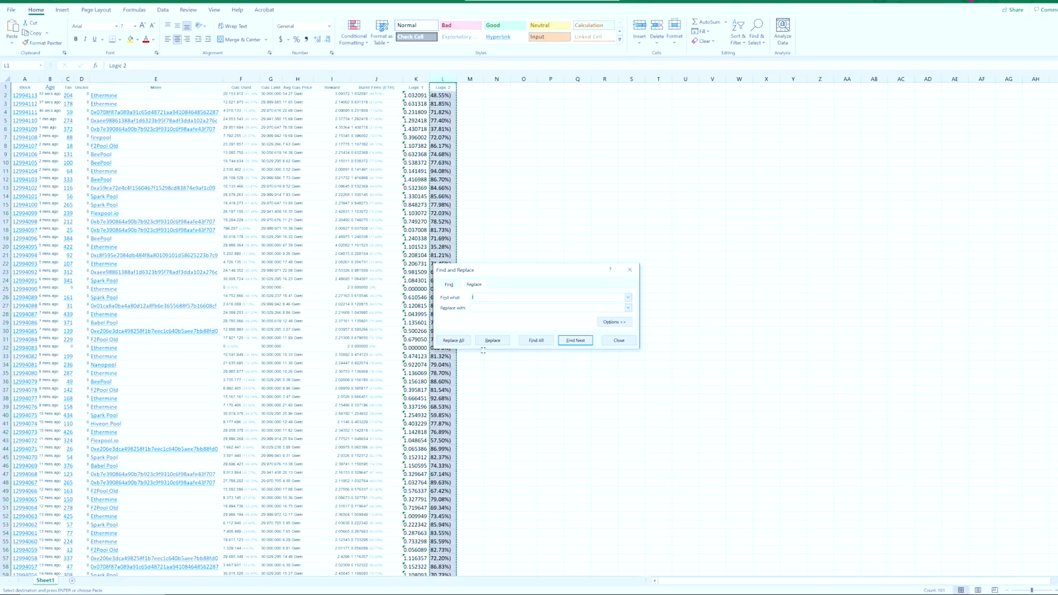
left_click(452, 341)
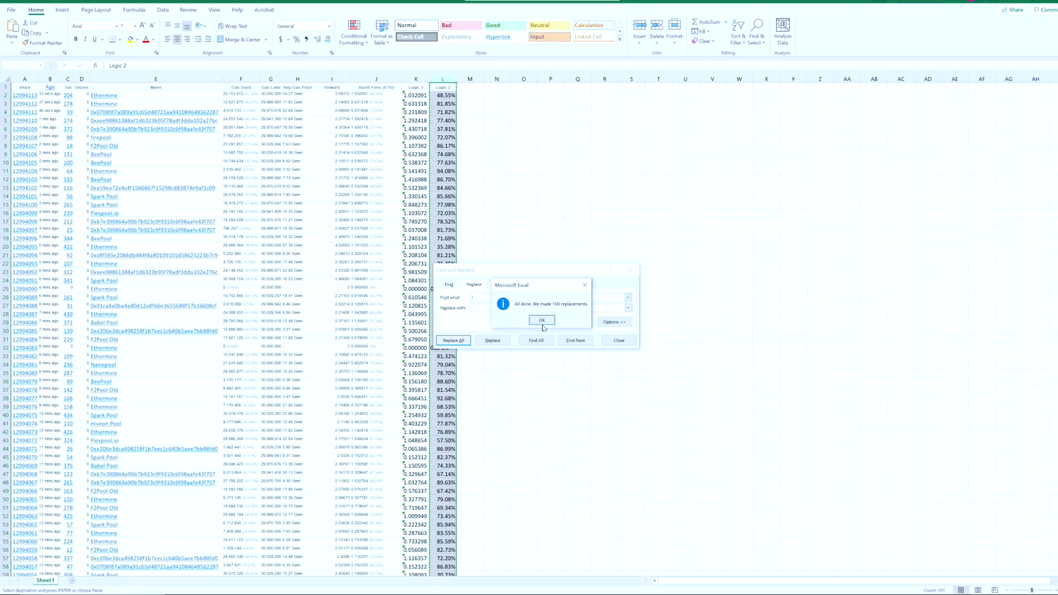
left_click(542, 319)
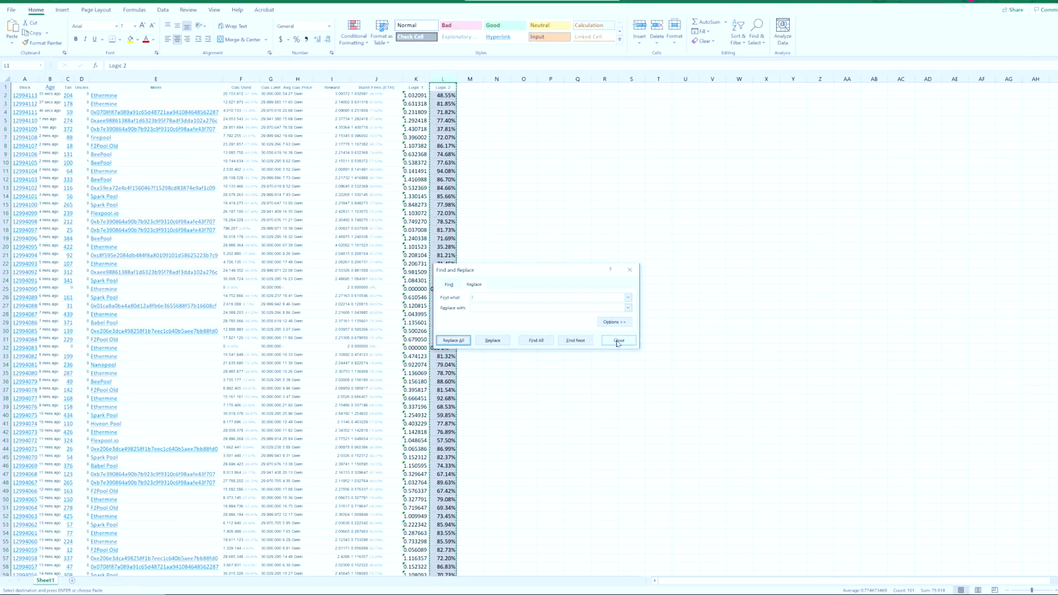
left_click(617, 340)
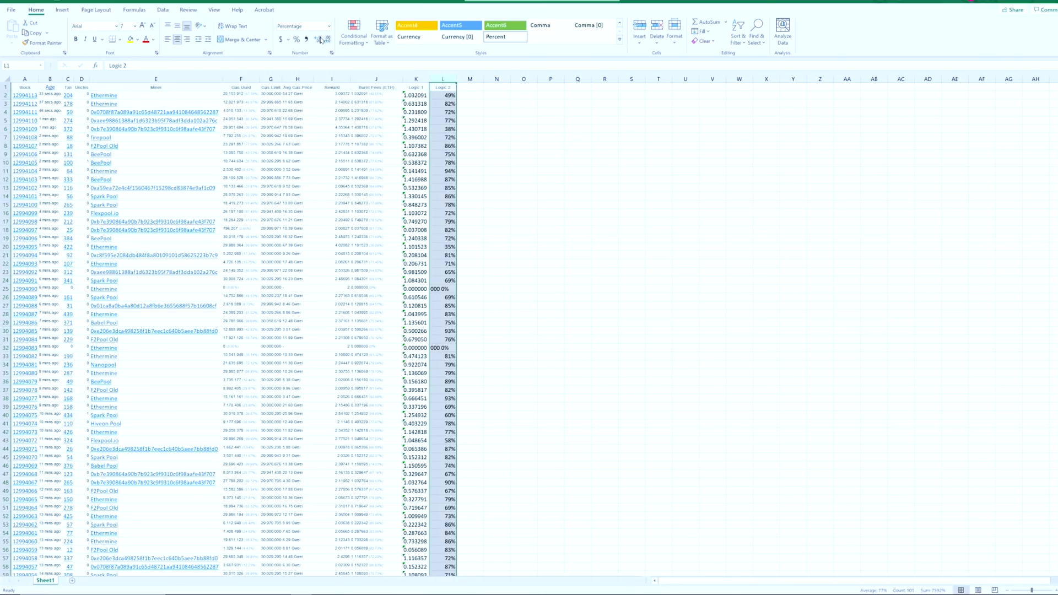
Format column L as percentages with two decimals, e.g. 48.55%, and check L2
left_click(321, 39)
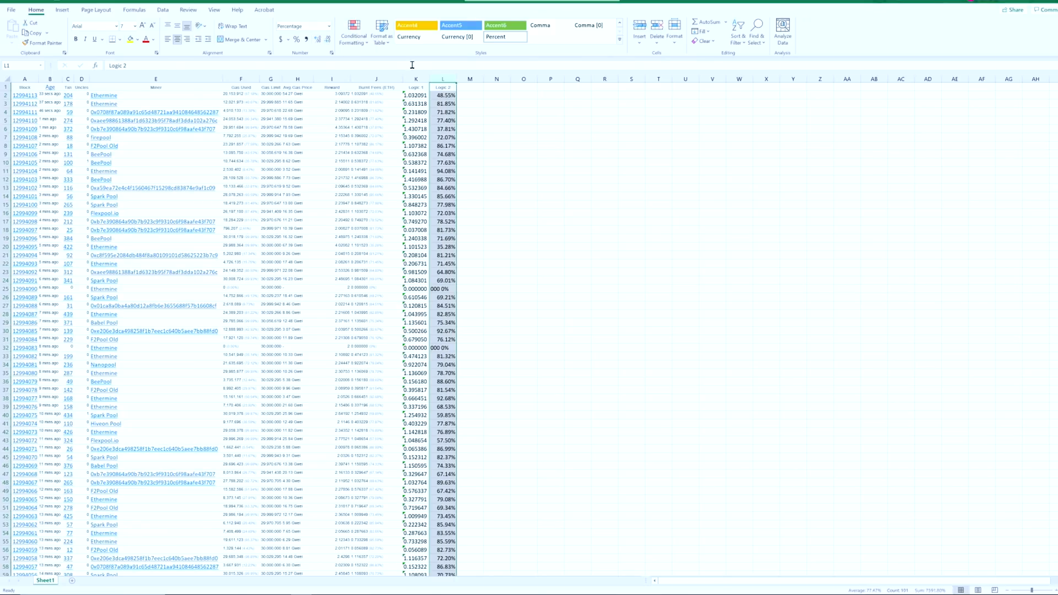
left_click(496, 121)
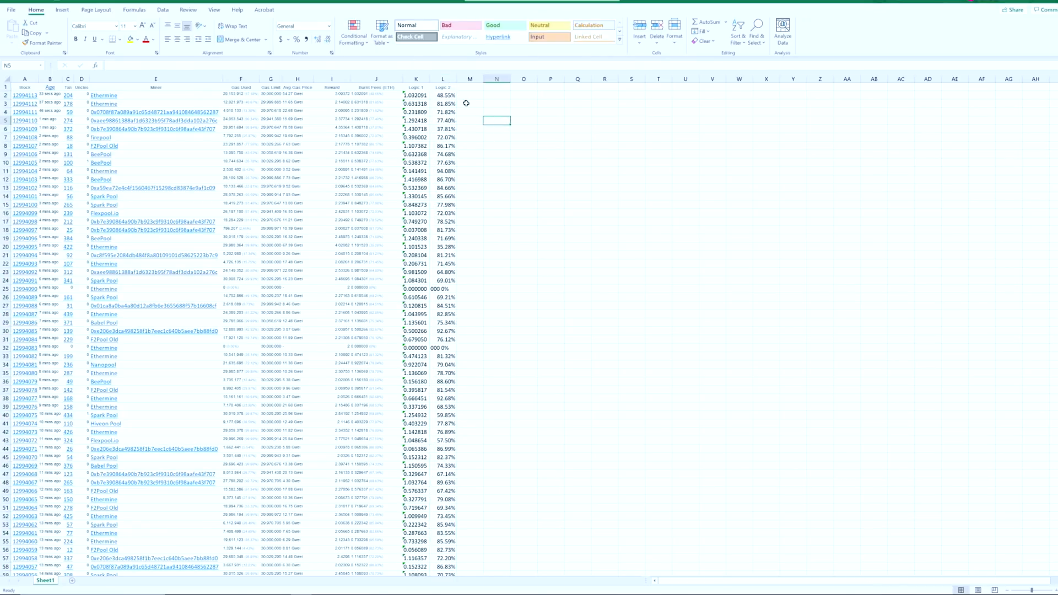
left_click(443, 95)
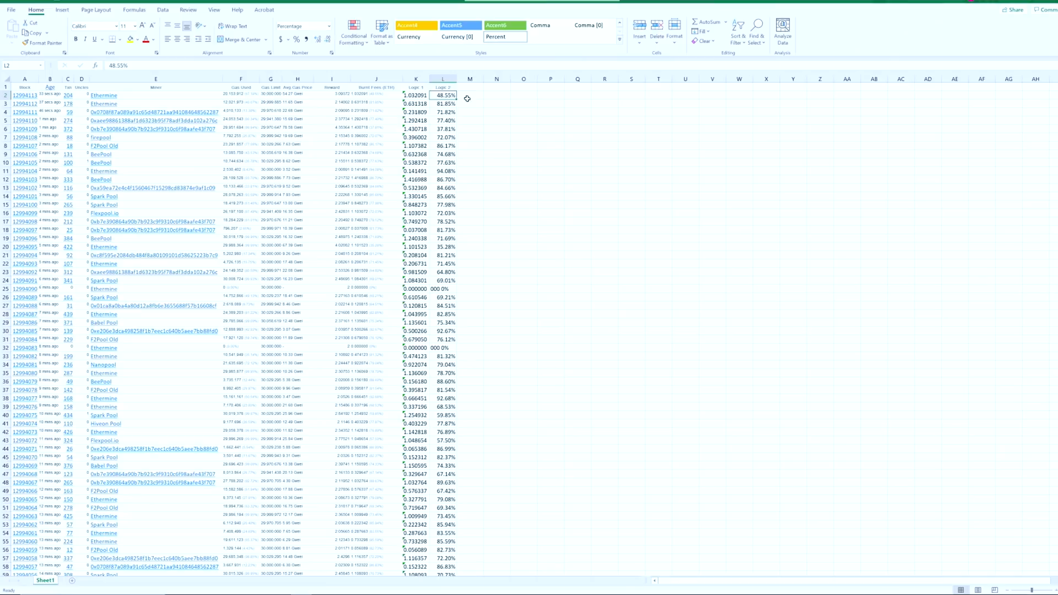
mouse_move(482, 96)
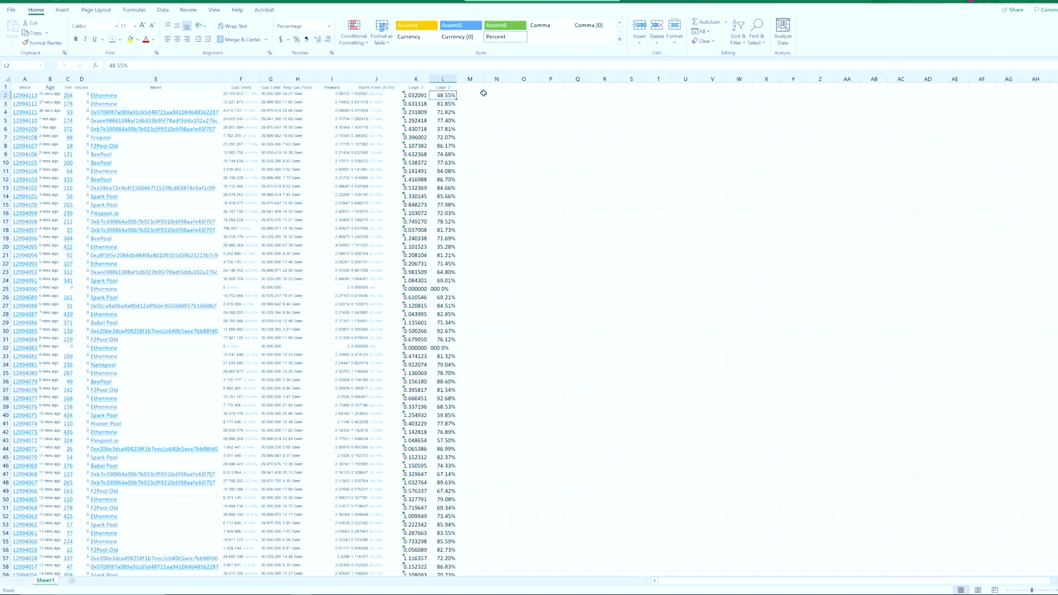
Add an FBV (Full Block Value) column M with =I2+K2 filled down to row 101
left_click(469, 86)
type("FB")
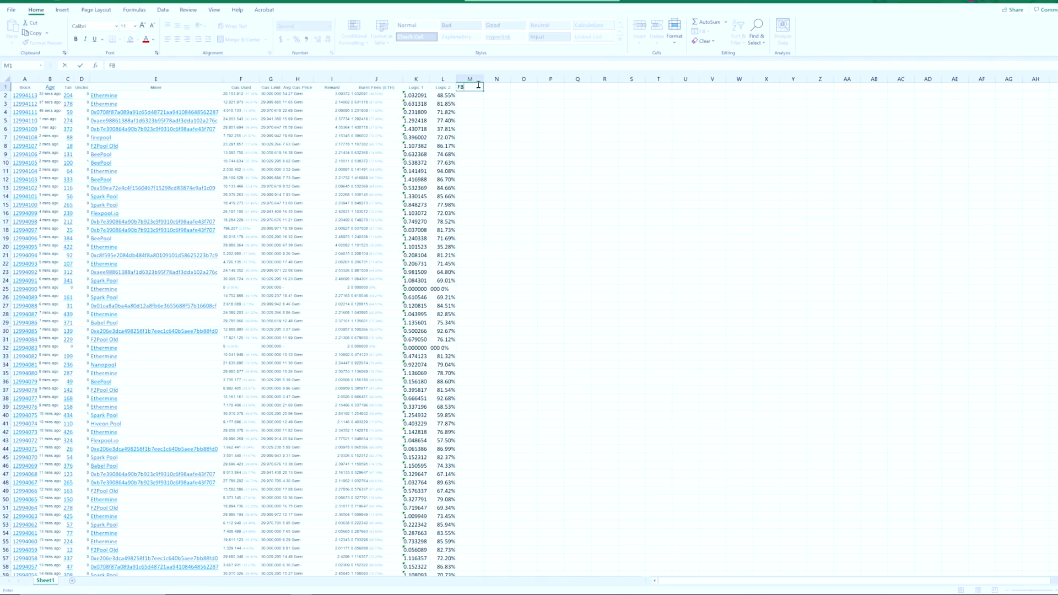
type("V")
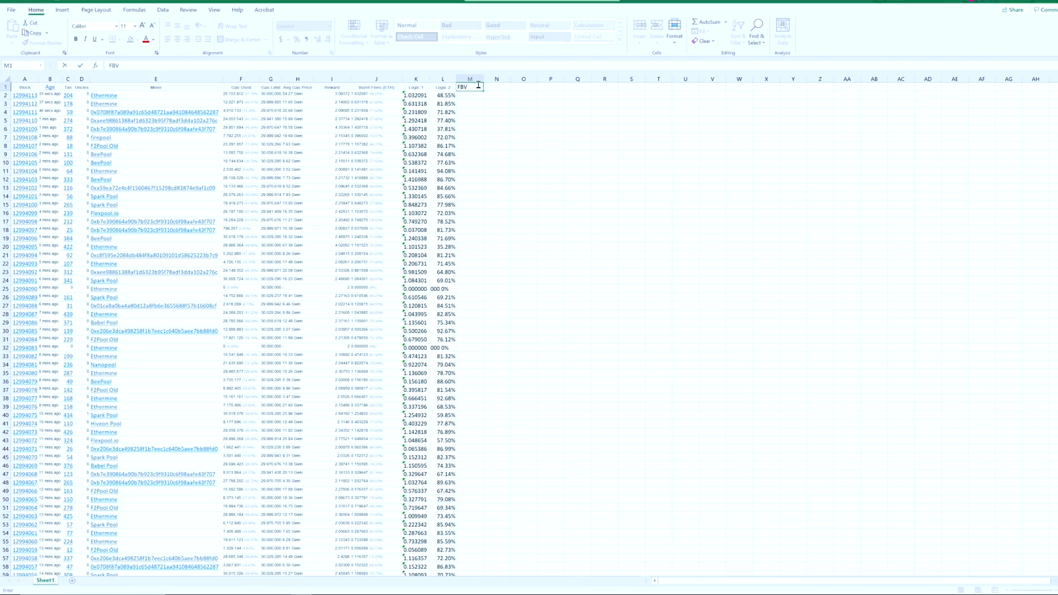
type("(Full Block Value")
left_click(470, 94)
type("=J2")
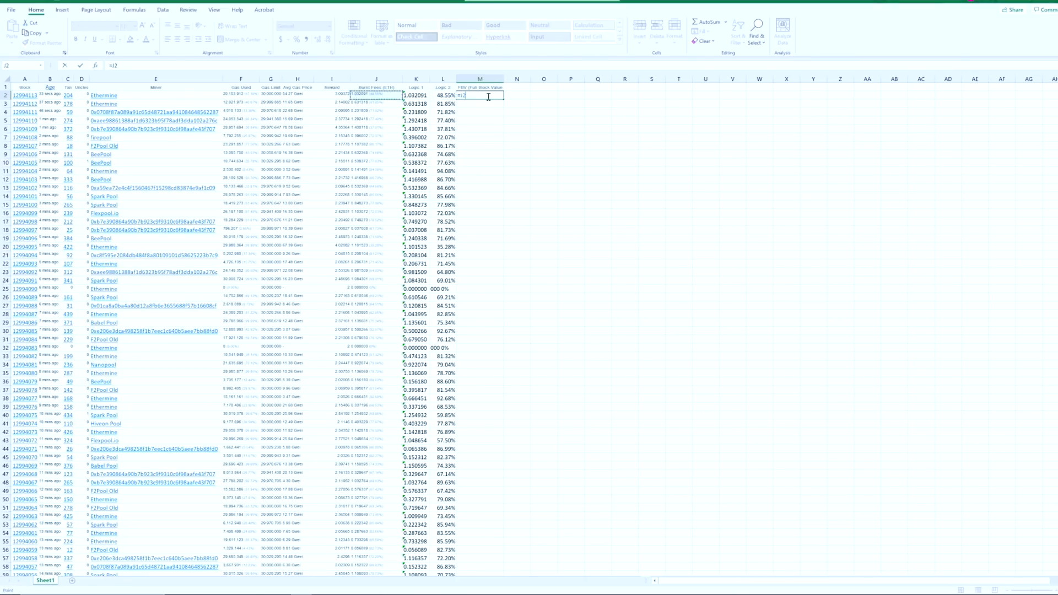
type("+")
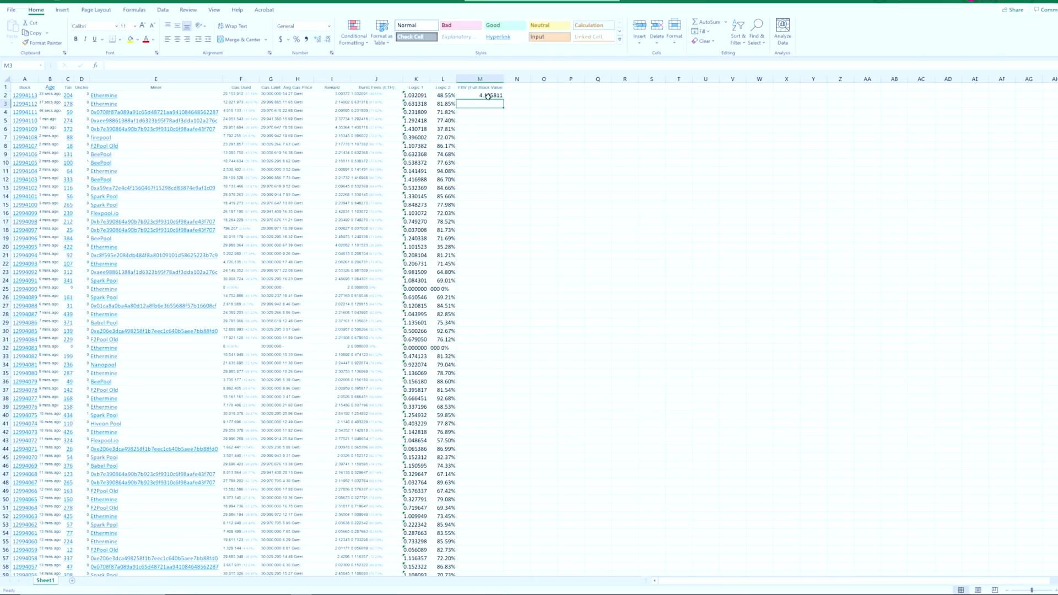
left_click(480, 95)
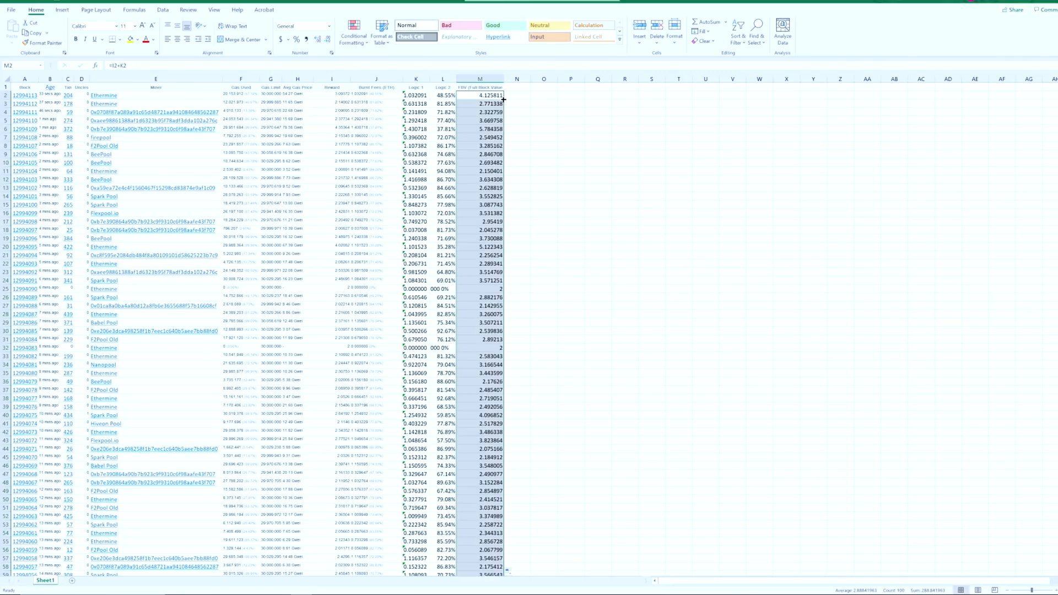
left_click(517, 86)
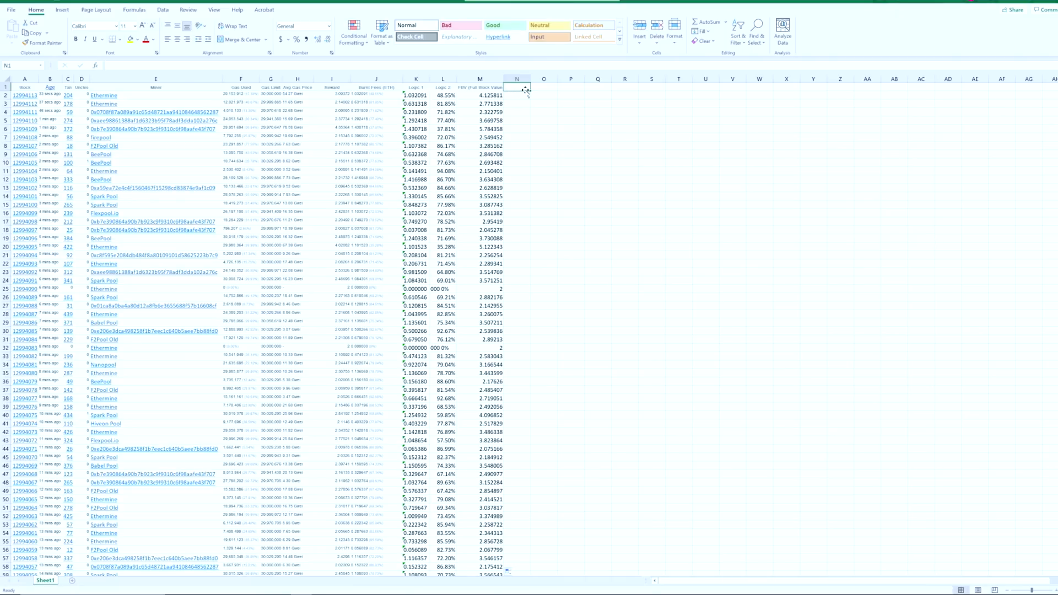
Compute =AVERAGE(I2:I101) under a new heading in column O, giving 2.2353339
left_click(544, 87)
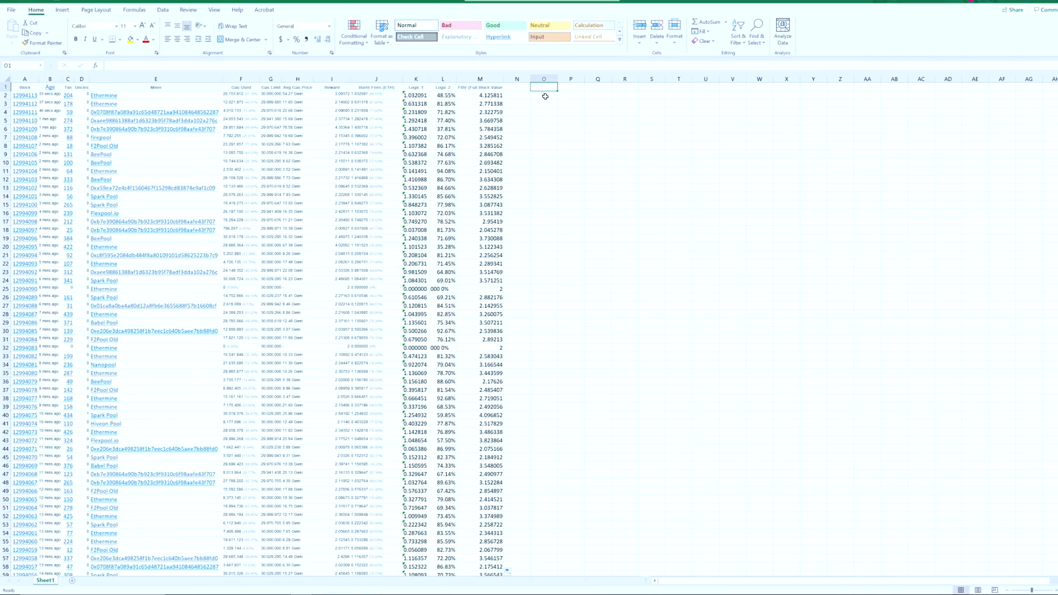
type("Average Last 100blocks")
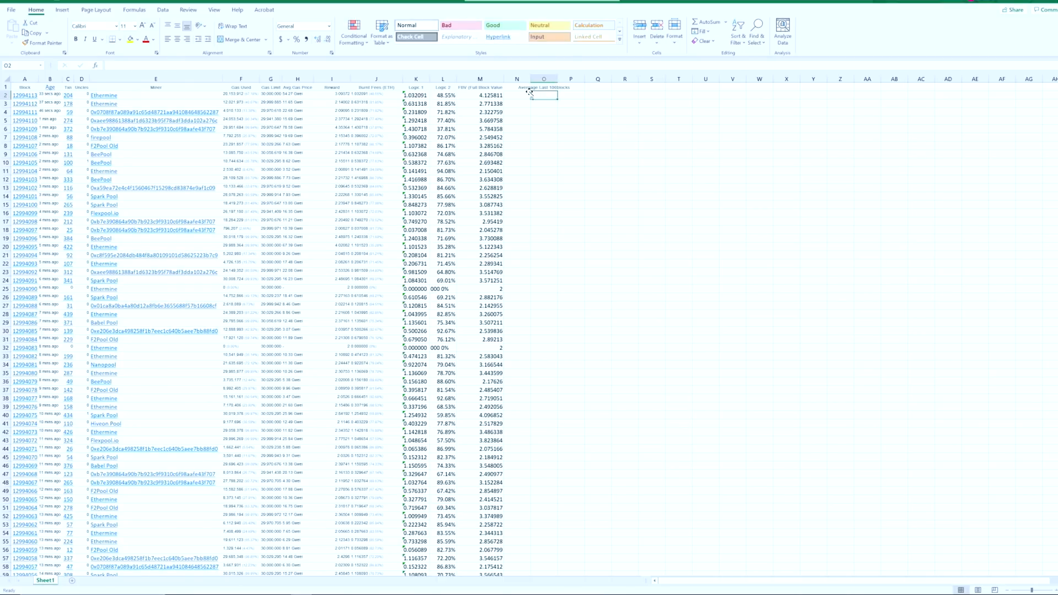
left_click(557, 95)
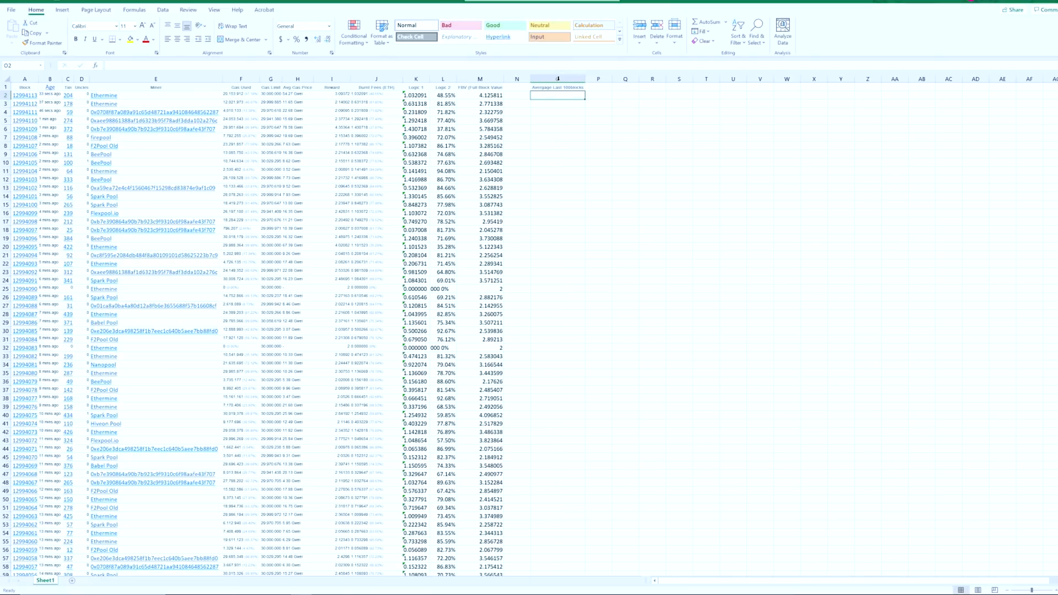
type("=avg(")
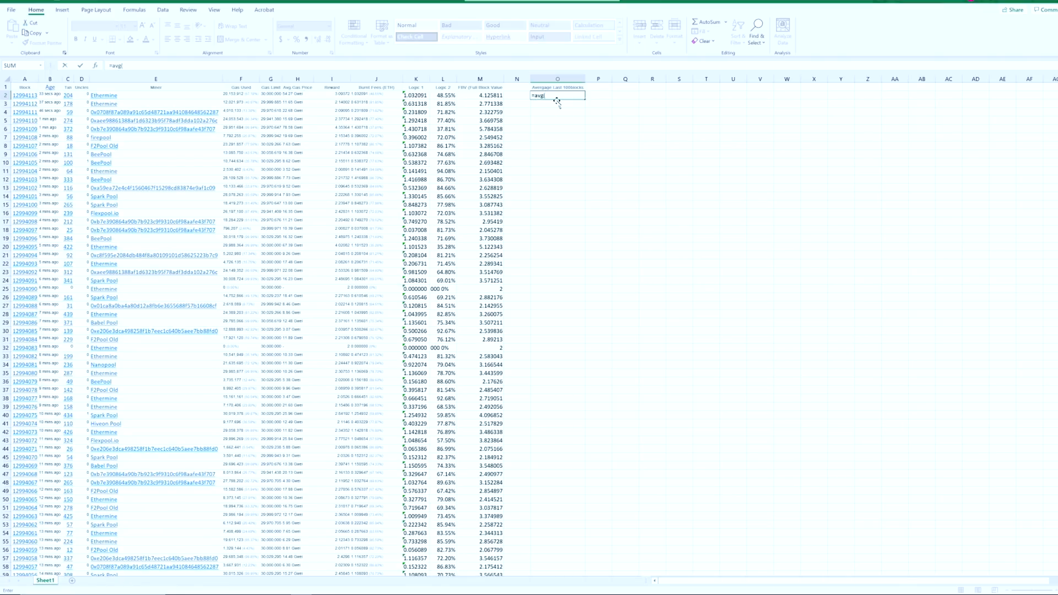
mouse_move(426, 95)
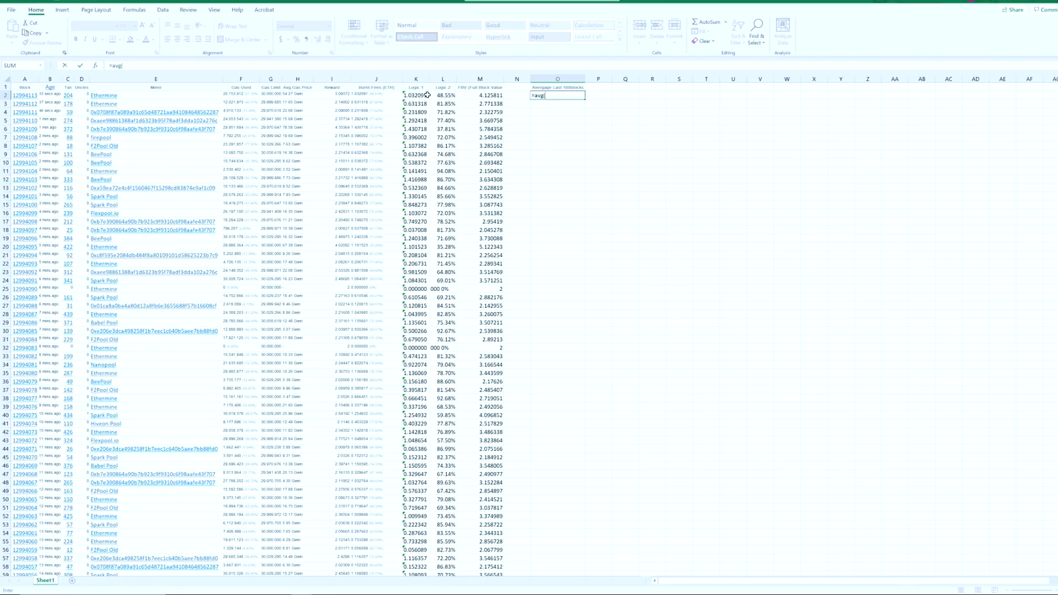
left_click(330, 95)
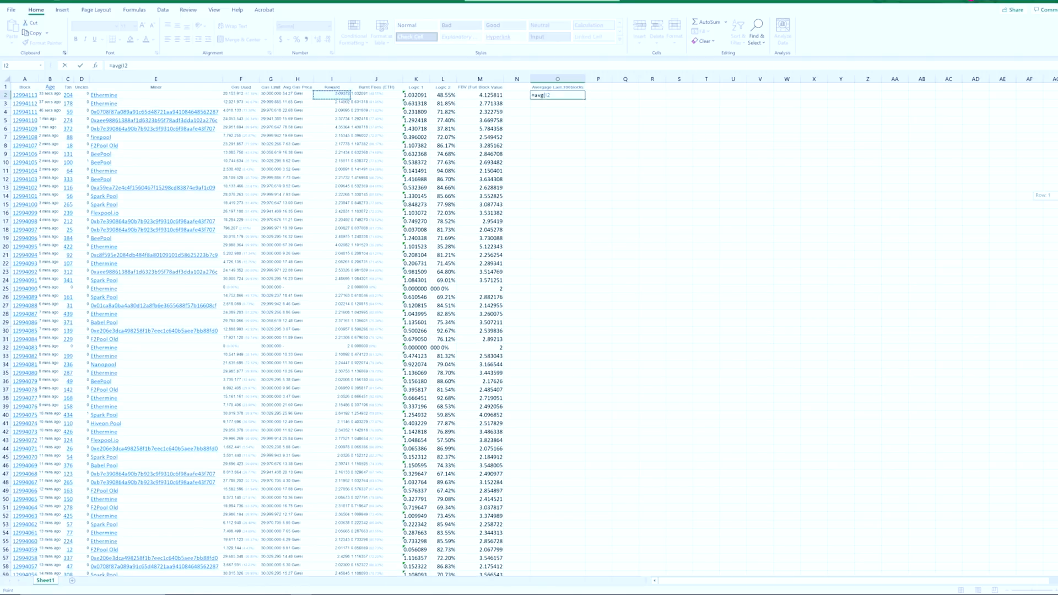
scroll("down", 3)
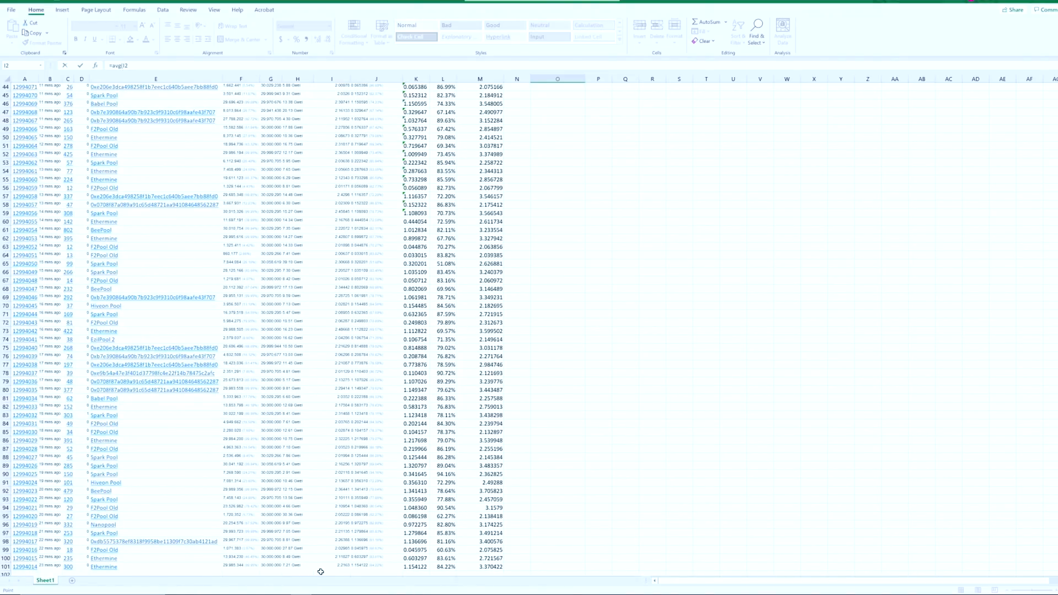
mouse_move(330, 568)
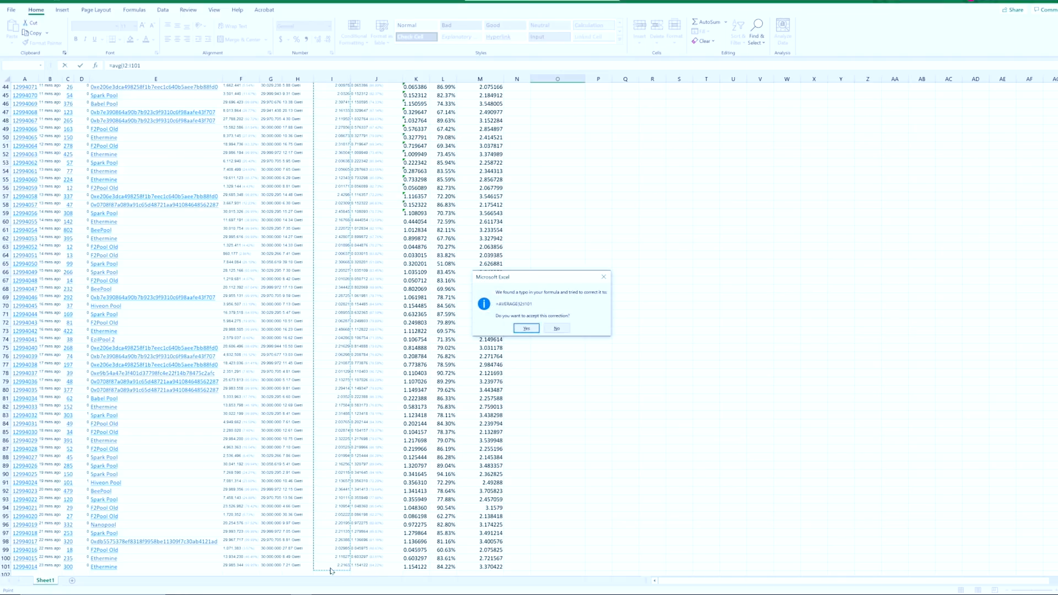
left_click(527, 328)
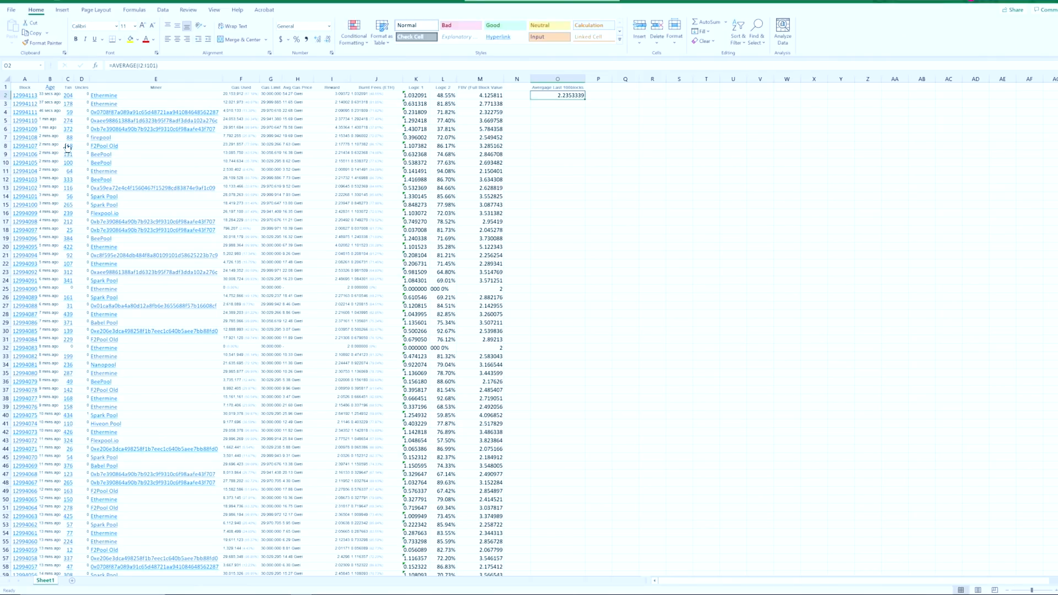
mouse_move(23, 95)
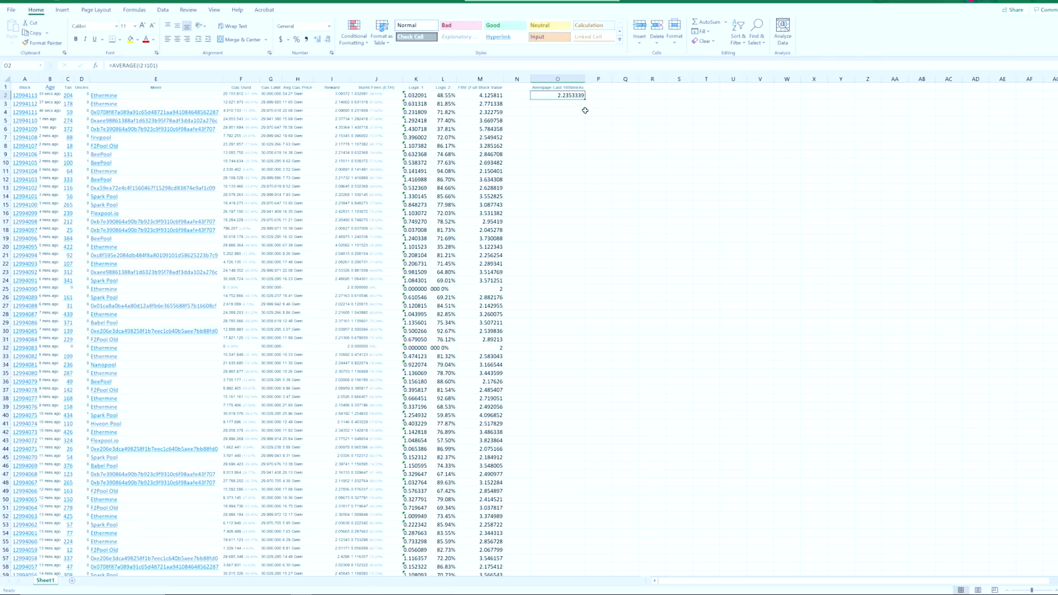
mouse_move(608, 110)
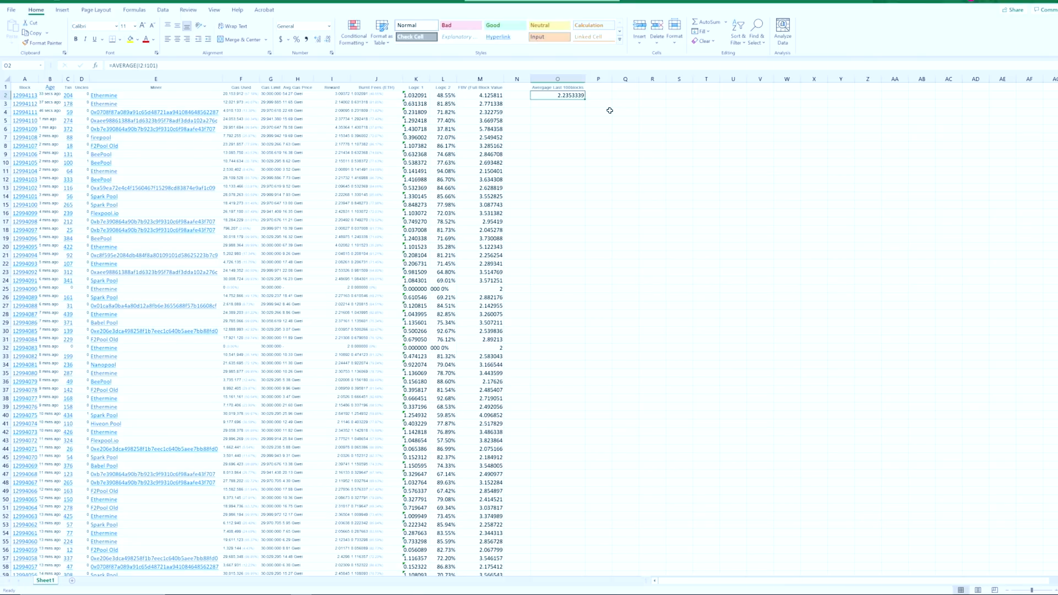
mouse_move(616, 88)
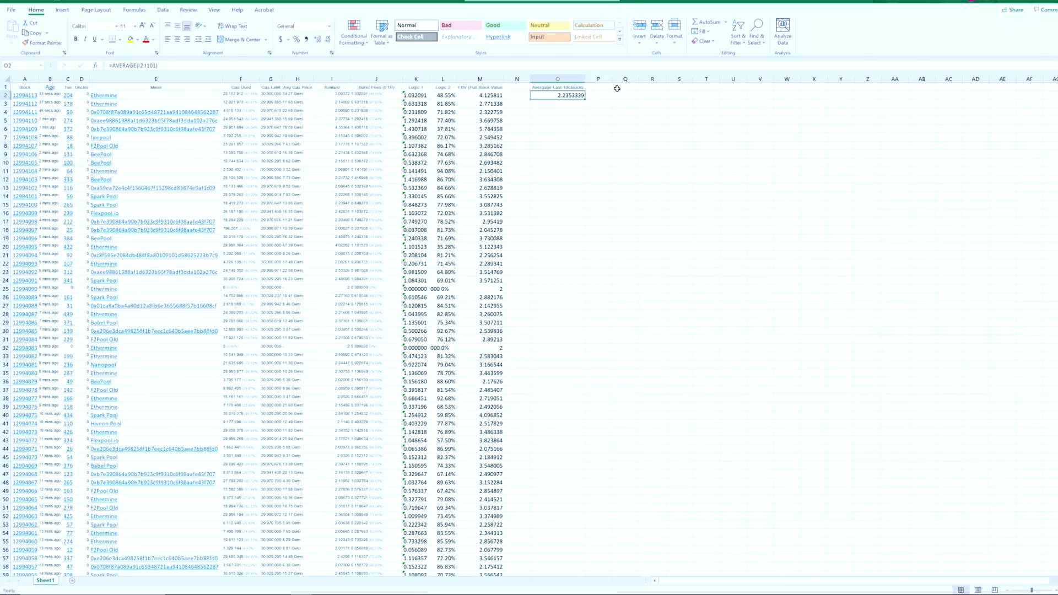
Add an 'Average FBV' heading in P1 beside the average reward
left_click(597, 86)
type("Average")
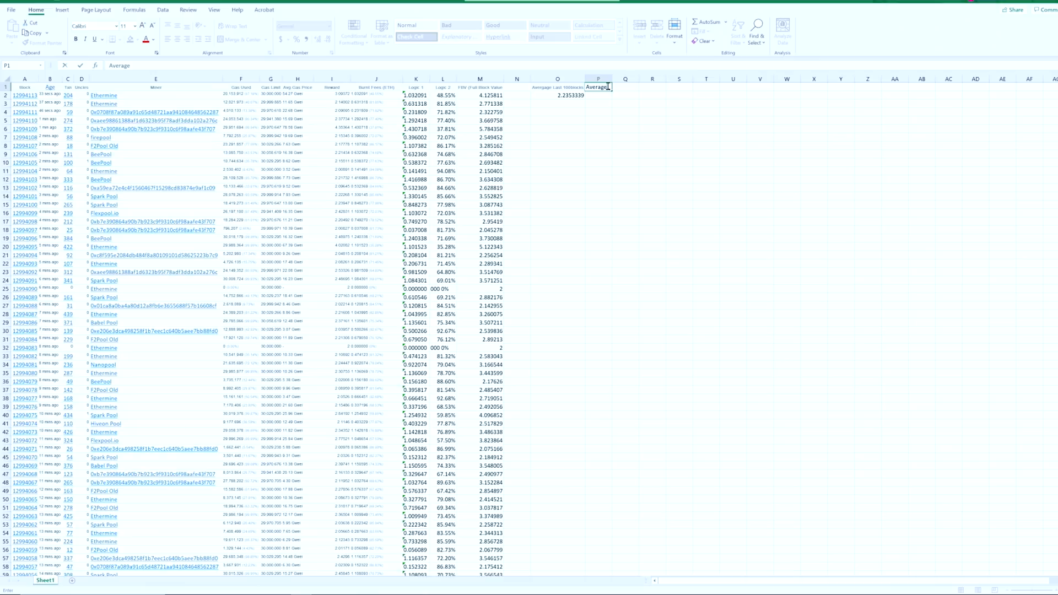
type("/")
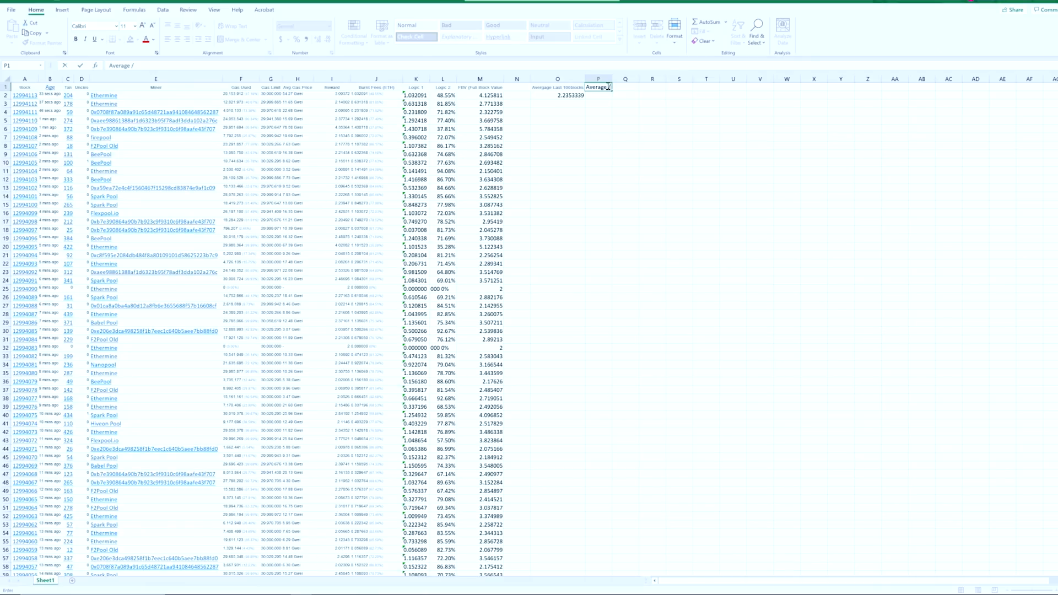
type("FBV")
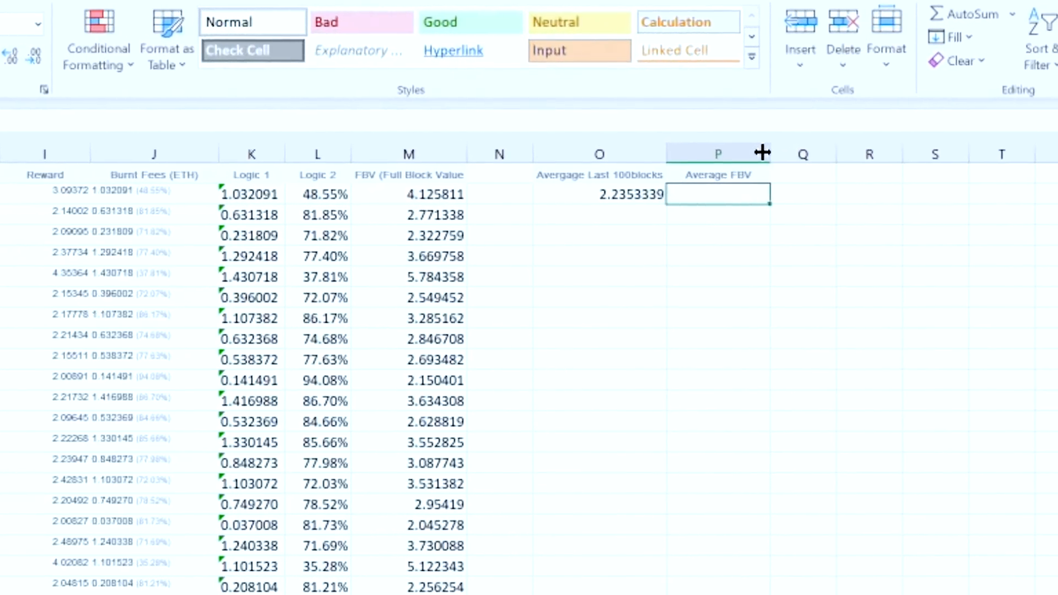
Enter =AVERAGE(M2:M101) under the heading, giving an average FBV of 2.88841963
type("=")
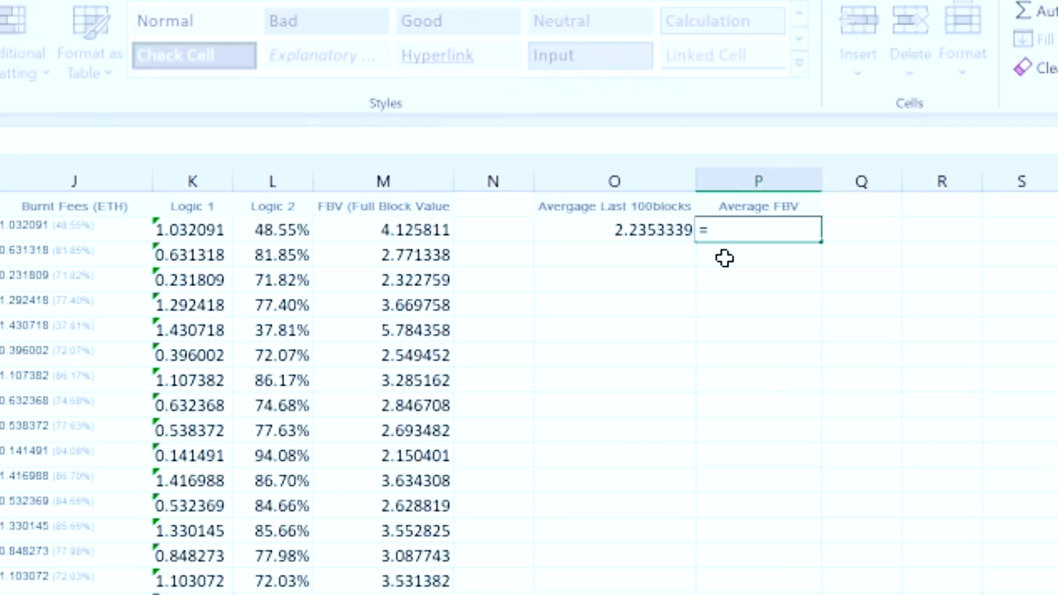
type("average(")
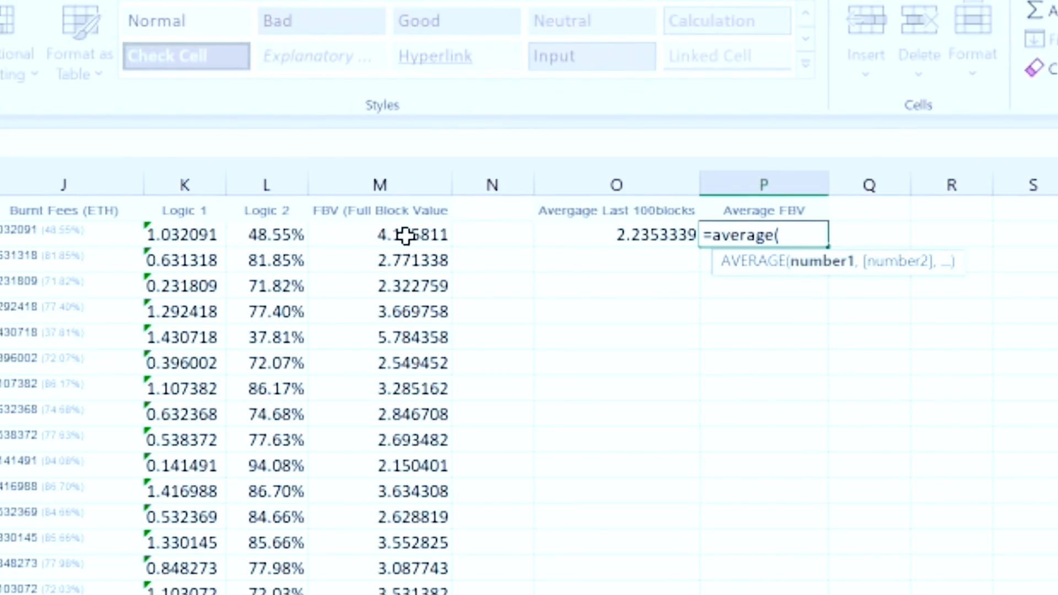
left_click(378, 235)
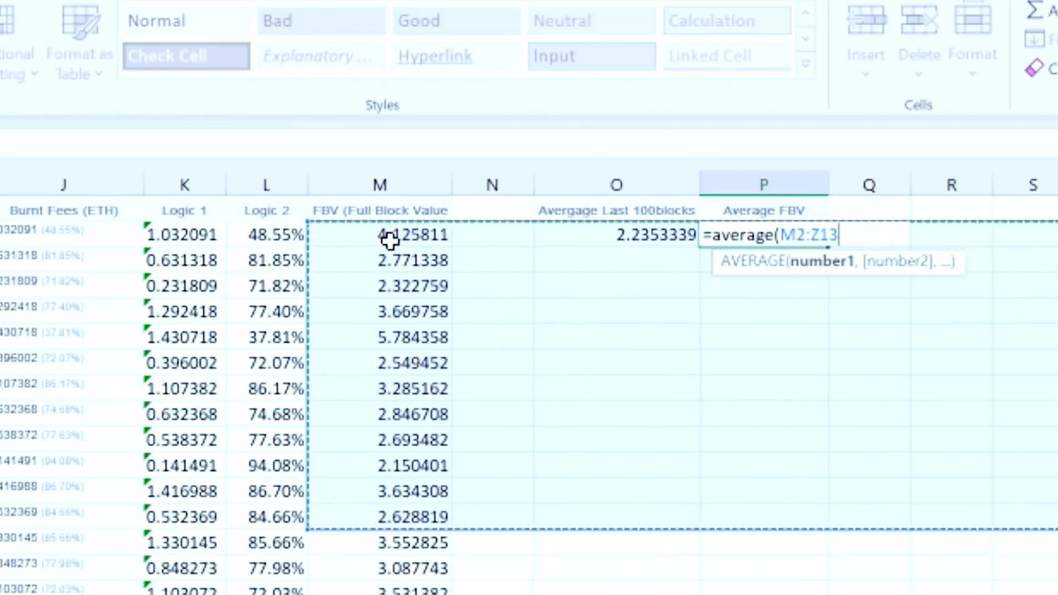
scroll("down", 3)
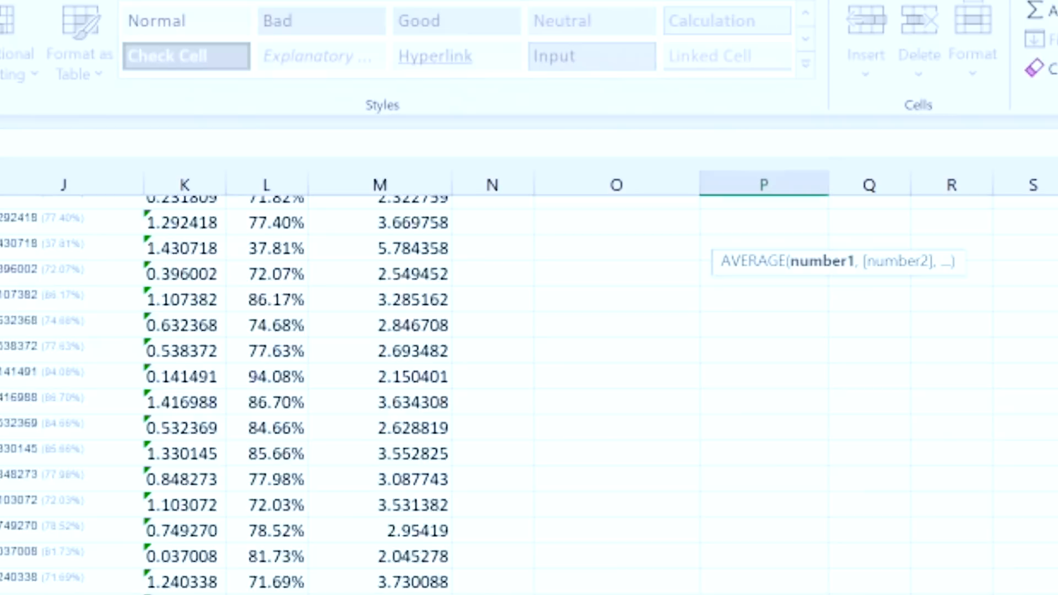
scroll("down", 3)
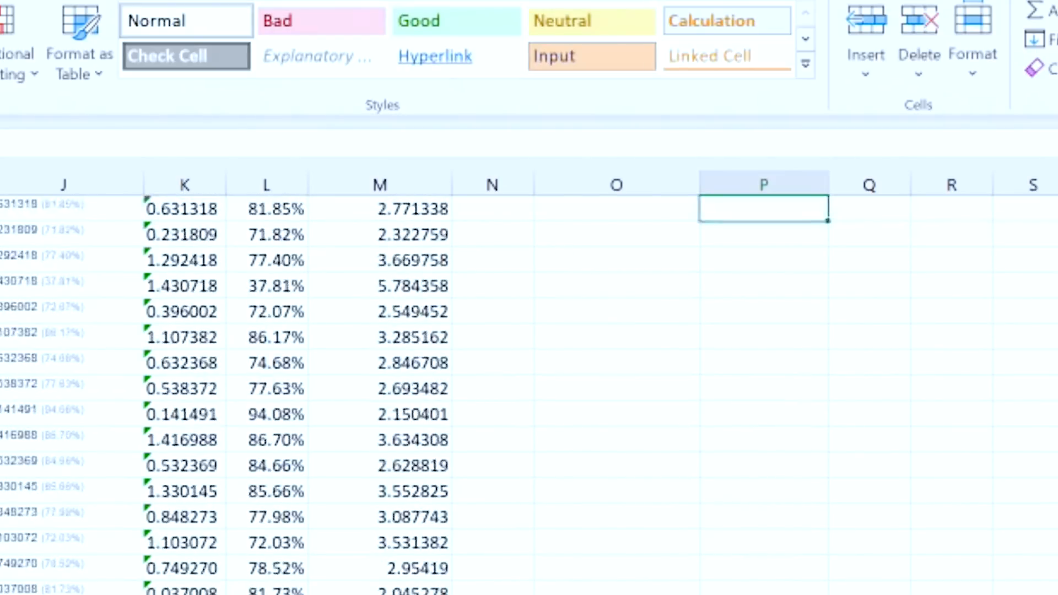
scroll("up", 3)
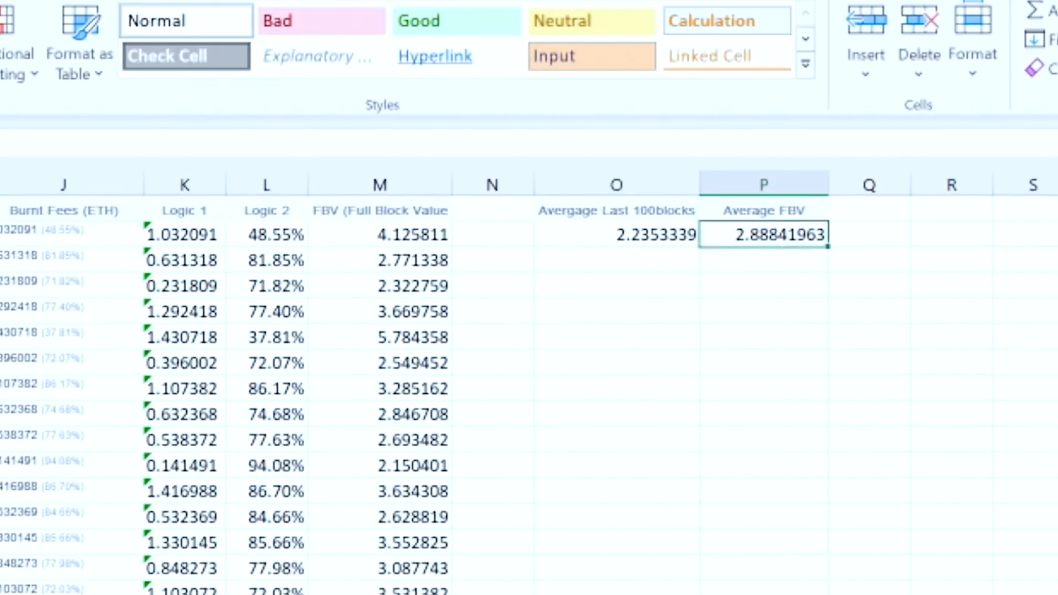
left_click(870, 233)
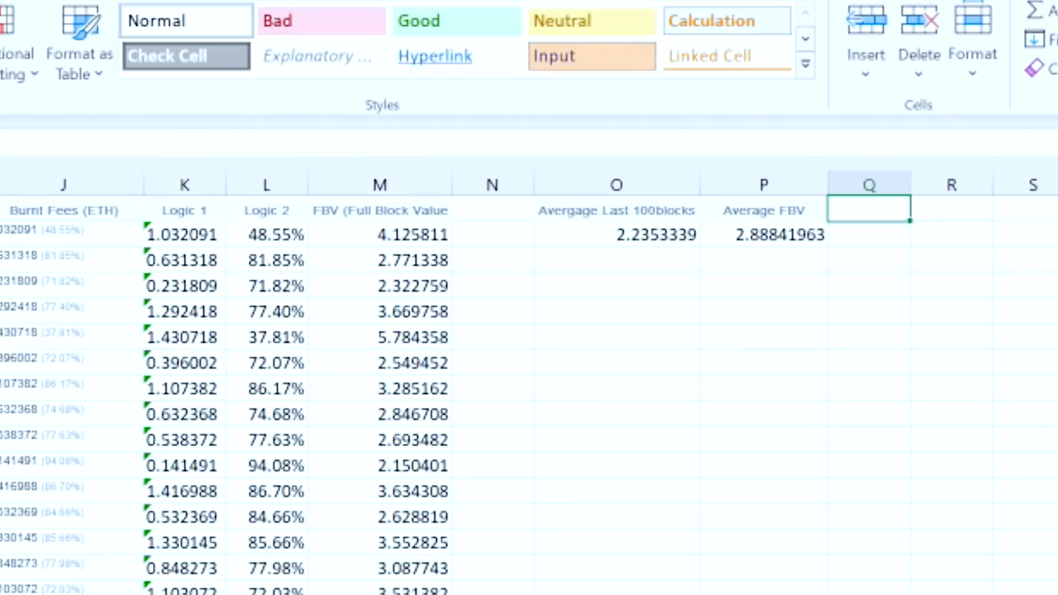
Compute =1-Q1 from the 0.773895 ratio and show the 0.226105 result as a red 22.61% burn impact
type("=Q2")
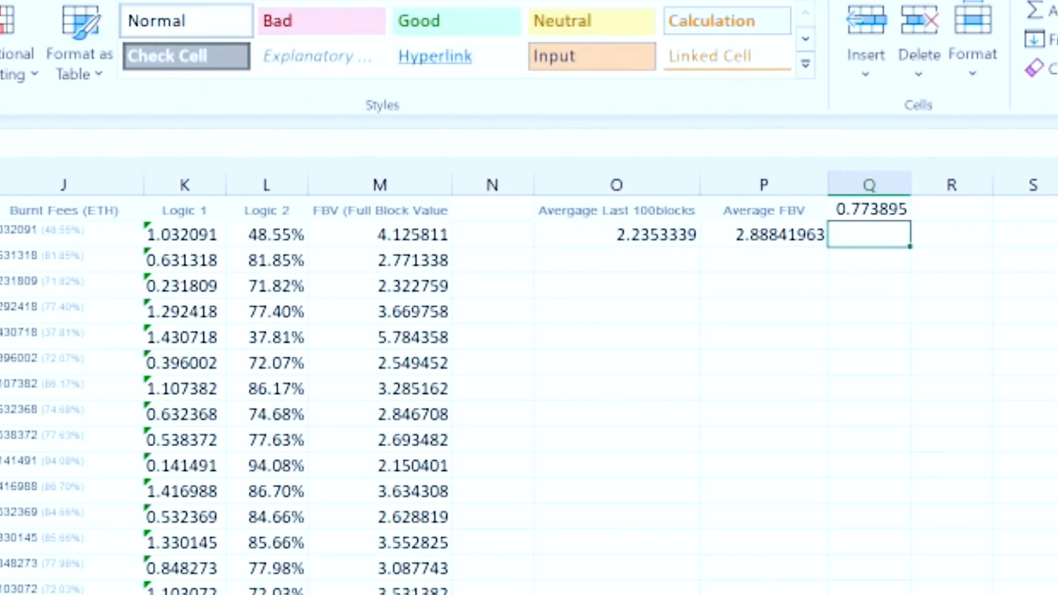
type("=")
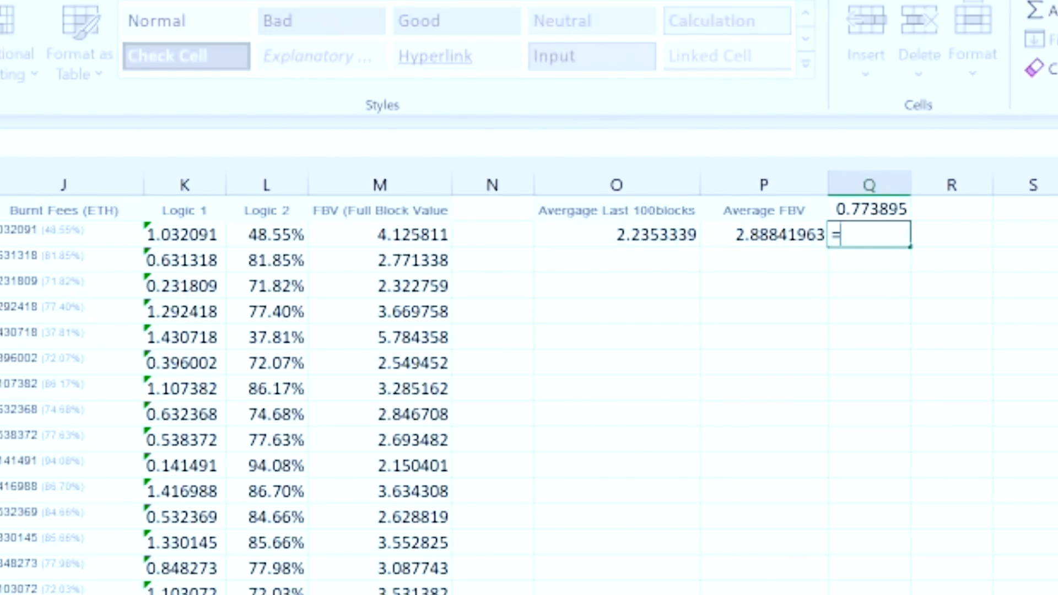
type("1")
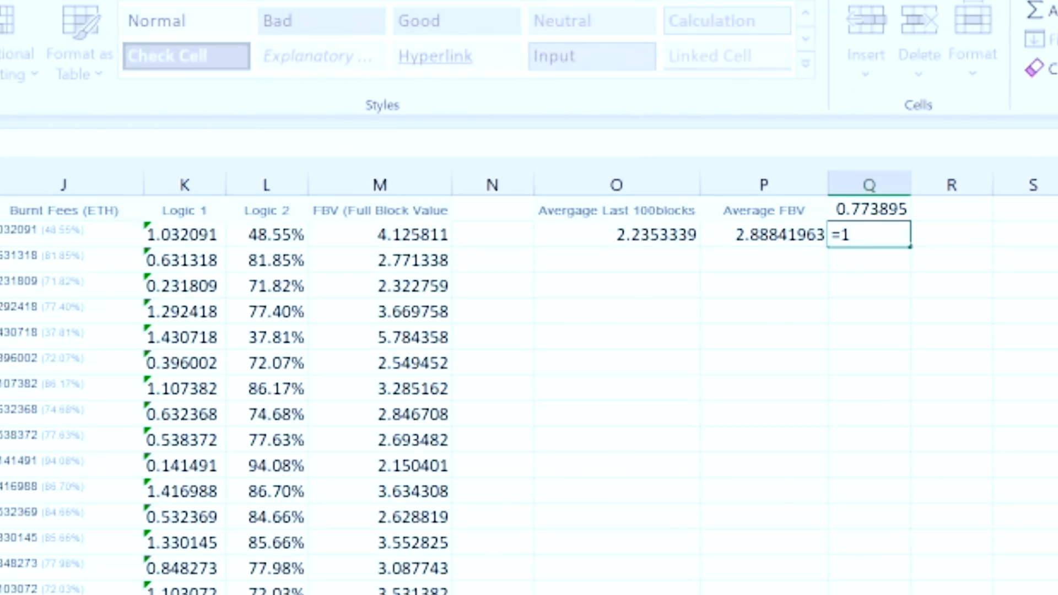
type("-Q1")
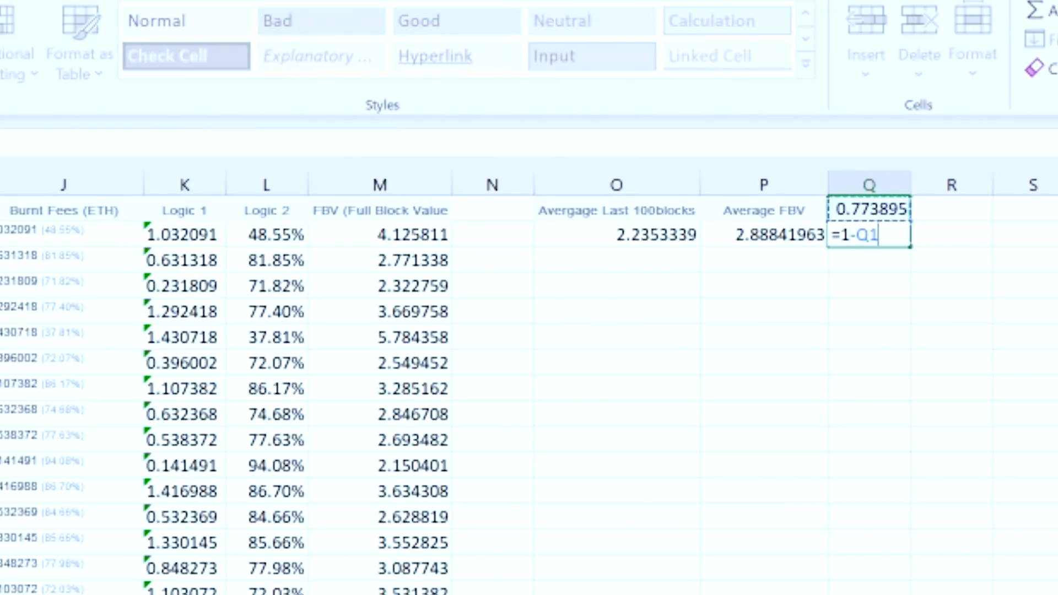
key("Return")
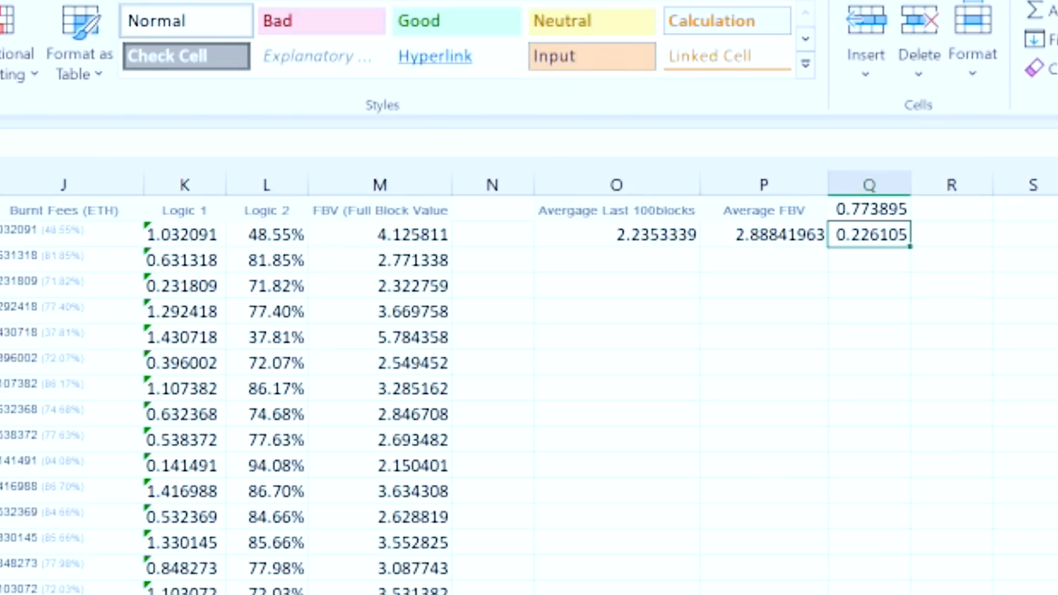
left_click(456, 56)
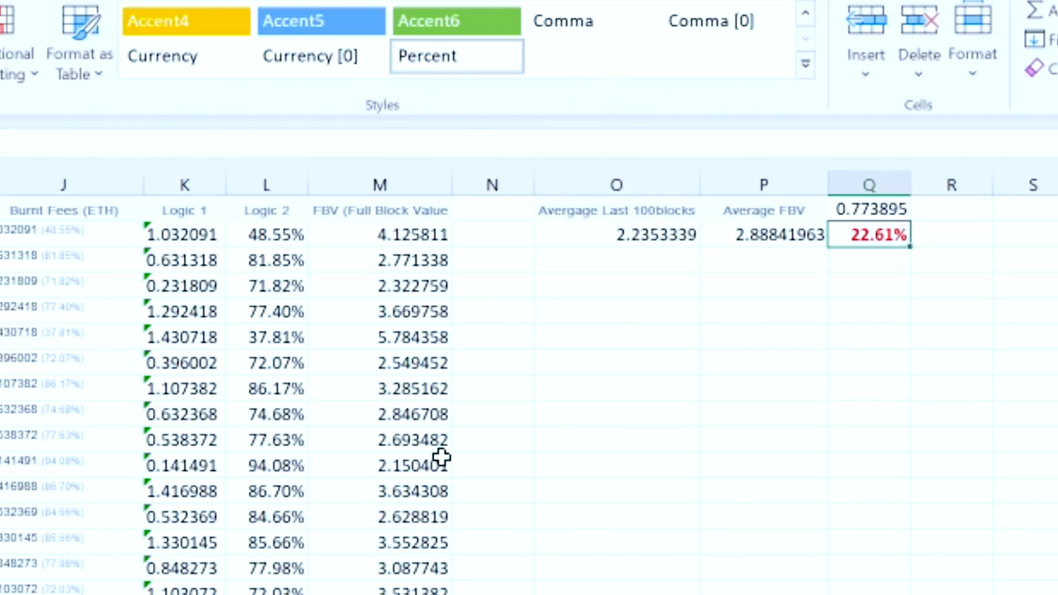
left_click(951, 337)
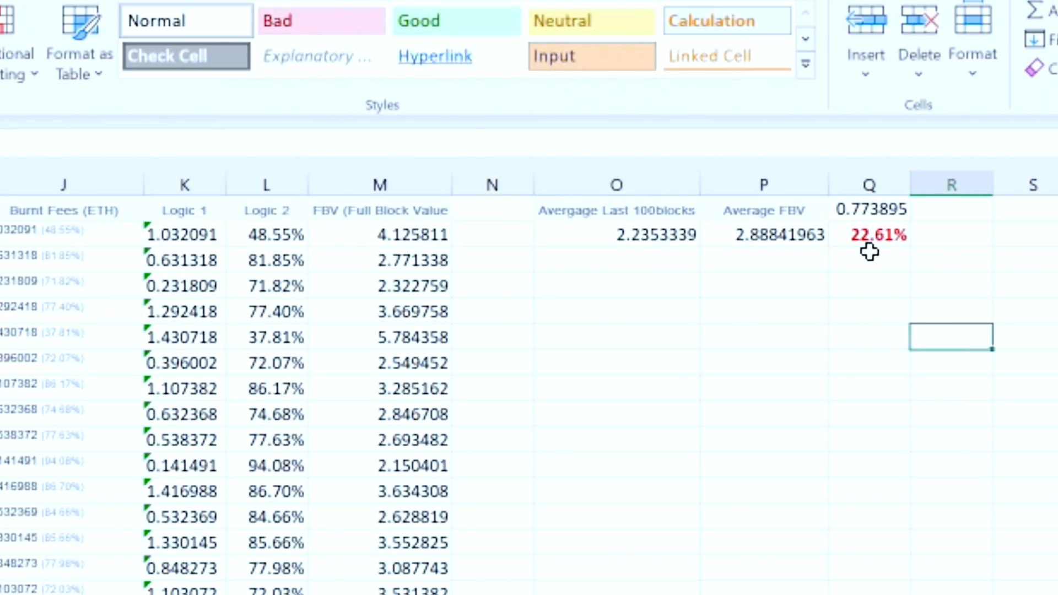
mouse_move(867, 263)
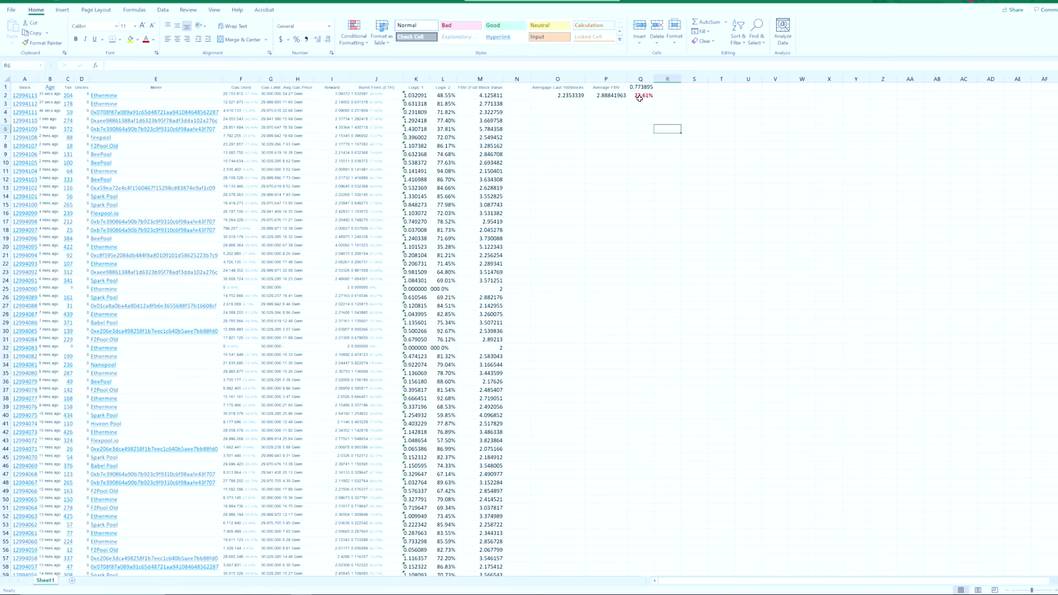
Review the formulas behind the average FBV, last-100-blocks average and 22.61% cells
left_click(606, 95)
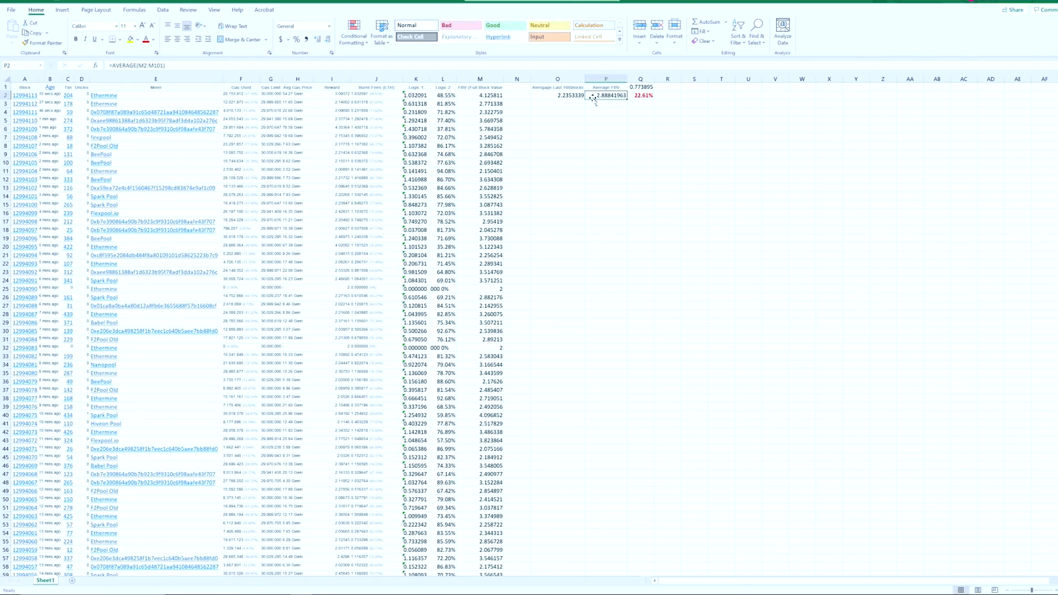
left_click(558, 95)
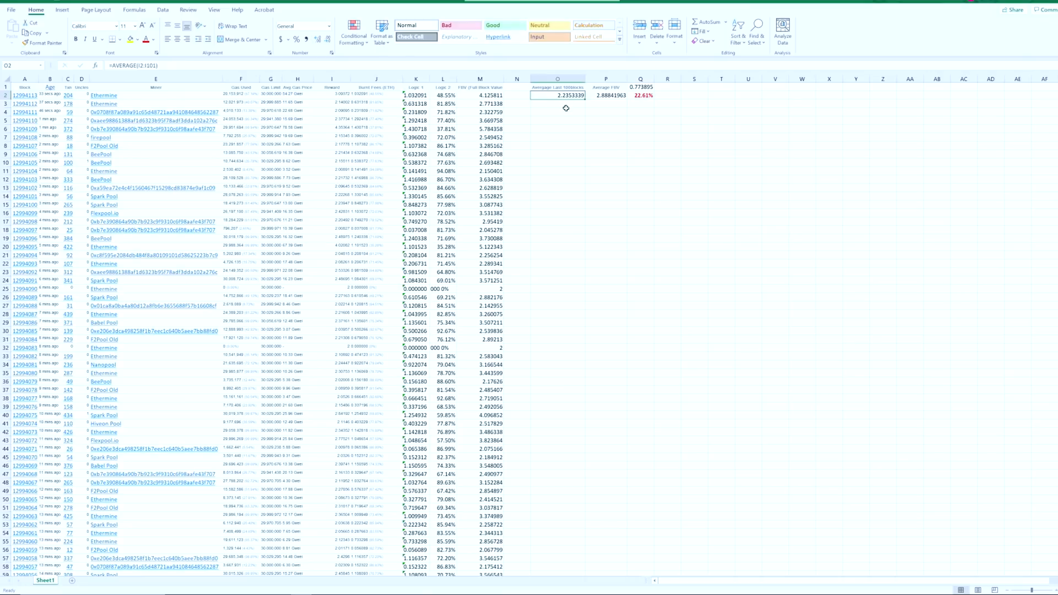
mouse_move(642, 104)
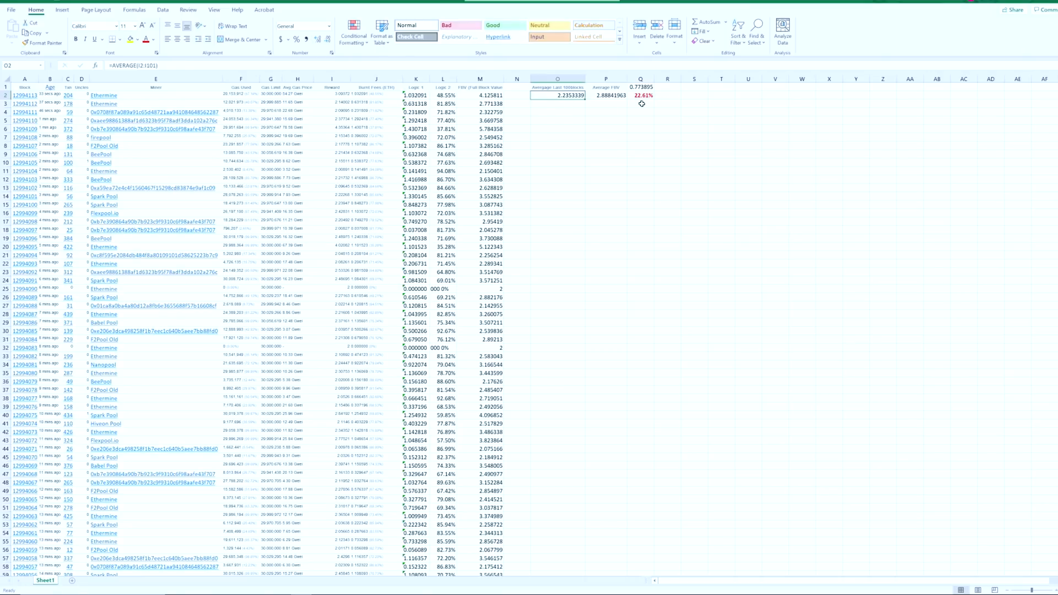
left_click(640, 86)
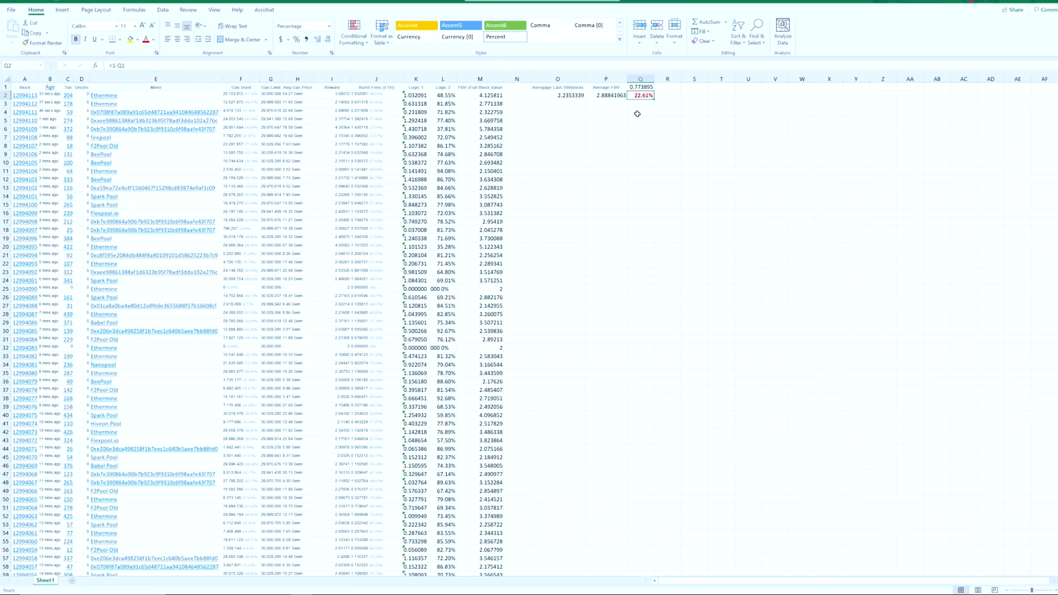
mouse_move(639, 101)
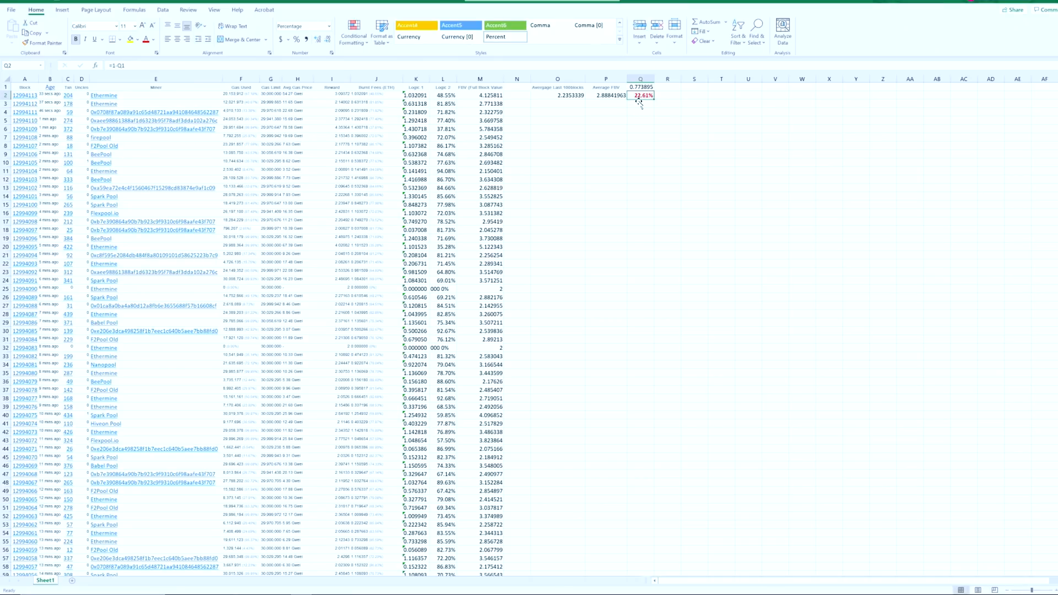
left_click(640, 103)
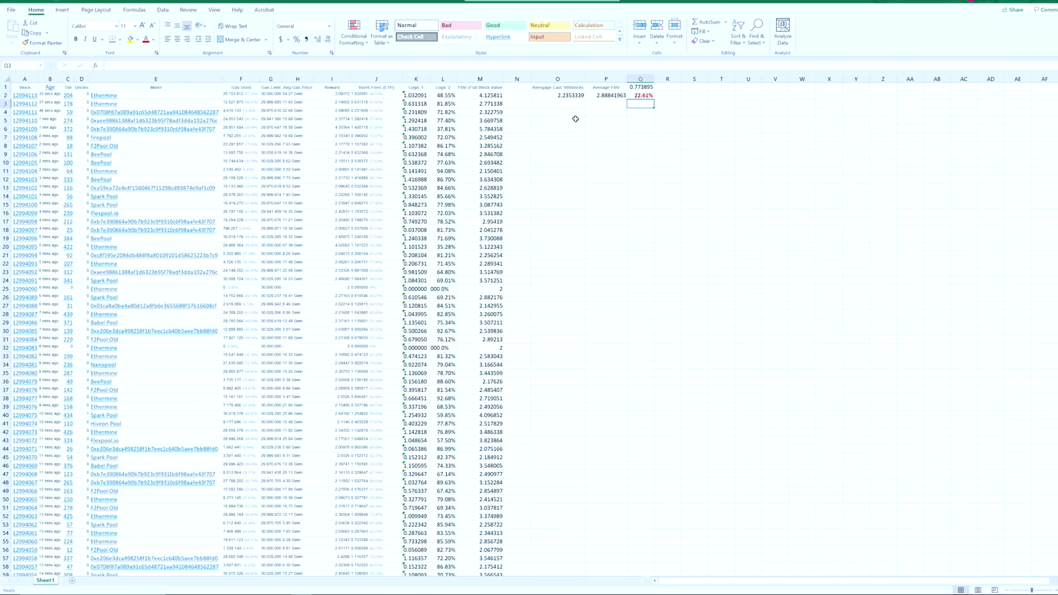
Enter 2185 in O4 below the average reward, then recheck the Etherscan blocks list in Chrome
left_click(556, 113)
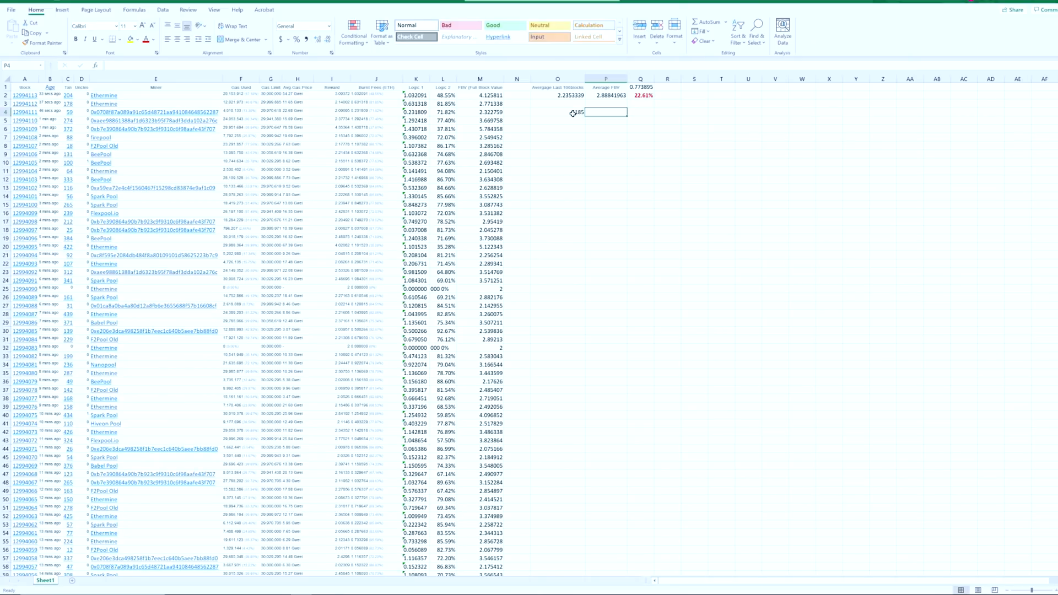
type("2185")
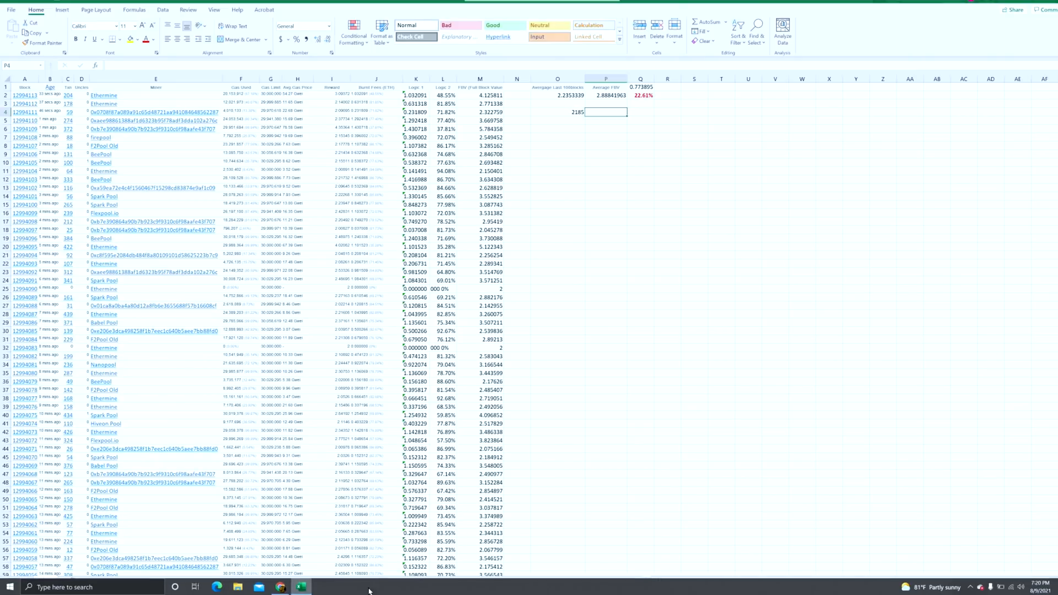
left_click(280, 586)
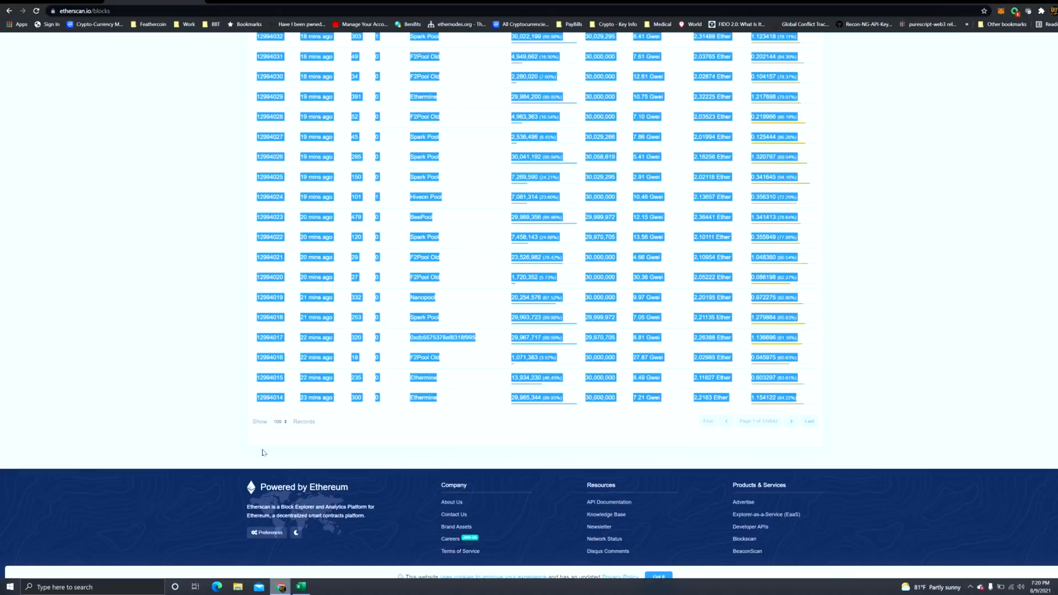
scroll("up", 3)
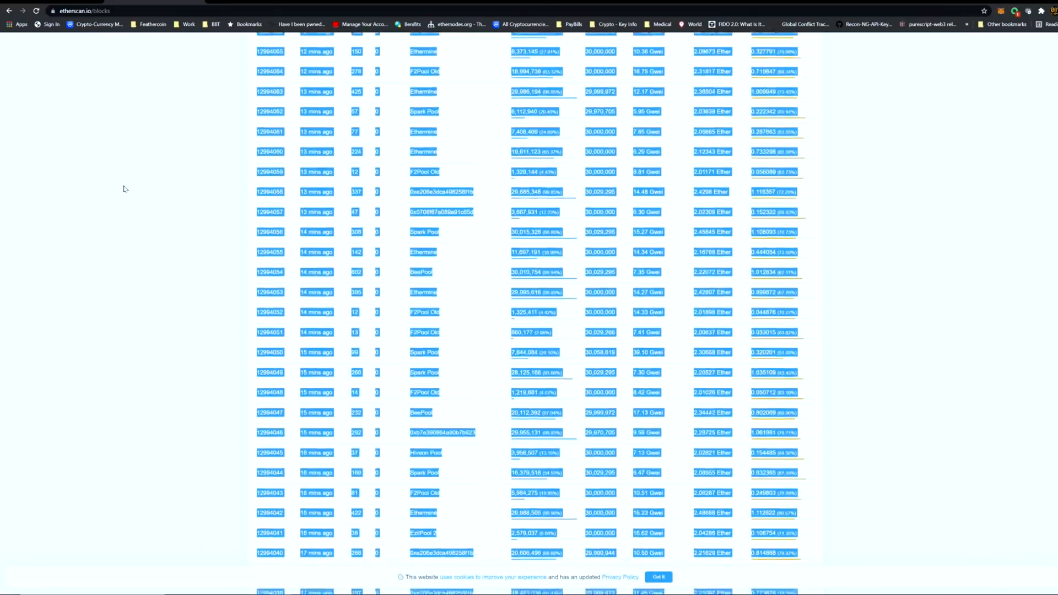
scroll("up", 3)
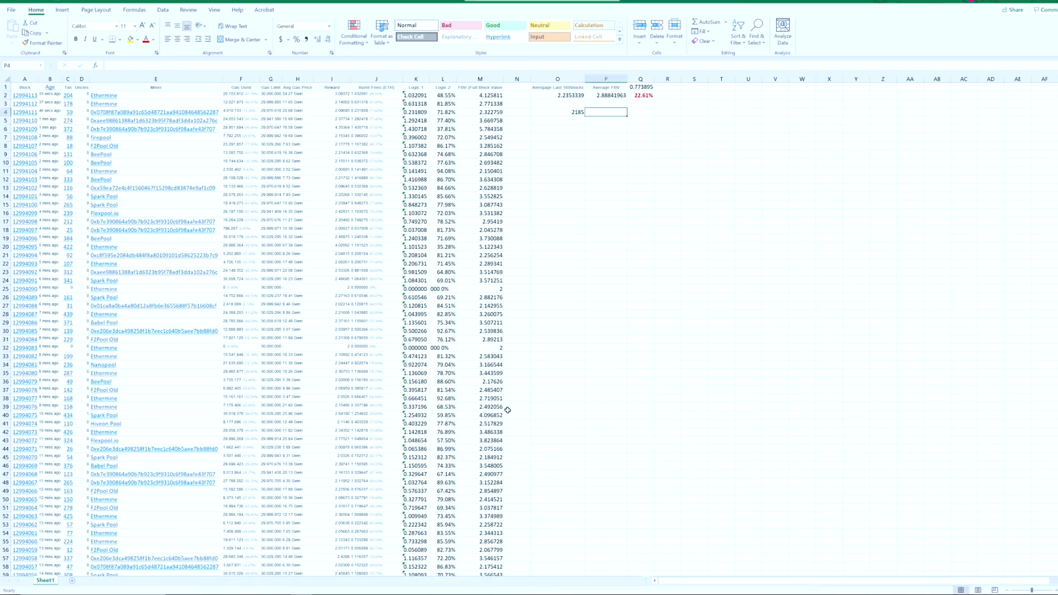
Enter 3163 in P4 and start the =O4/P4 ratio formula leading to the 0.6908 and 30.9% figures
type("3163")
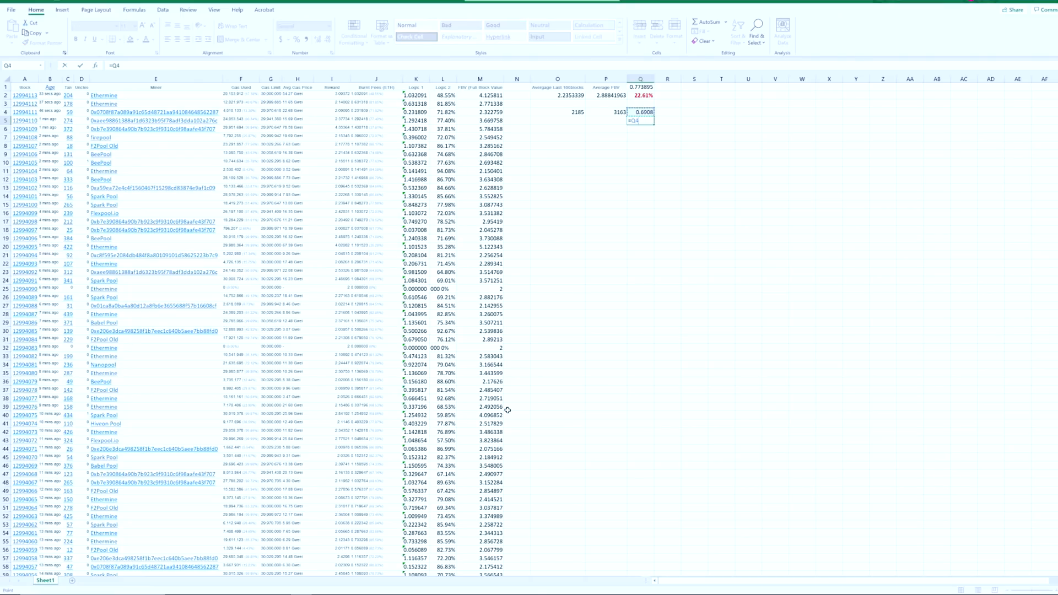
type("=Q")
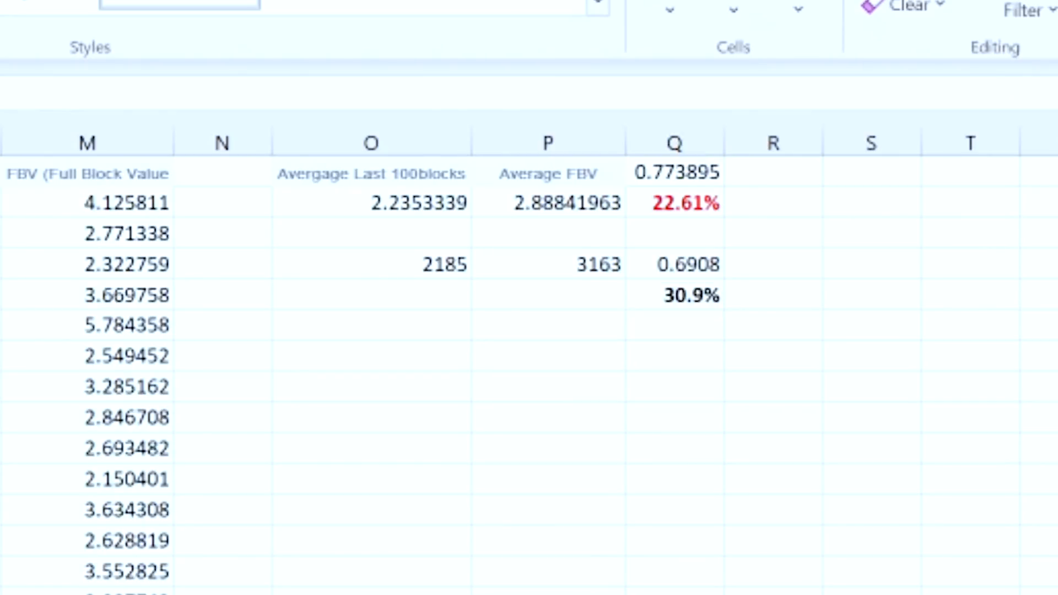
Apply the green Good cell style to the 30.9% price-increase figure in Q5
left_click(673, 296)
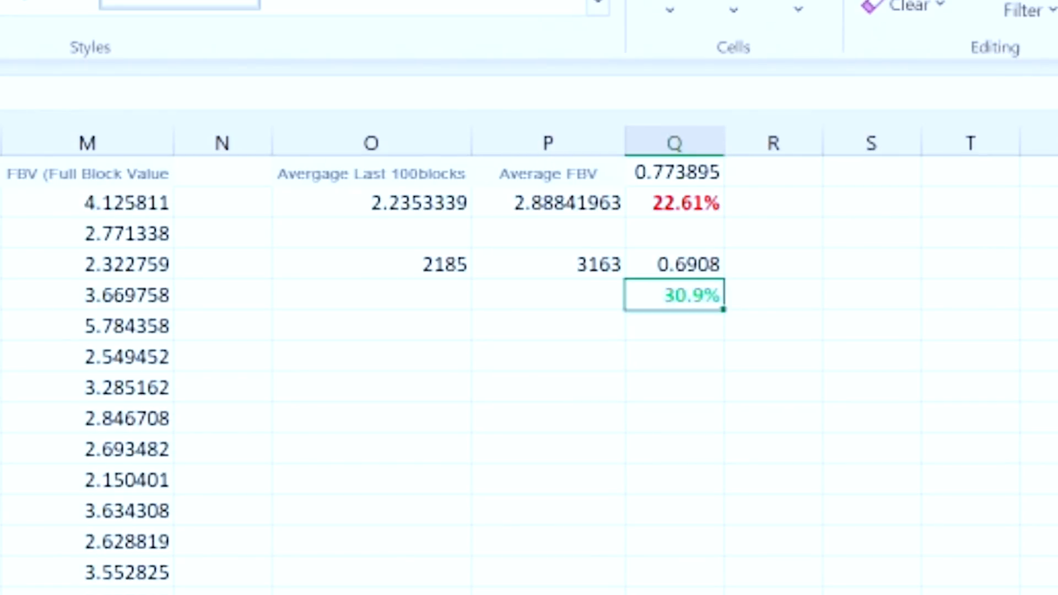
left_click(871, 509)
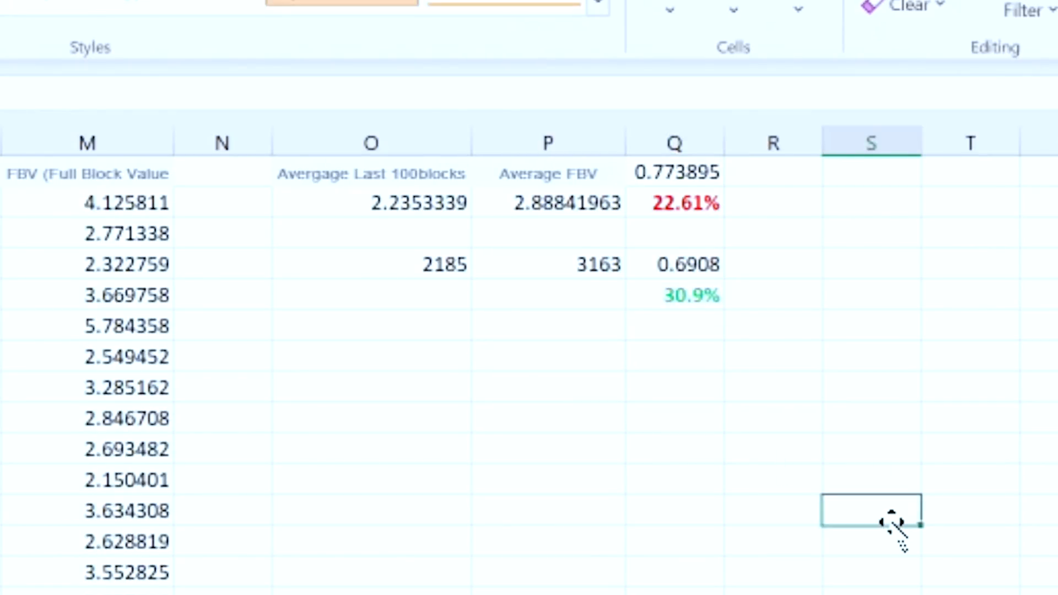
left_click(871, 304)
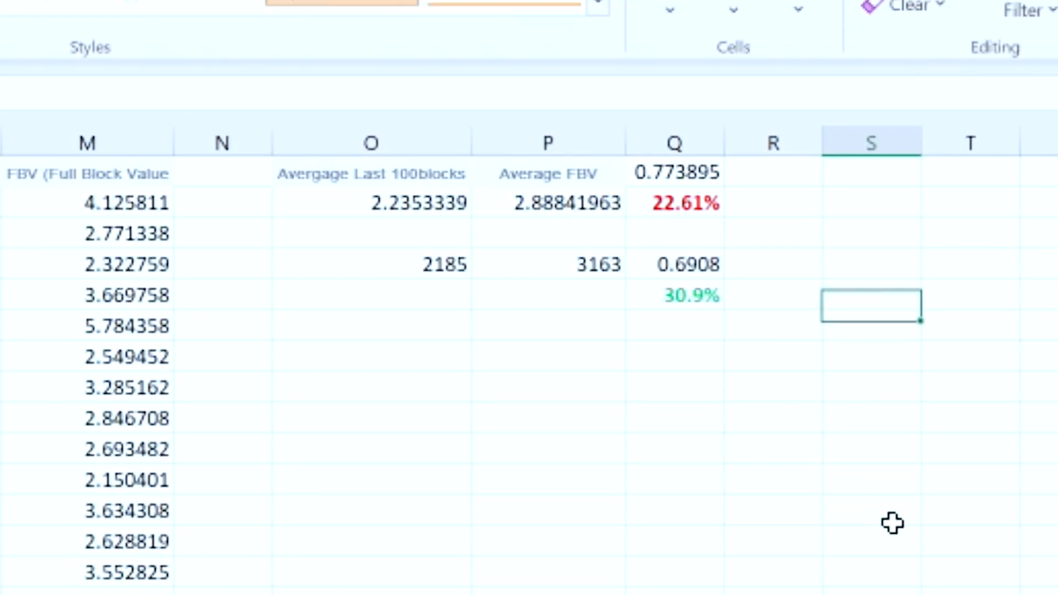
Review the formulas behind the last-100-blocks average, average FBV and 30.9% cells
left_click(370, 203)
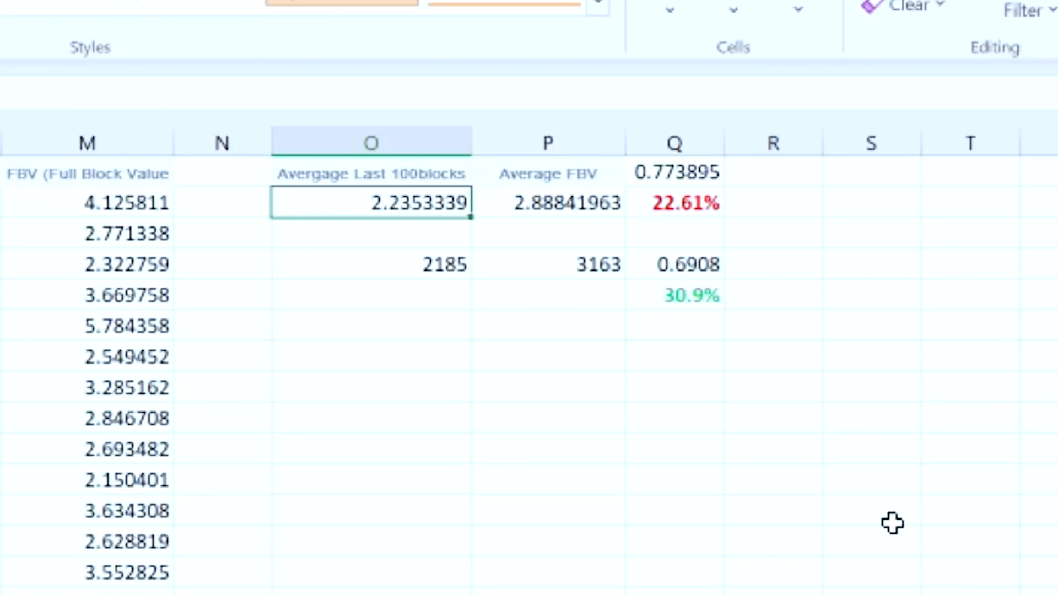
left_click(547, 203)
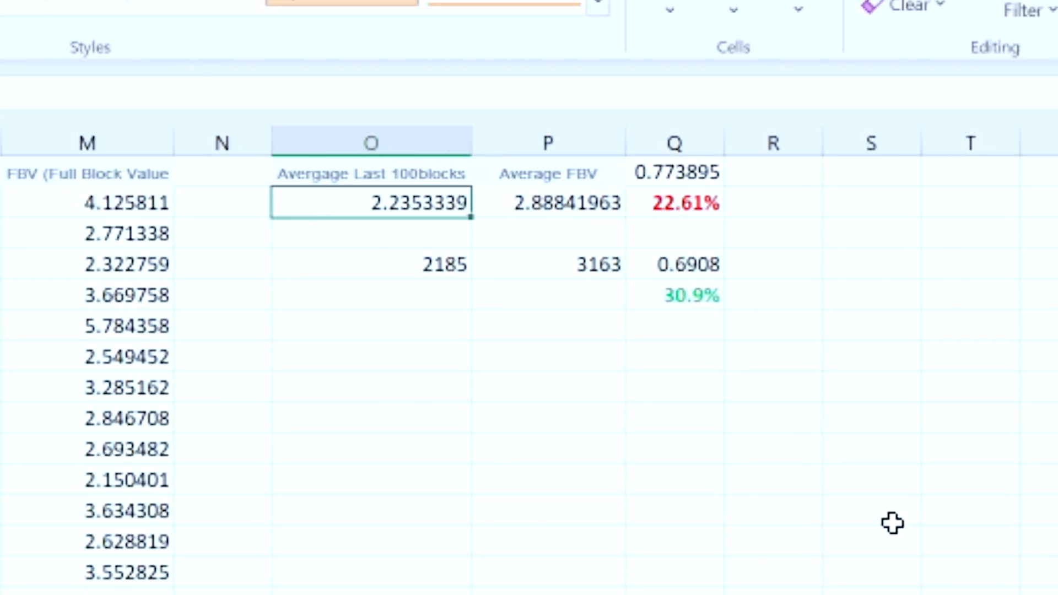
left_click(548, 203)
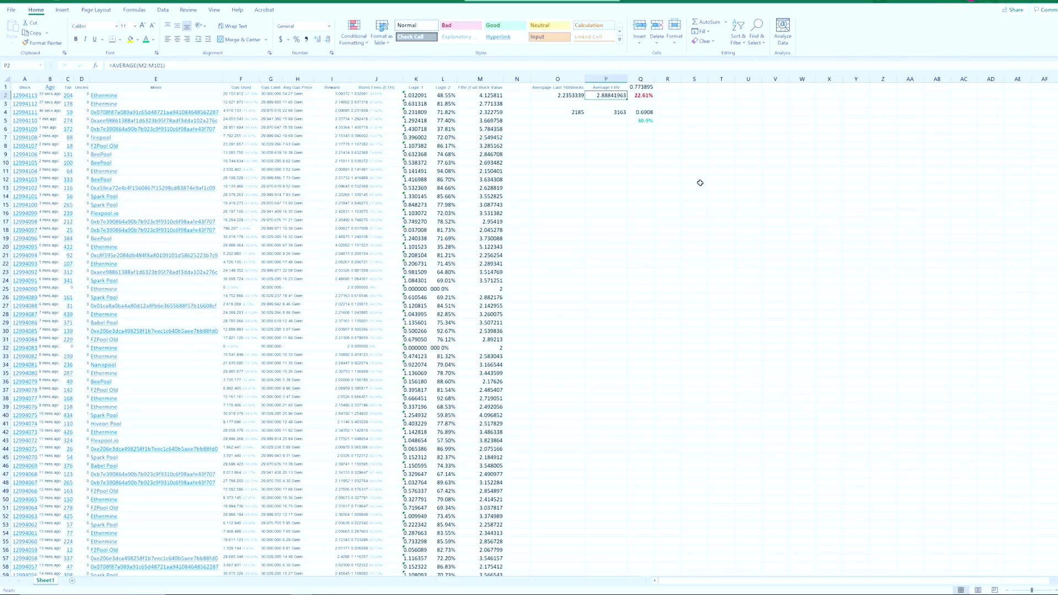
left_click(558, 95)
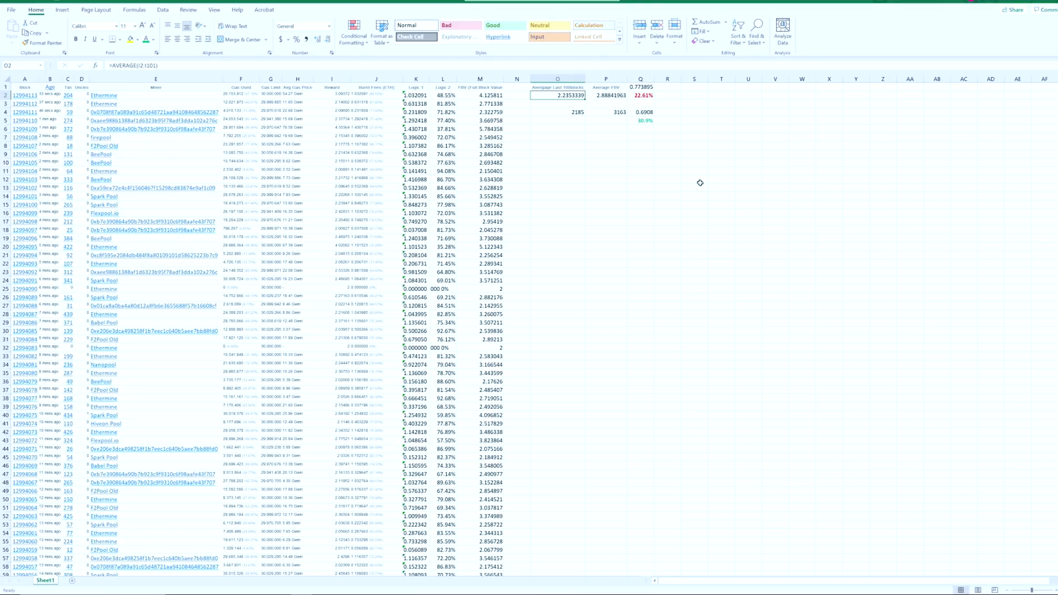
left_click(640, 121)
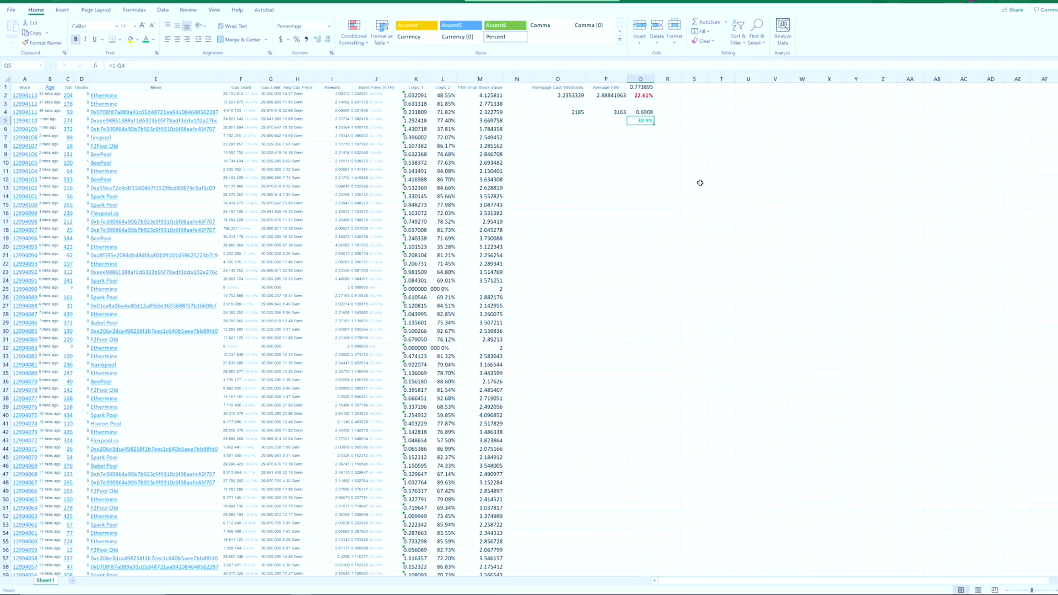
left_click(667, 120)
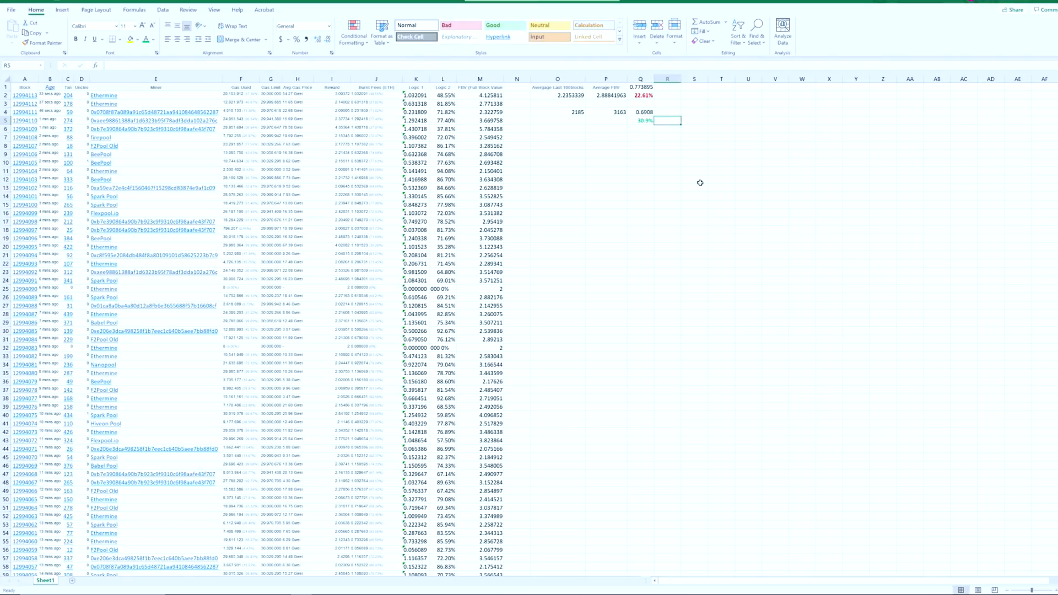
left_click(668, 94)
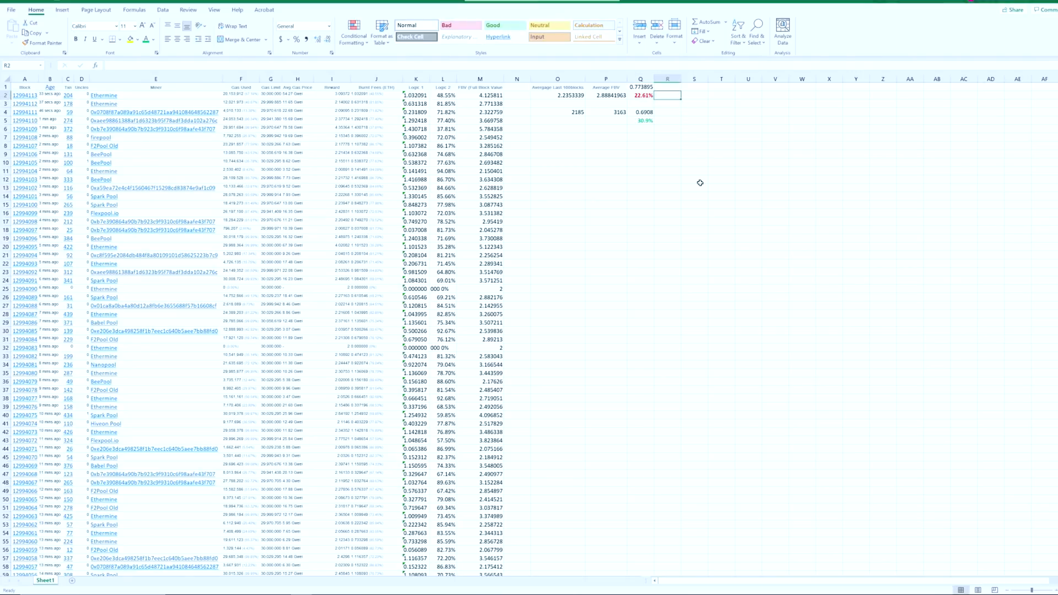